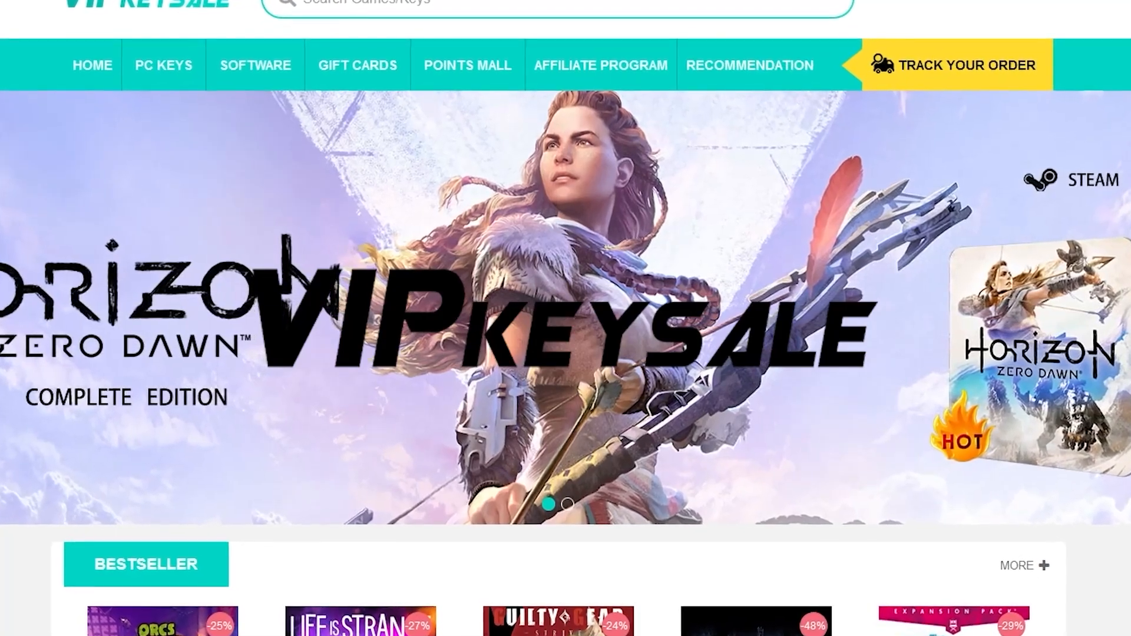
Search VIP Key Sale for 'windows' and add the Windows 10 Pro OEM key to the order.
{"action": "scroll", "scroll_direction": "down", "scroll_amount": 3}
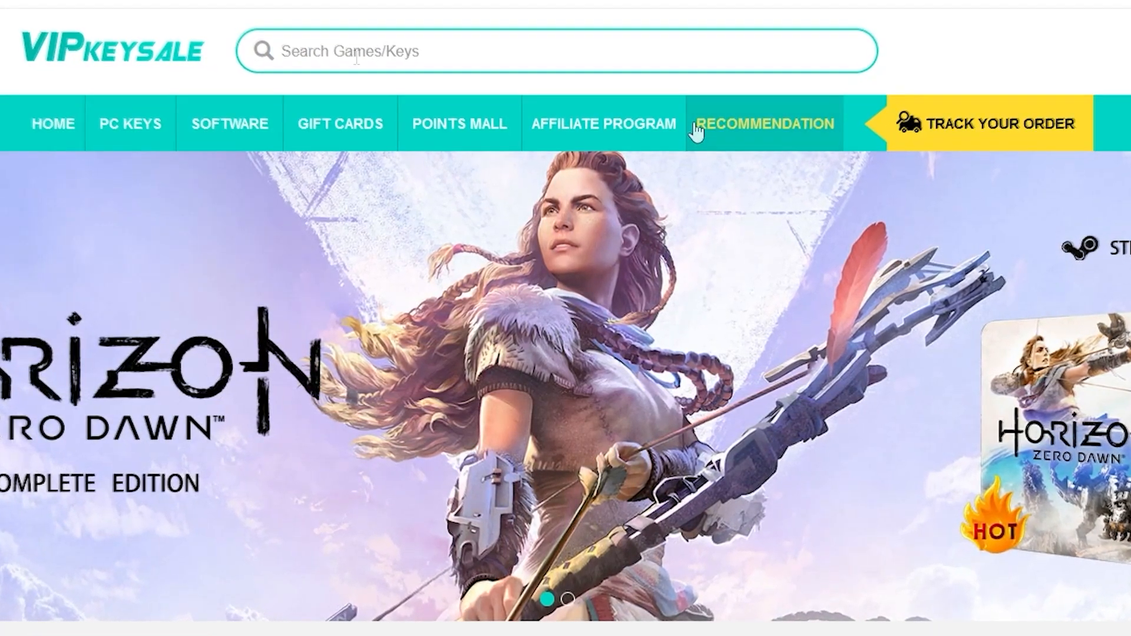
{"action": "type", "text": "windows"}
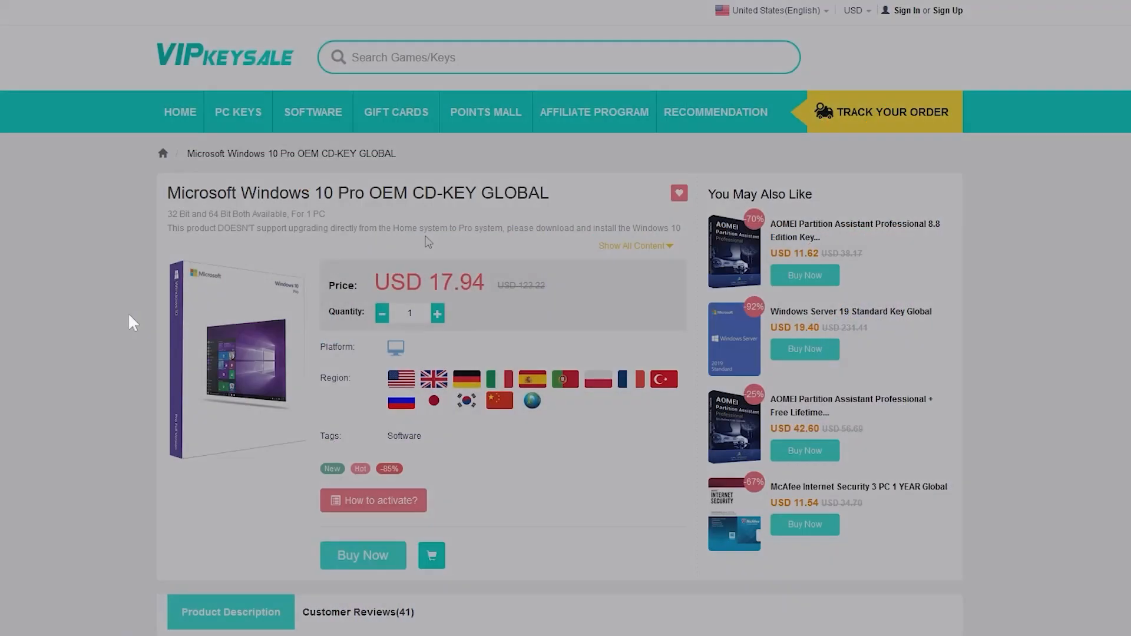
{"action": "left_click", "coordinate": [363, 556]}
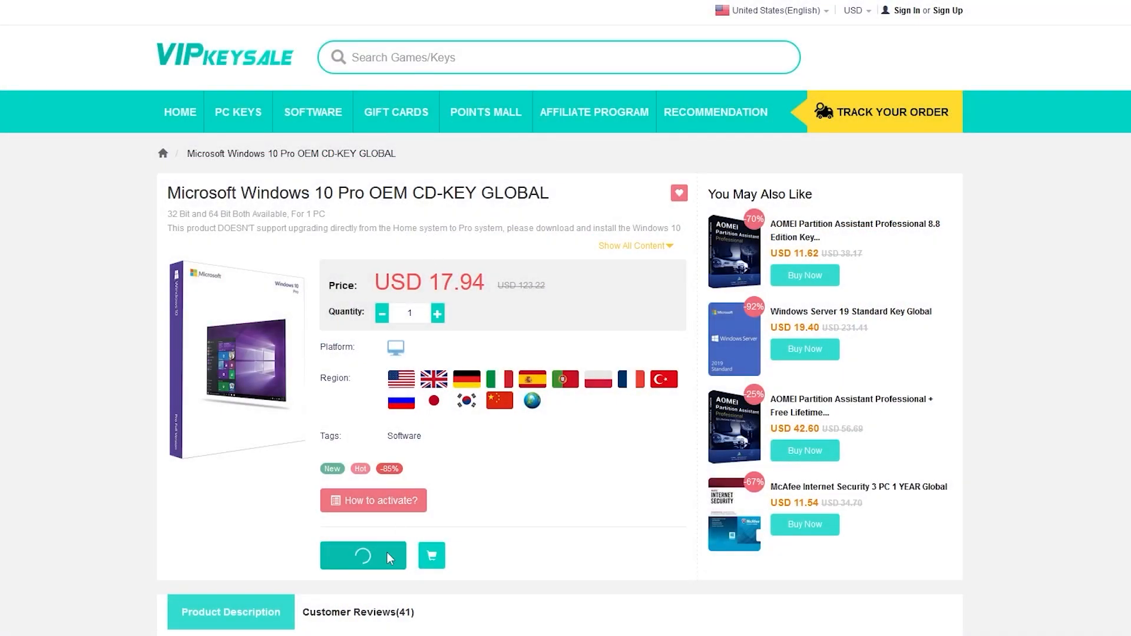
{"action": "left_click", "coordinate": [432, 555]}
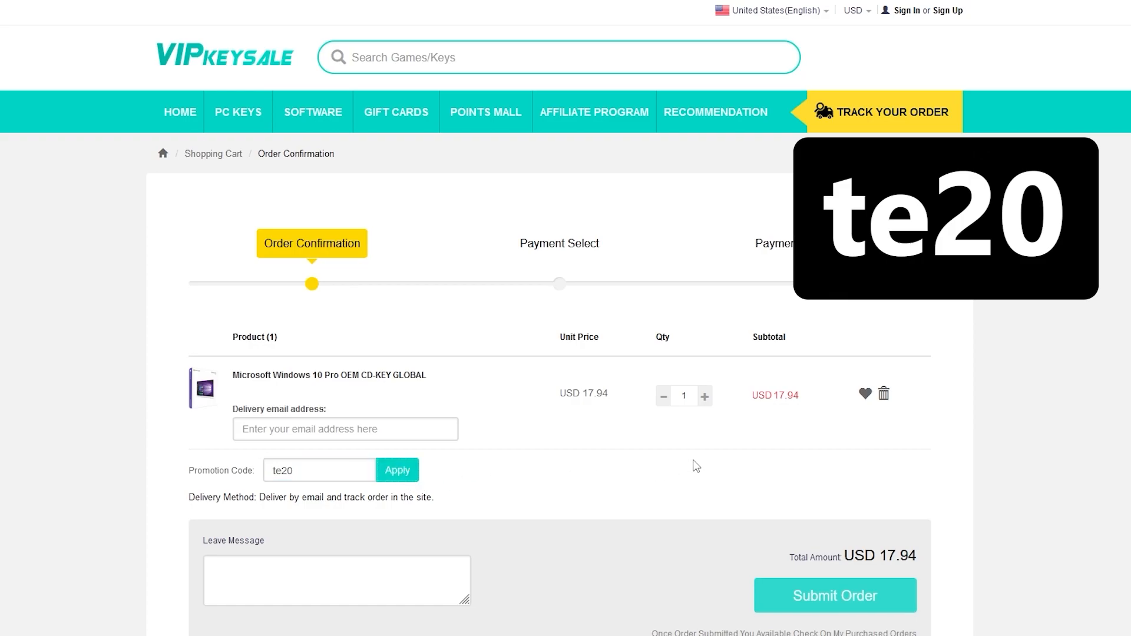
Apply promotion code te20 so the order total drops to USD 14.35.
{"action": "left_click", "coordinate": [397, 470]}
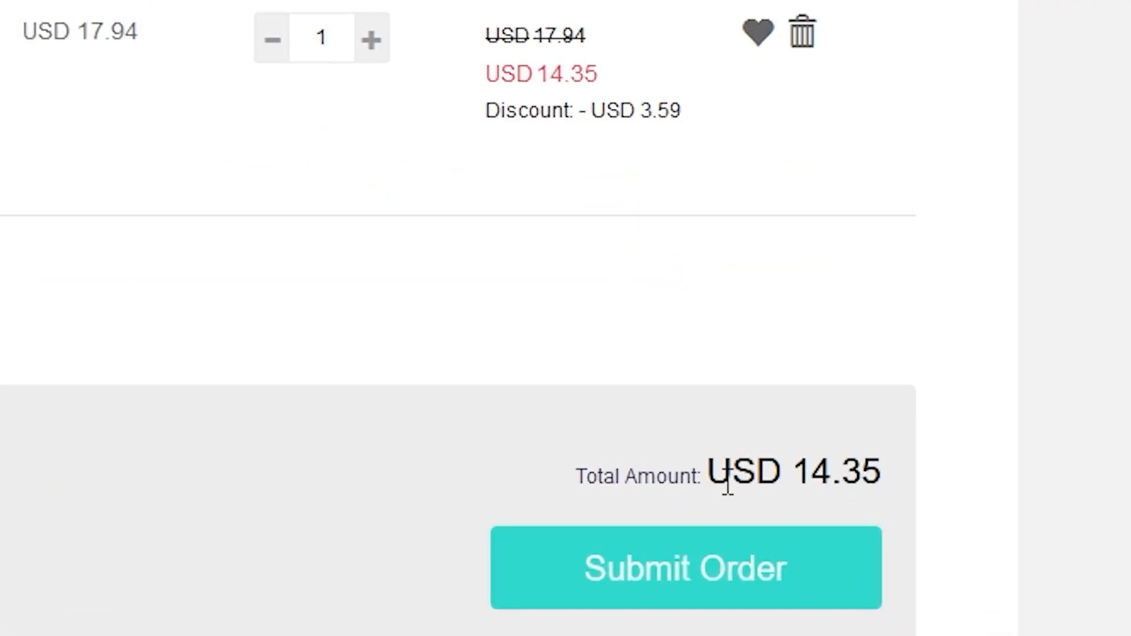
{"action": "double_click", "coordinate": [787, 479]}
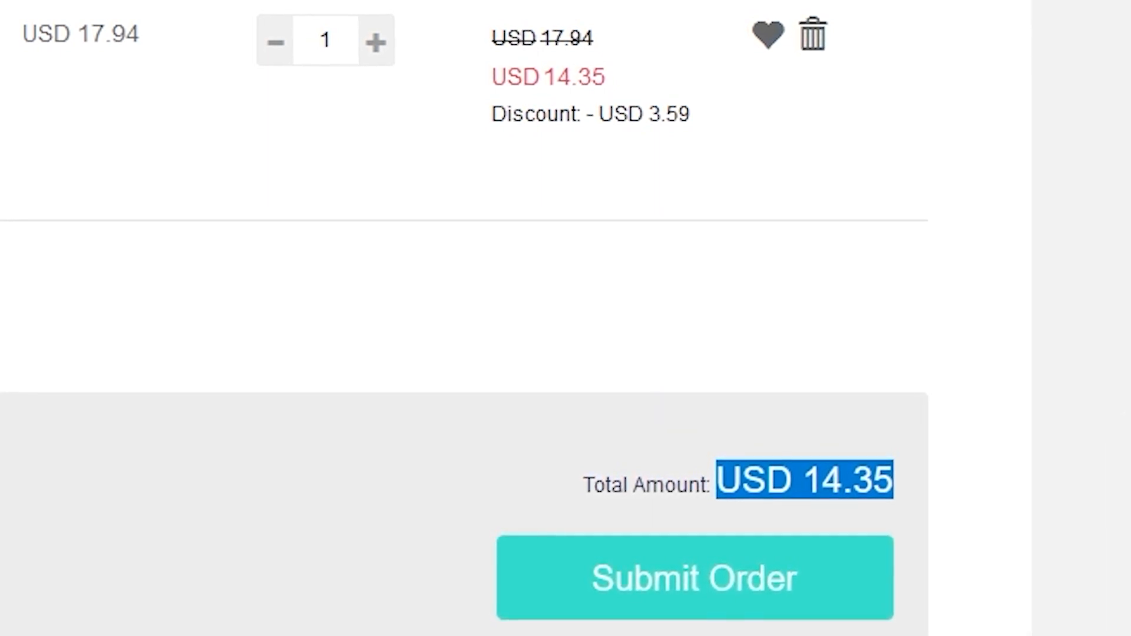
{"action": "left_click", "coordinate": [692, 583]}
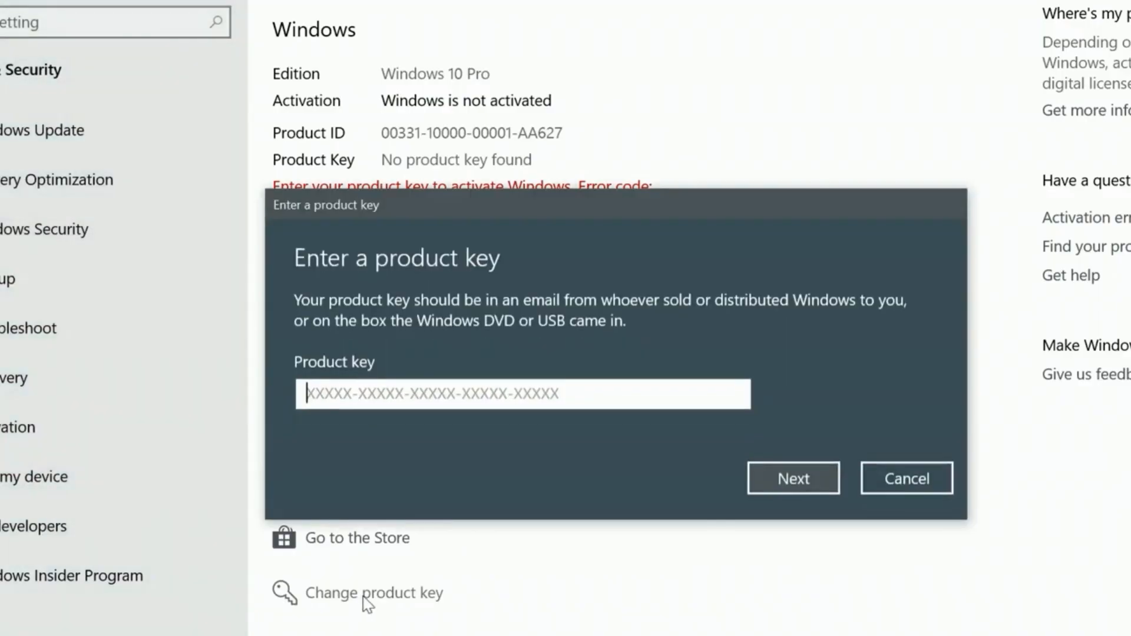
{"action": "left_click", "coordinate": [794, 478]}
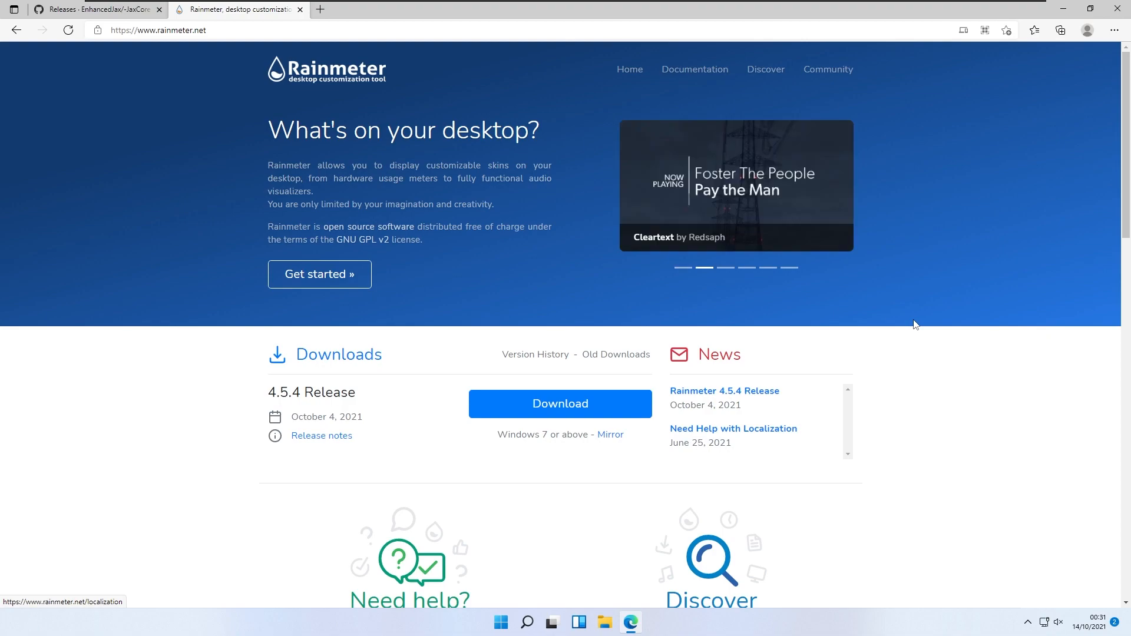
{"action": "mouse_move", "coordinate": [877, 315]}
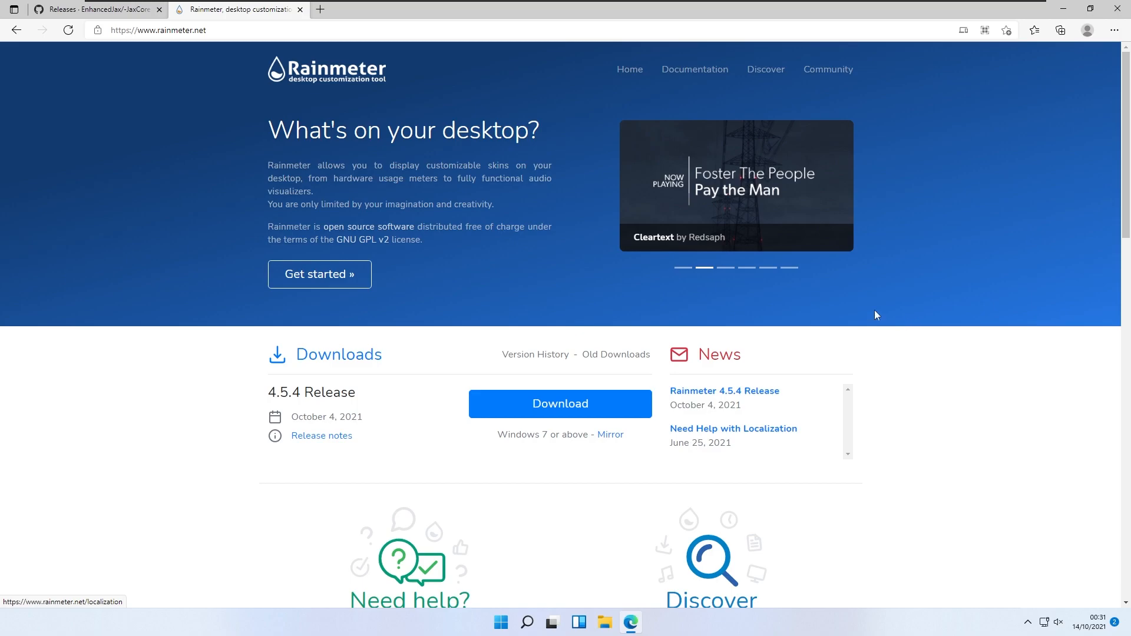
Download JaxCore_v03622.rmskin from the GitHub releases tab and open the downloaded file.
{"action": "left_click", "coordinate": [94, 9]}
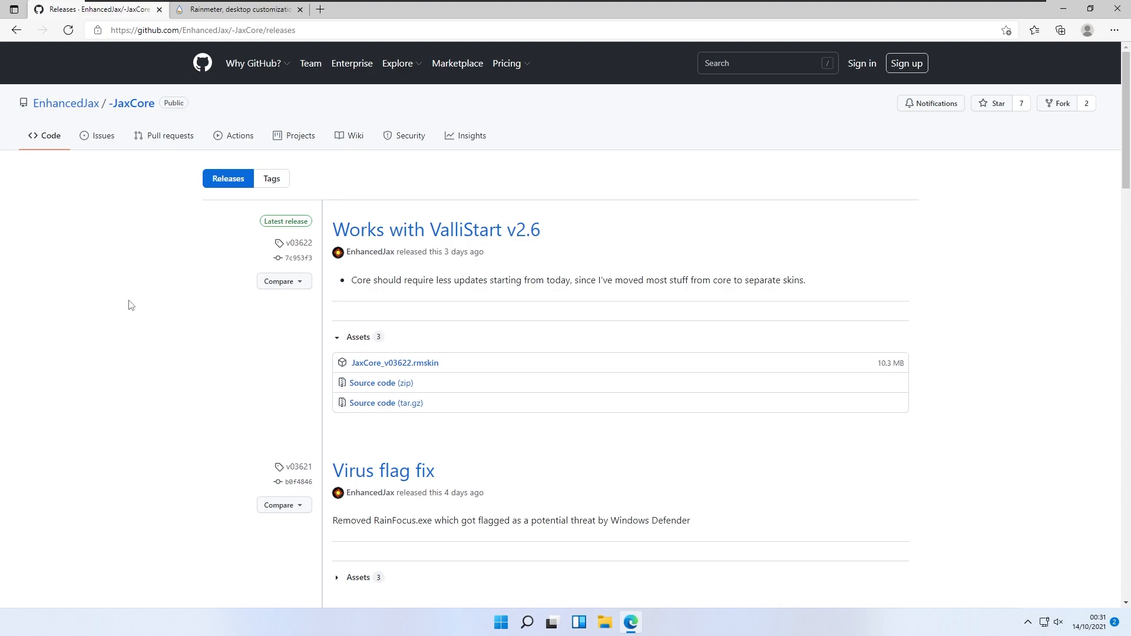
{"action": "mouse_move", "coordinate": [547, 310]}
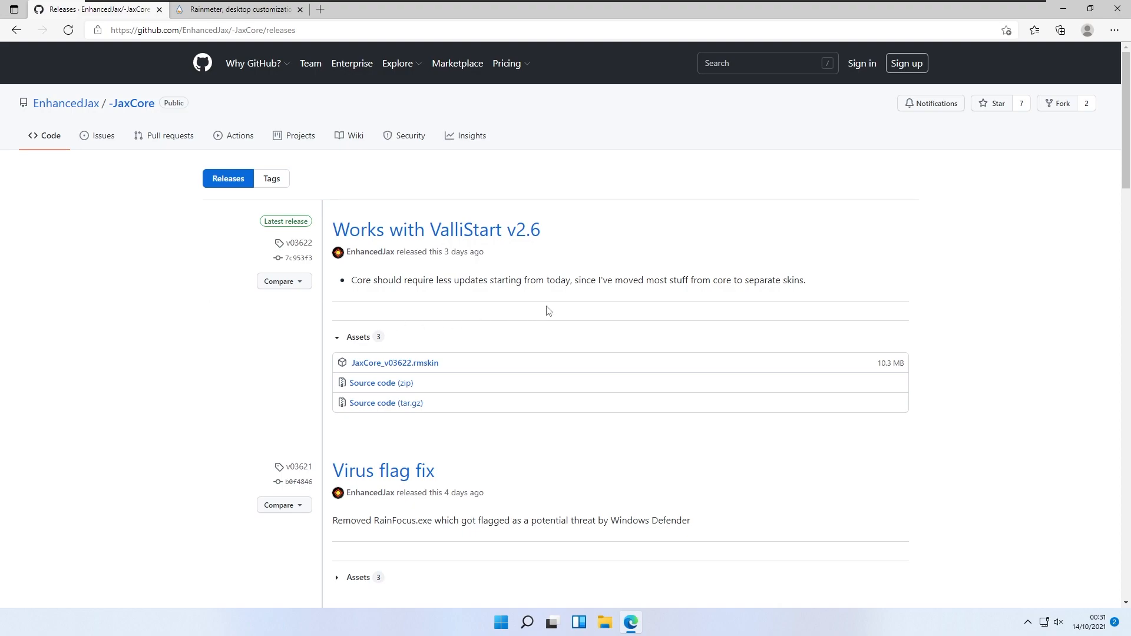
{"action": "mouse_move", "coordinate": [454, 370]}
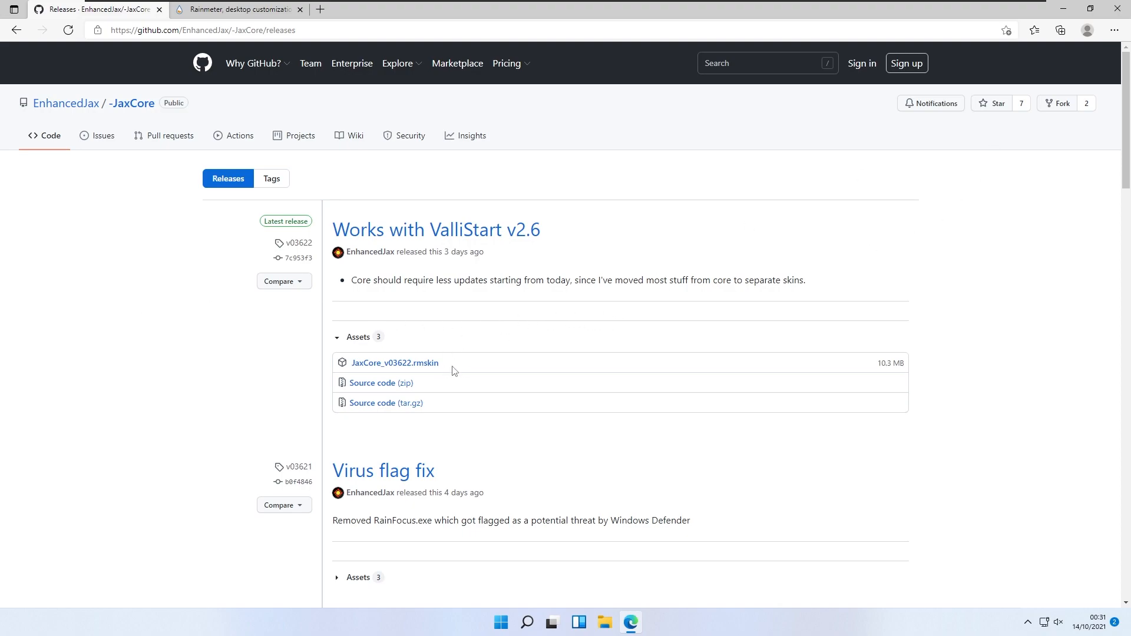
{"action": "left_click", "coordinate": [1111, 31]}
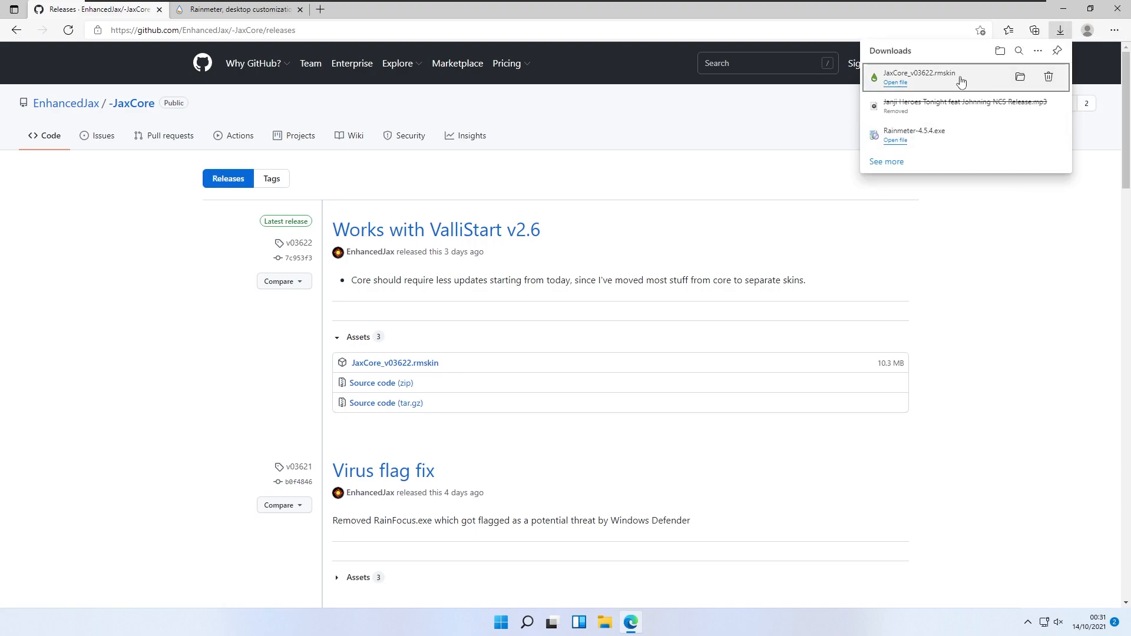
{"action": "left_click", "coordinate": [895, 82]}
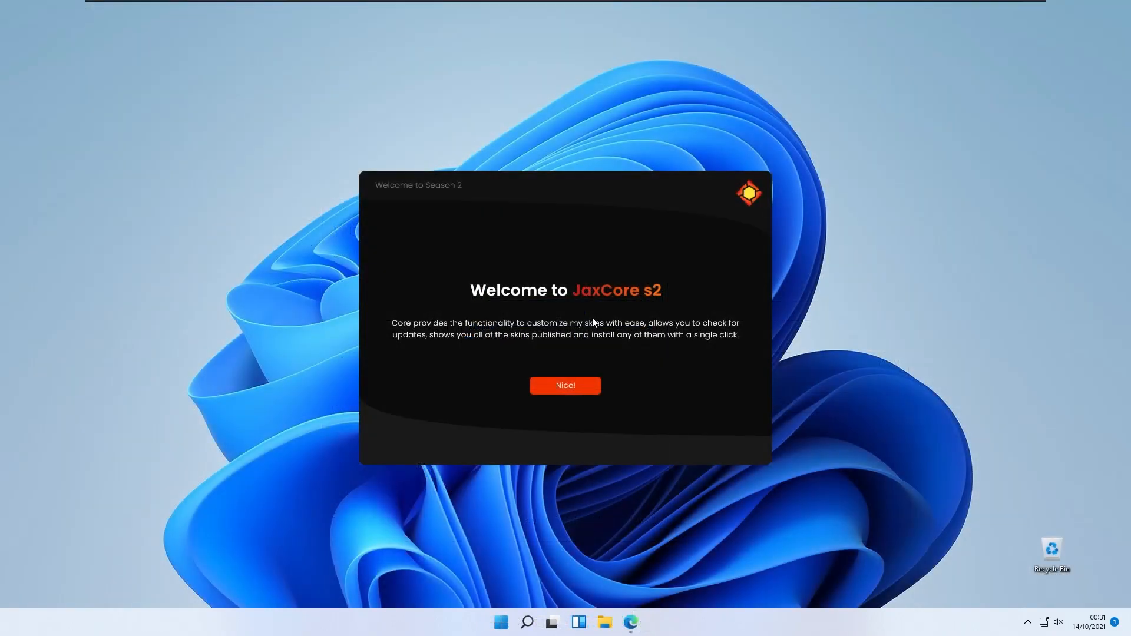
{"action": "mouse_move", "coordinate": [584, 395]}
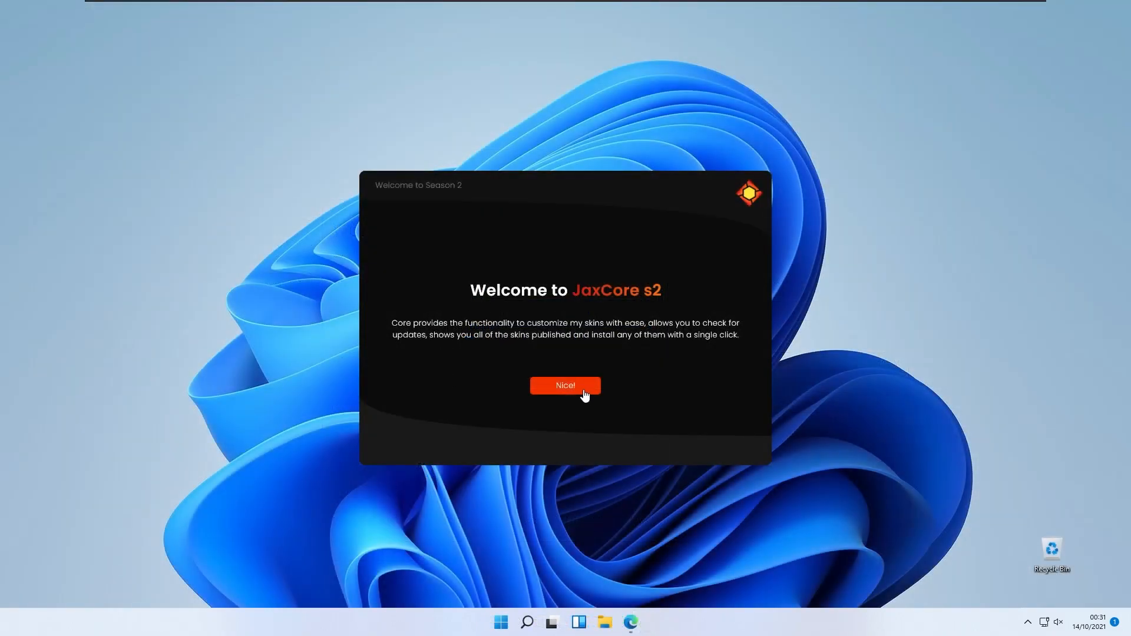
Dismiss the 'Welcome to JaxCore s2' dialog with the Nice! button.
{"action": "left_click", "coordinate": [566, 385]}
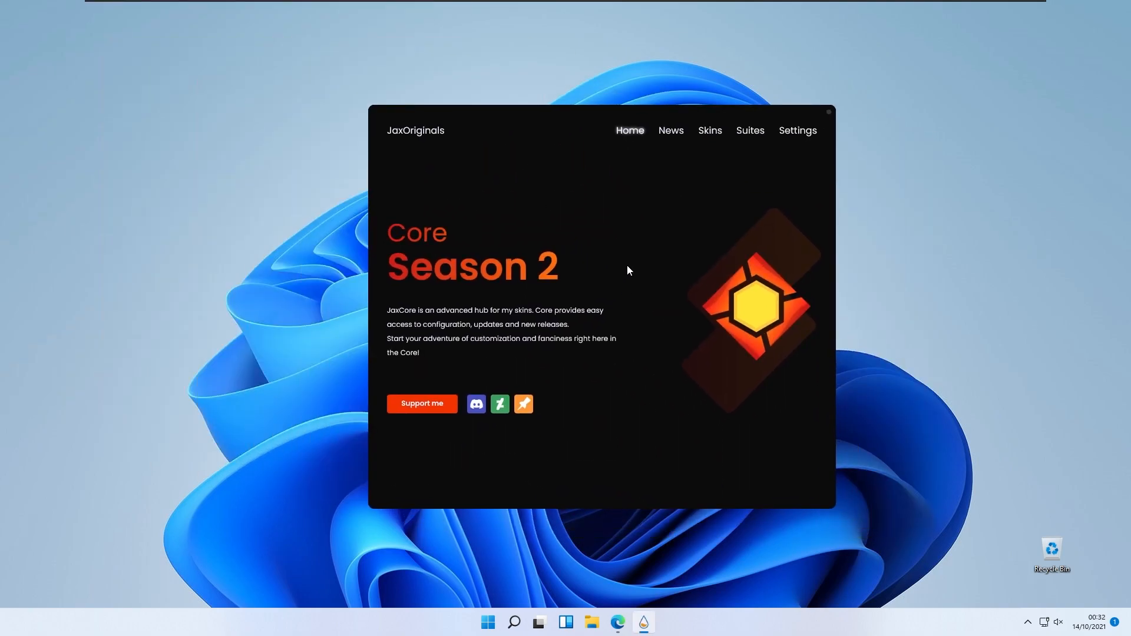
{"action": "mouse_move", "coordinate": [545, 130]}
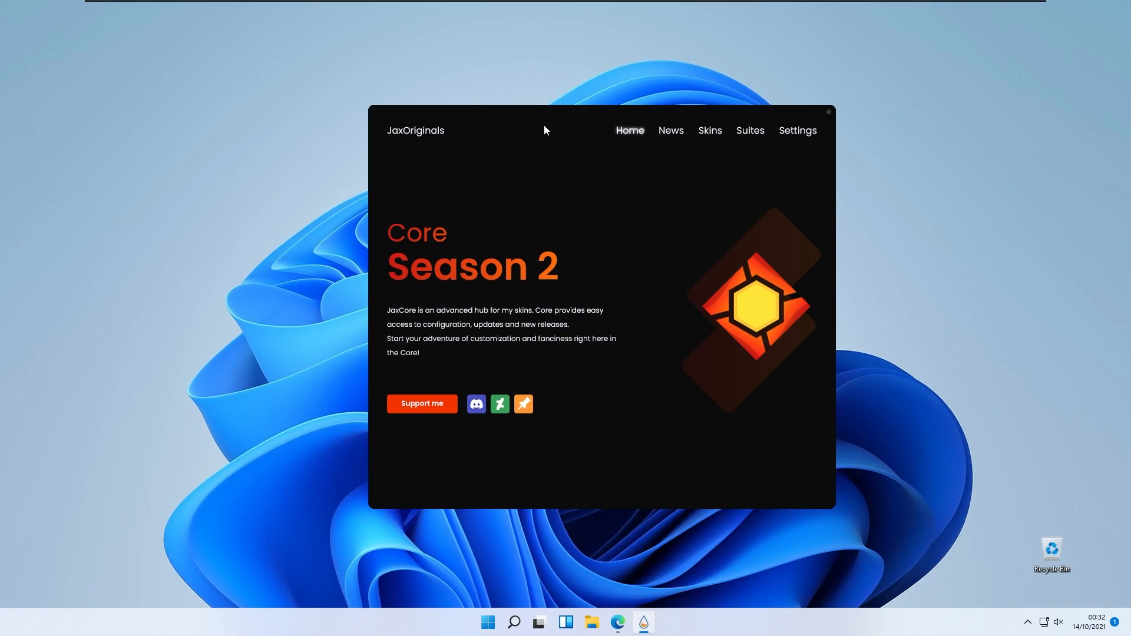
{"action": "mouse_move", "coordinate": [540, 134]}
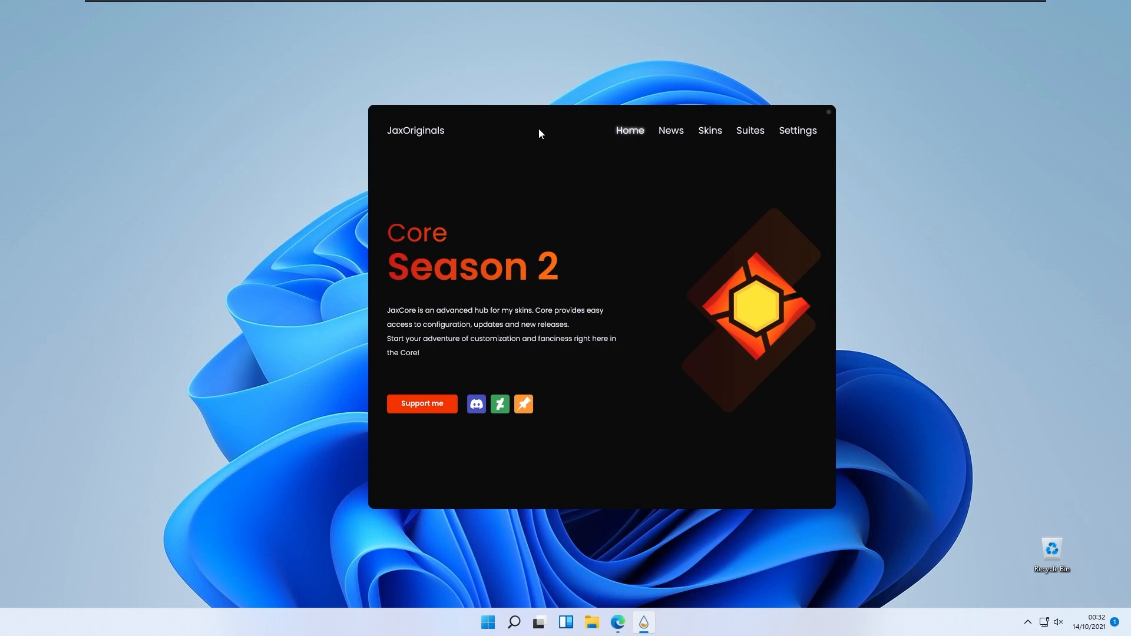
Open ValliStart from the skin catalogue, run its express installation, and continue past dependencies.
{"action": "left_click", "coordinate": [710, 130]}
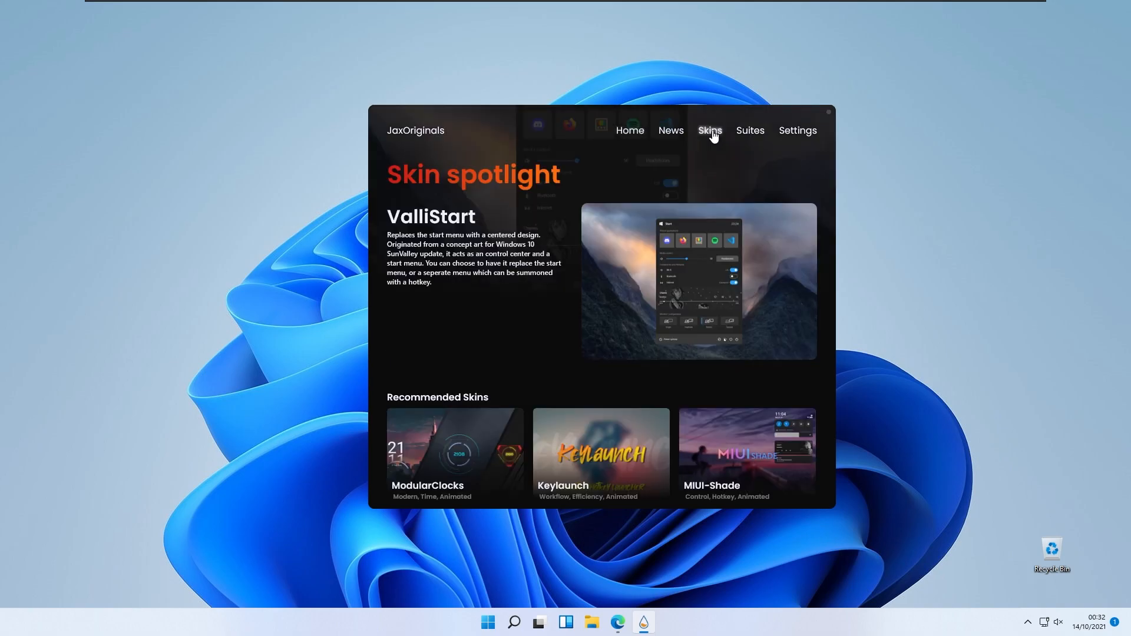
{"action": "mouse_move", "coordinate": [670, 285]}
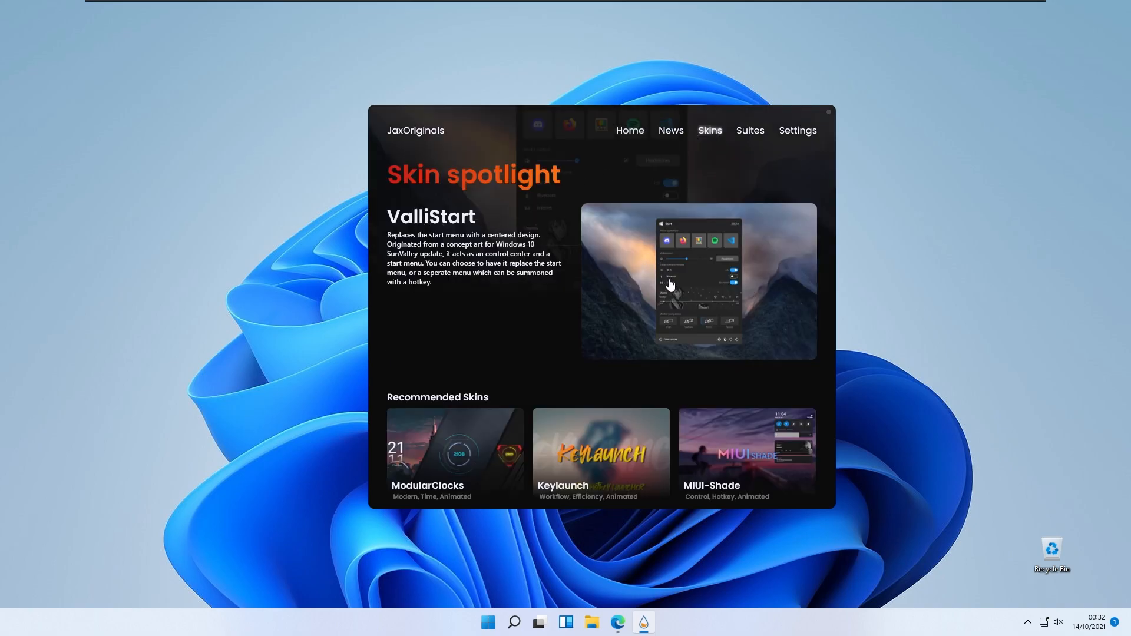
{"action": "left_click", "coordinate": [698, 282]}
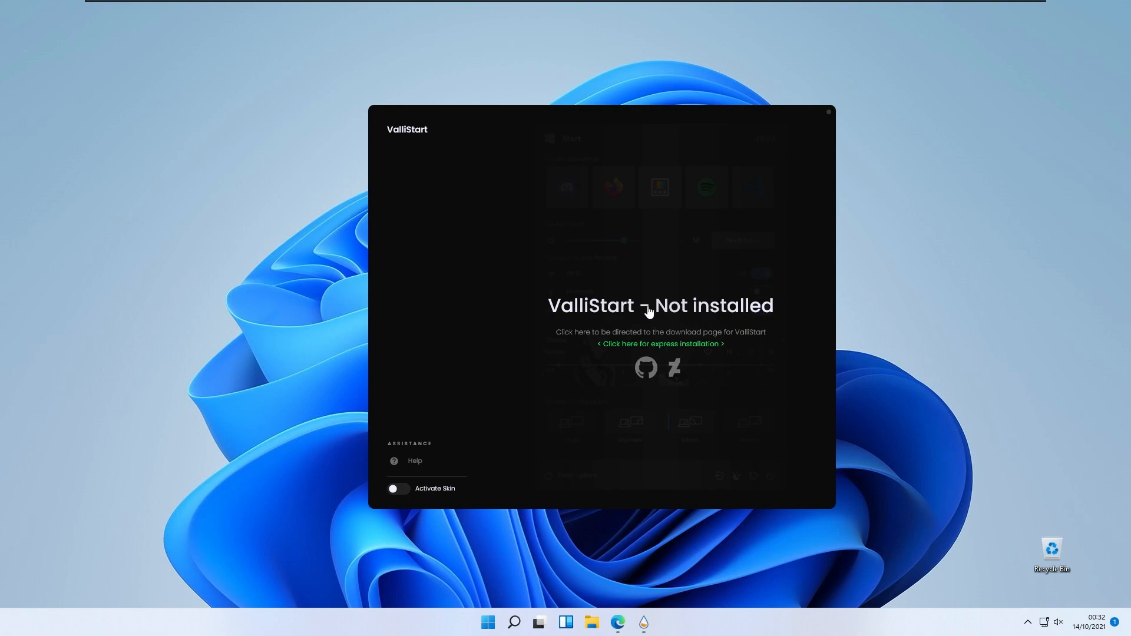
{"action": "mouse_move", "coordinate": [602, 292]}
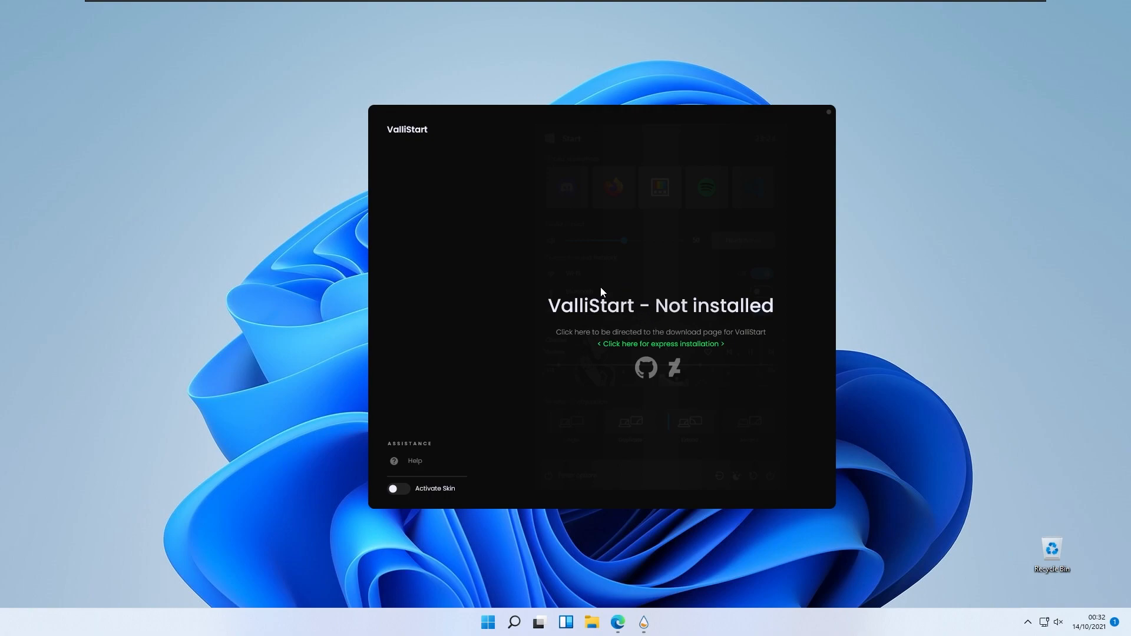
{"action": "mouse_move", "coordinate": [647, 352]}
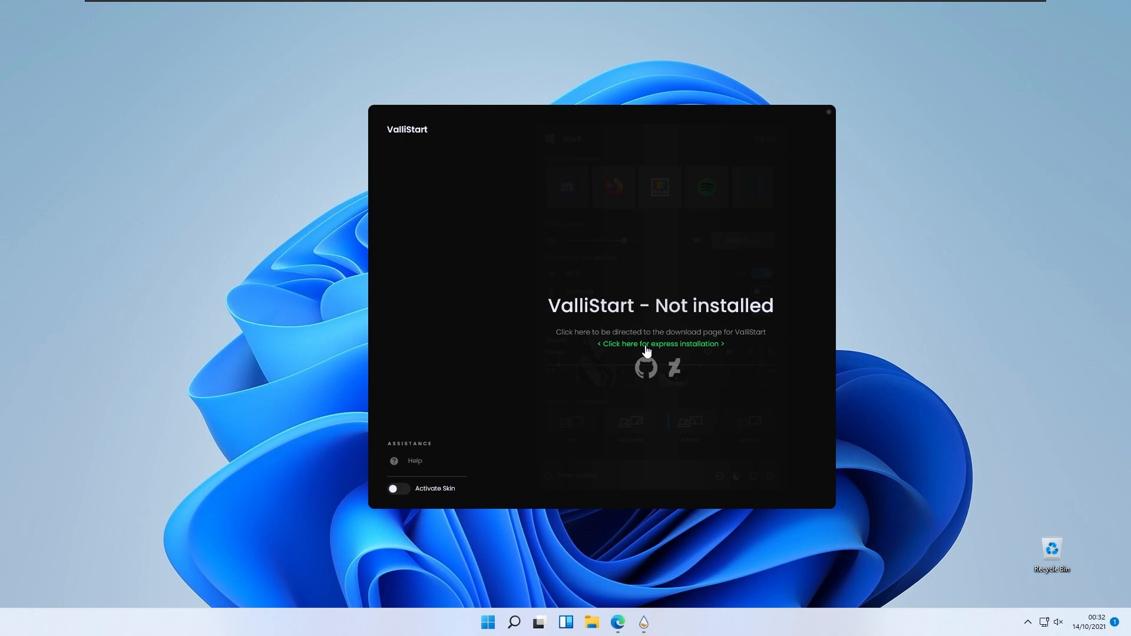
{"action": "mouse_move", "coordinate": [666, 353]}
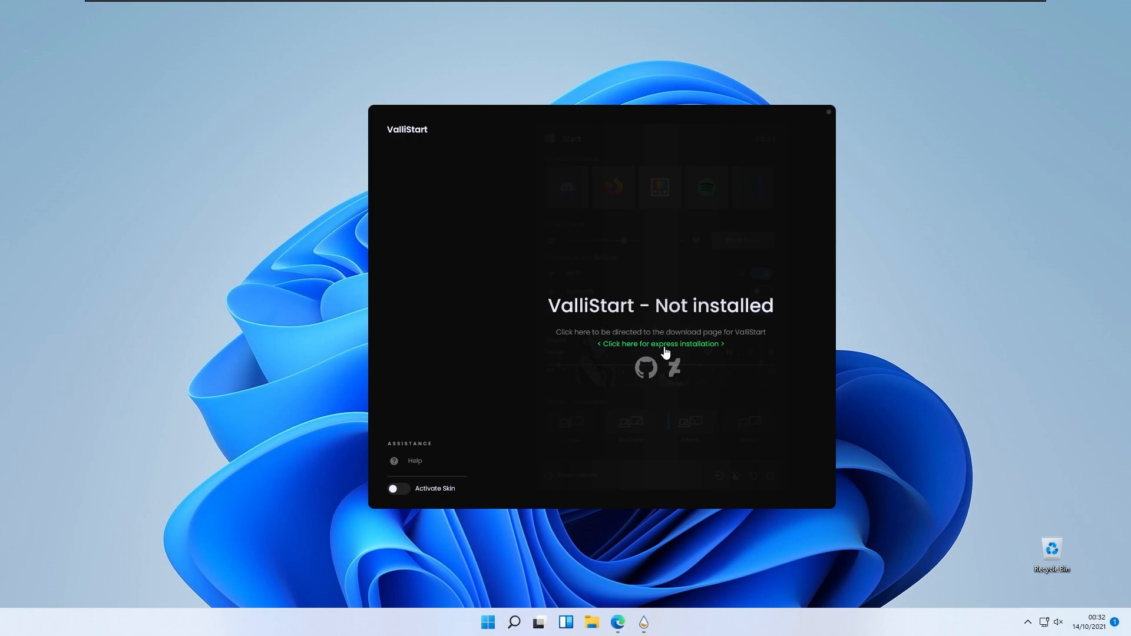
{"action": "left_click", "coordinate": [660, 344]}
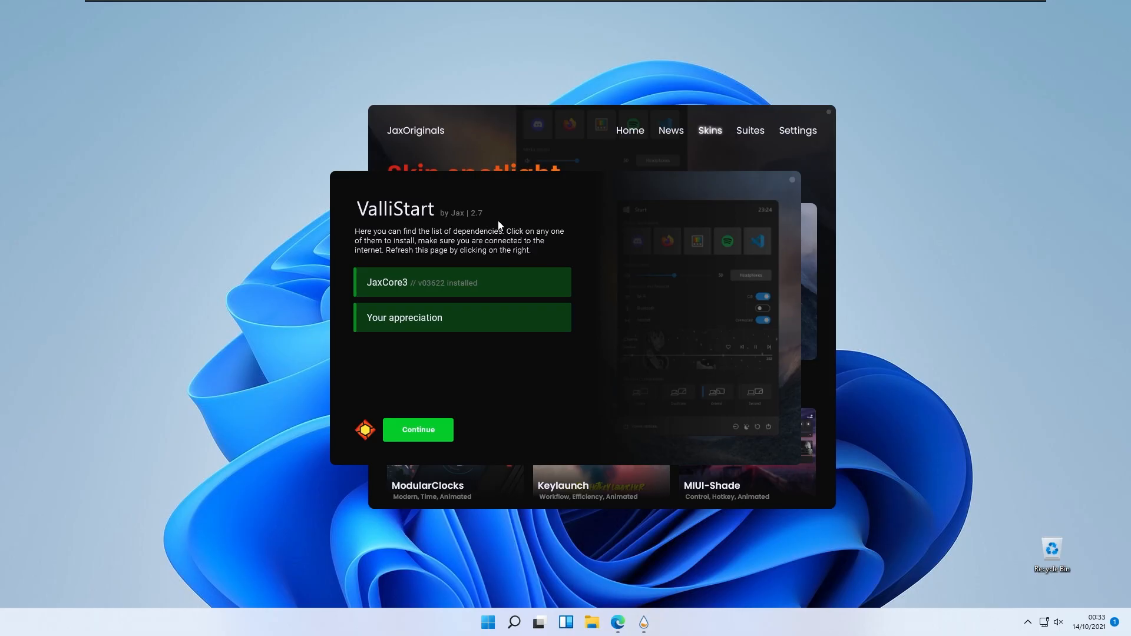
{"action": "mouse_move", "coordinate": [513, 231]}
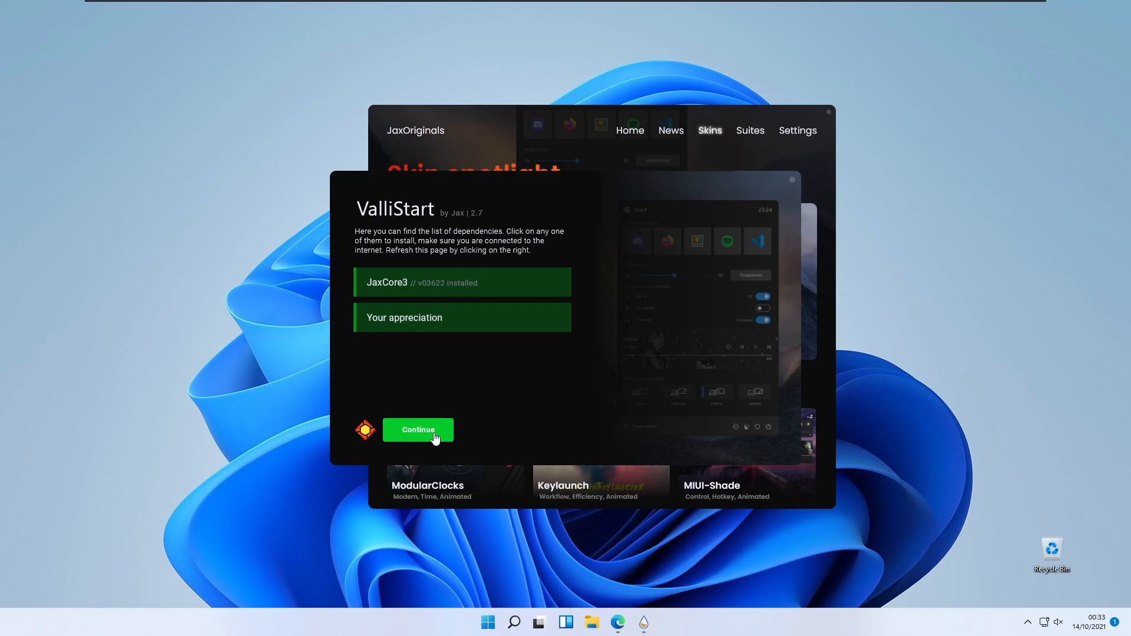
{"action": "left_click", "coordinate": [418, 429]}
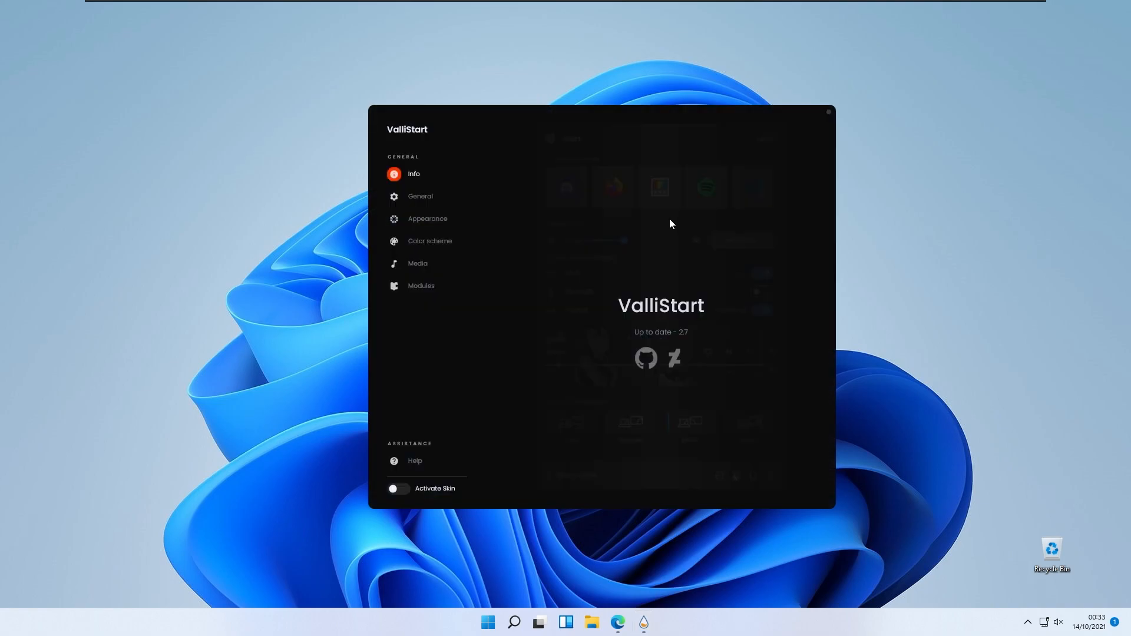
{"action": "mouse_move", "coordinate": [418, 419]}
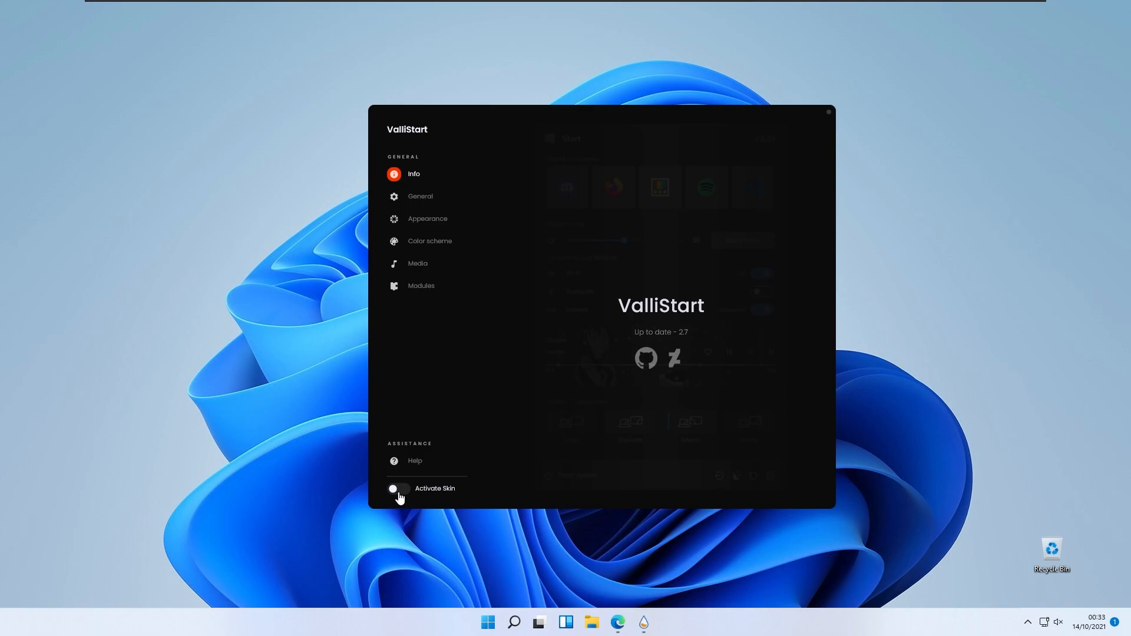
Toggle the ValliStart skin on and allow Rainmeter access through the firewall.
{"action": "left_click", "coordinate": [395, 489]}
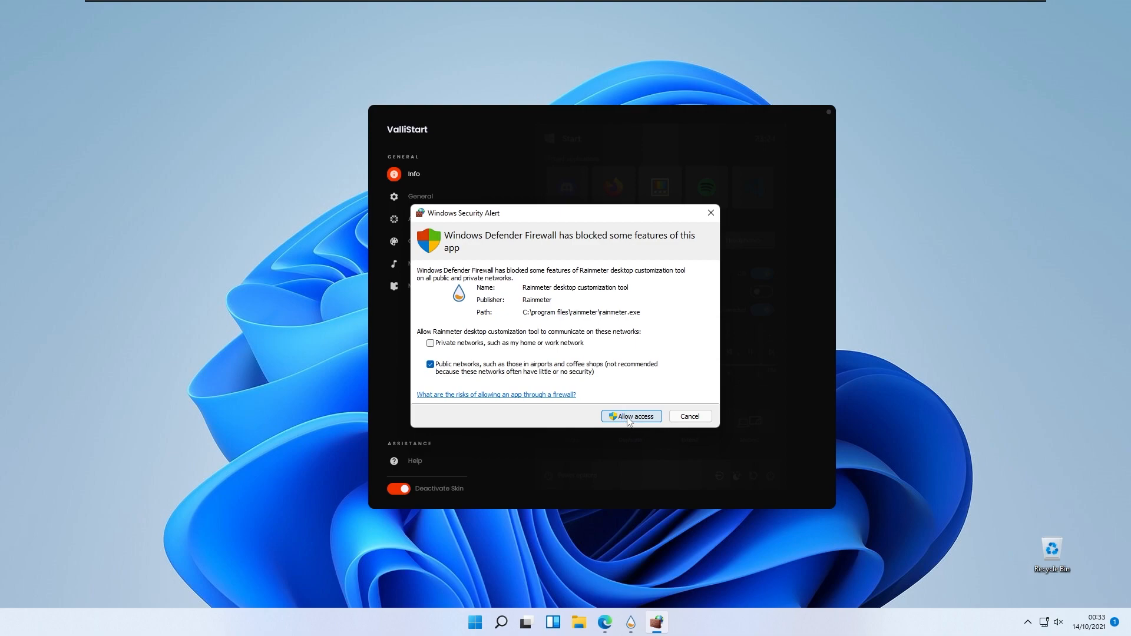
{"action": "left_click", "coordinate": [631, 416]}
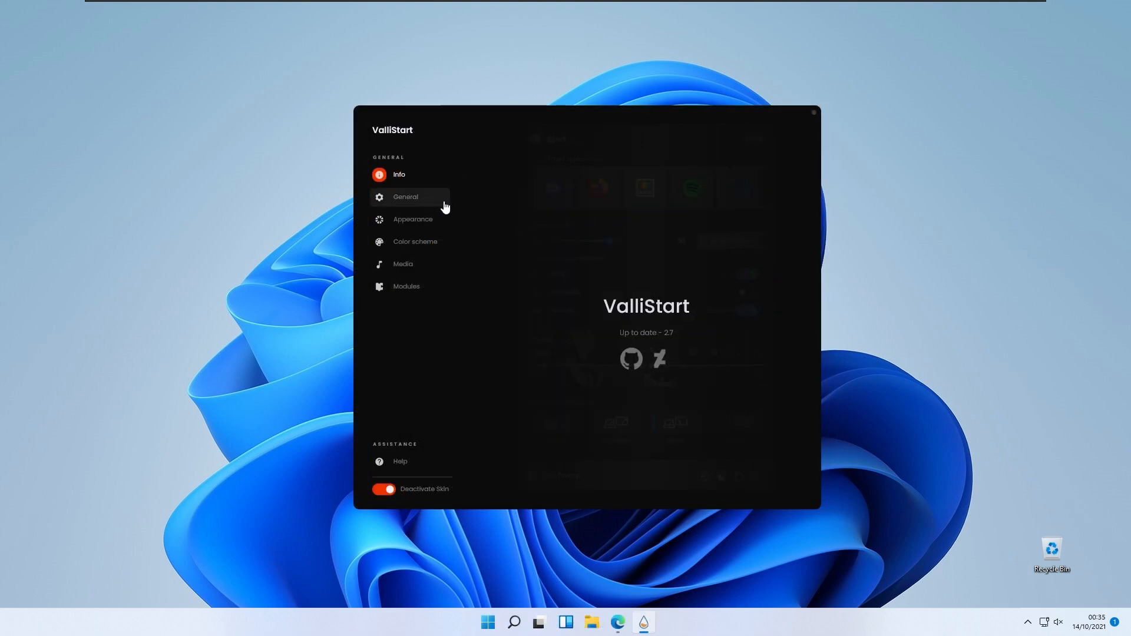
In ValliStart's General settings, turn off Start Menu override and begin setting the activation hotkey.
{"action": "left_click", "coordinate": [406, 197]}
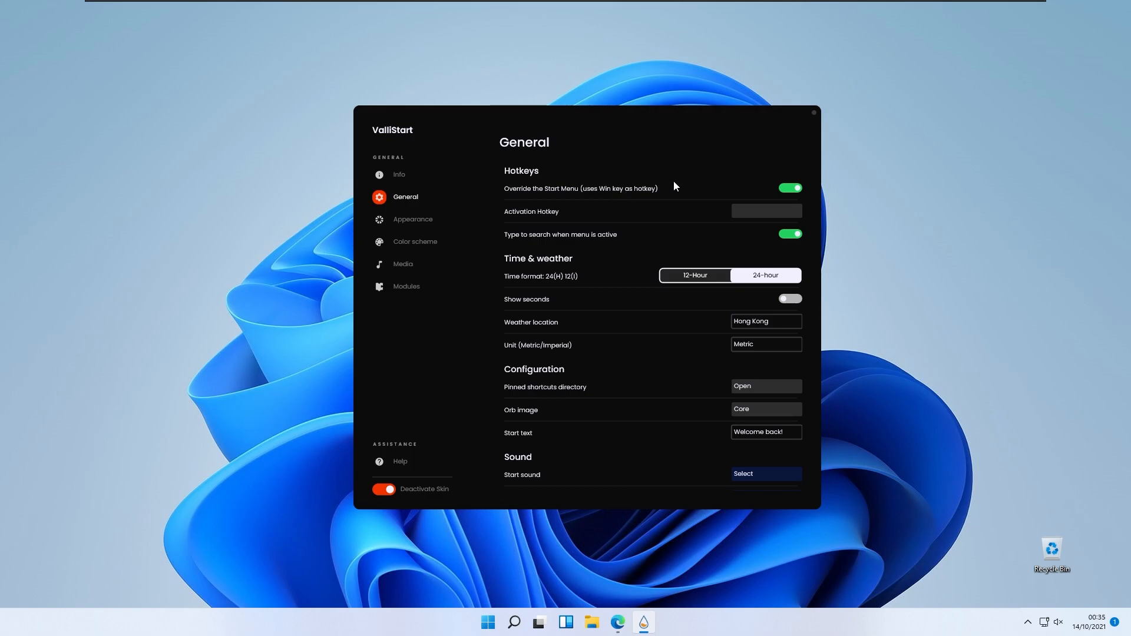
{"action": "mouse_move", "coordinate": [717, 136]}
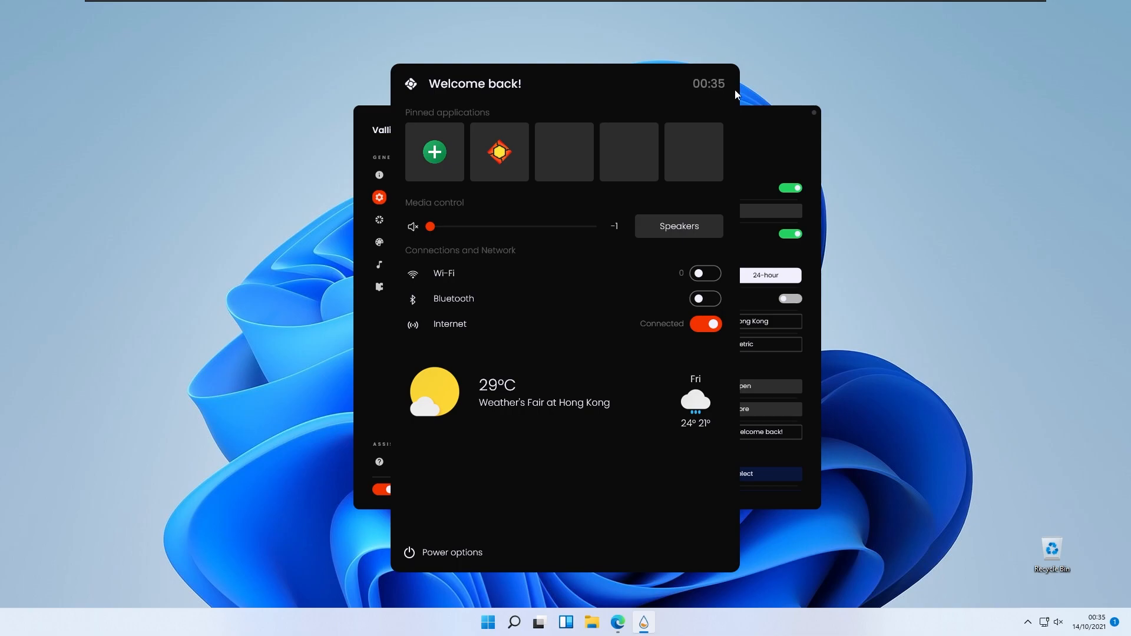
{"action": "mouse_move", "coordinate": [551, 72]}
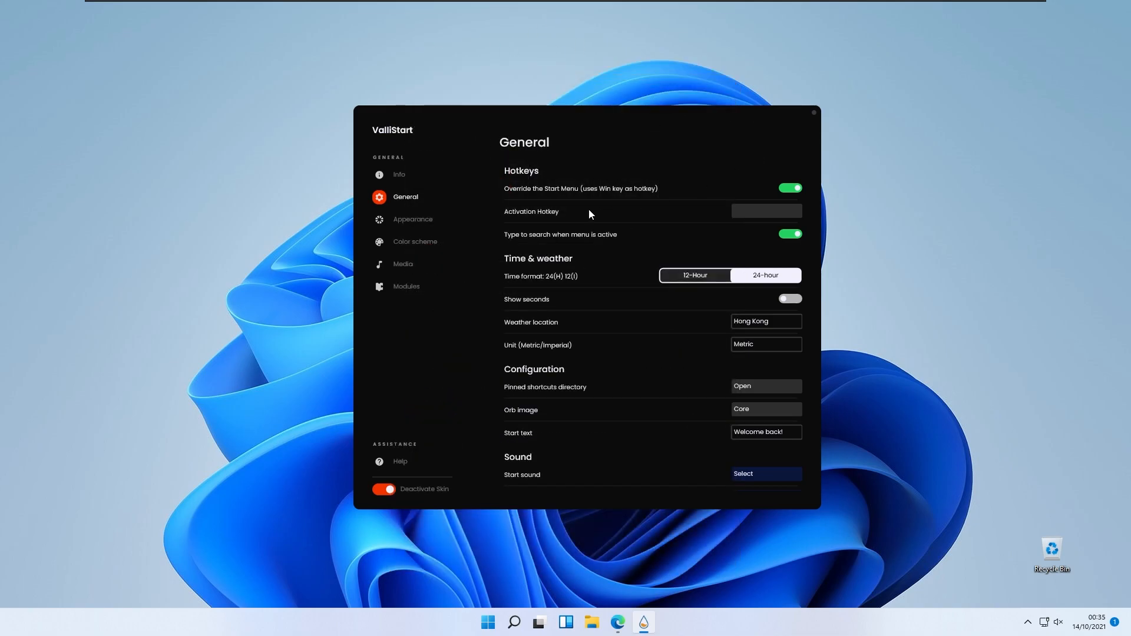
{"action": "left_click", "coordinate": [790, 187]}
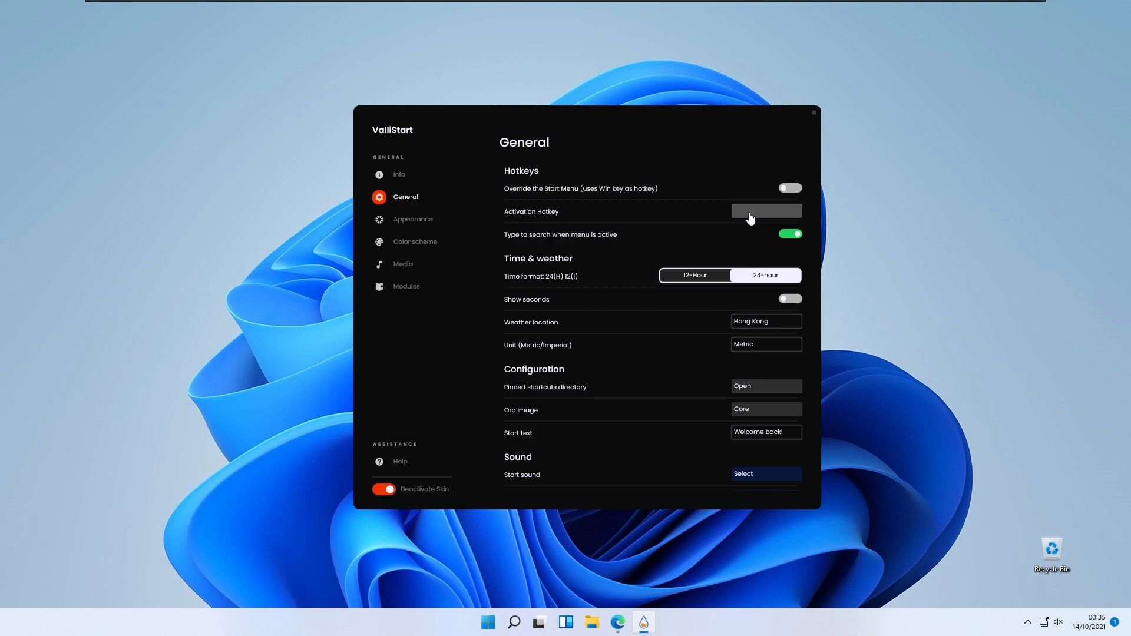
{"action": "left_click", "coordinate": [766, 210]}
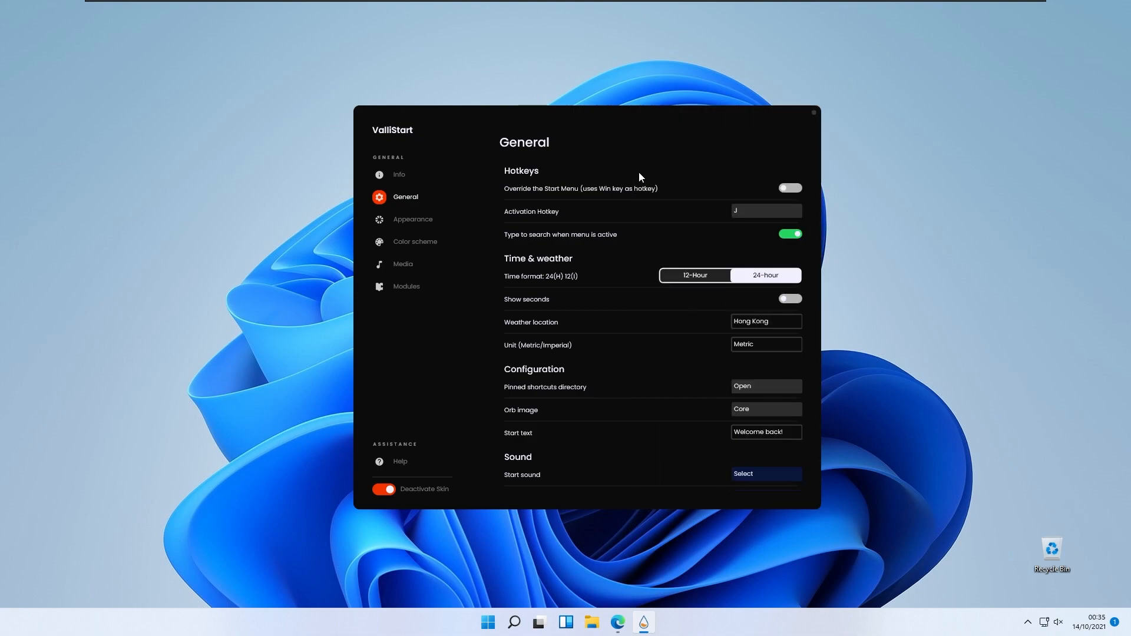
{"action": "mouse_move", "coordinate": [650, 147]}
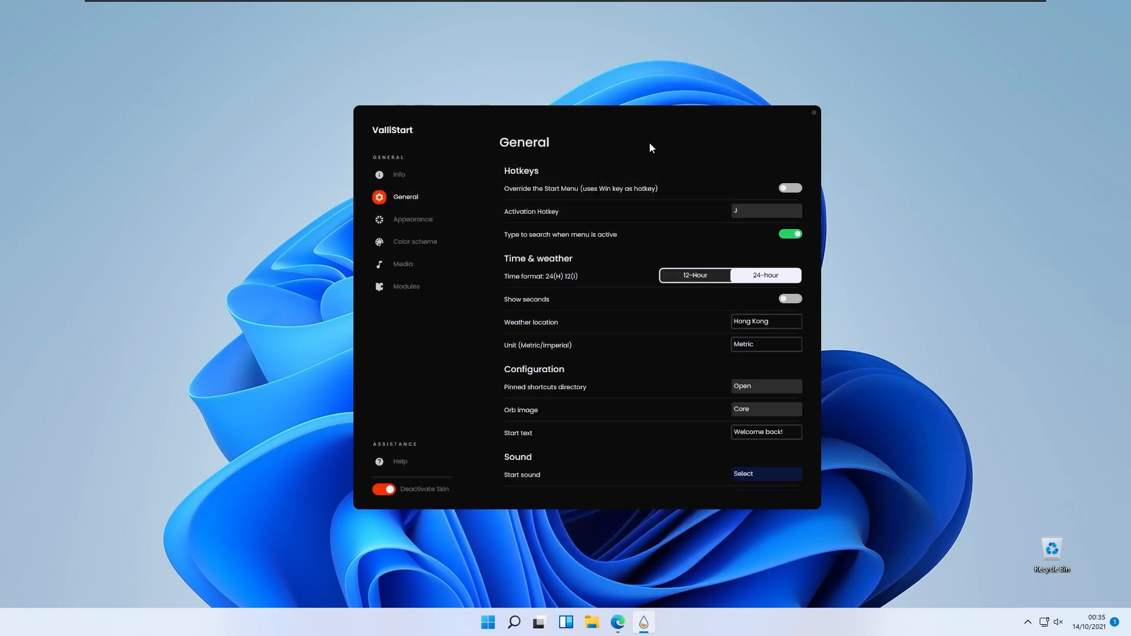
{"action": "mouse_move", "coordinate": [738, 144]}
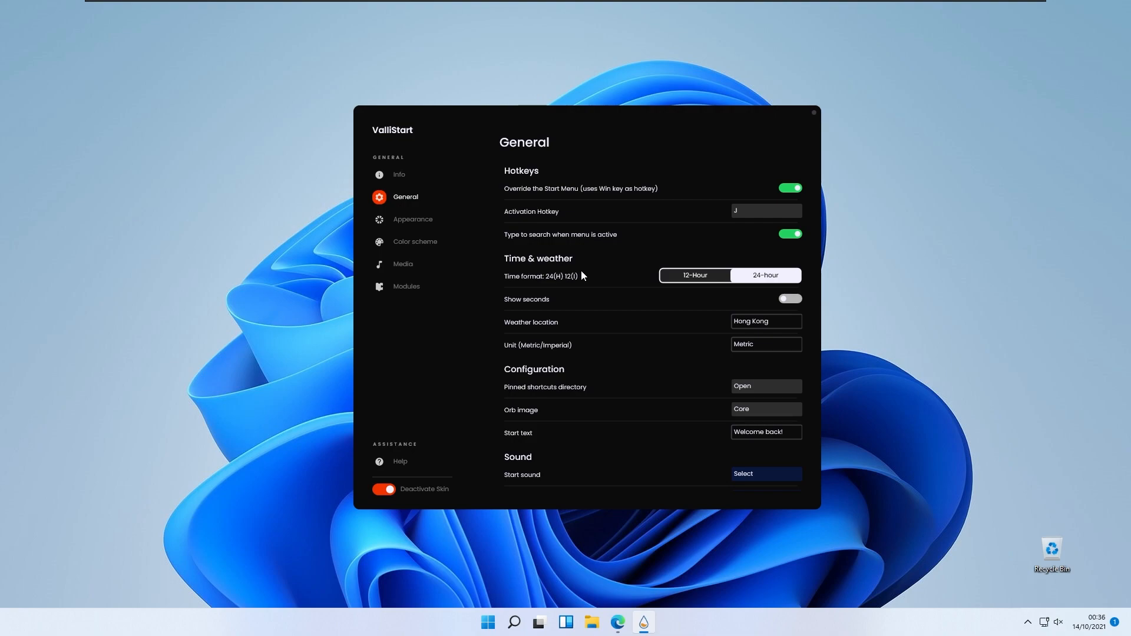
{"action": "mouse_move", "coordinate": [519, 286]}
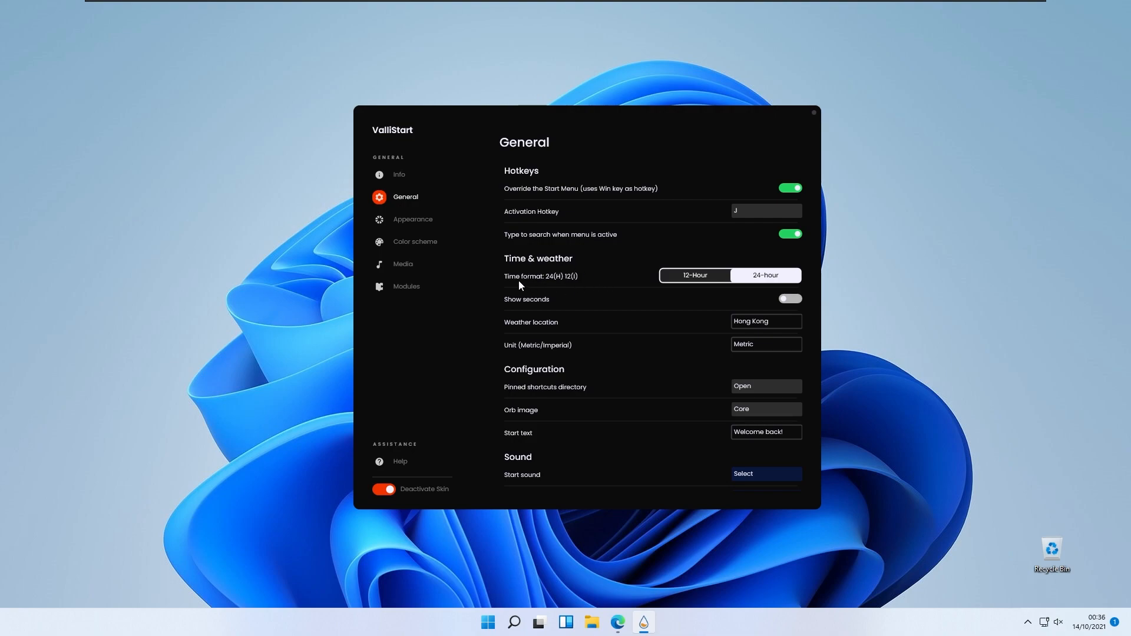
{"action": "mouse_move", "coordinate": [699, 285]}
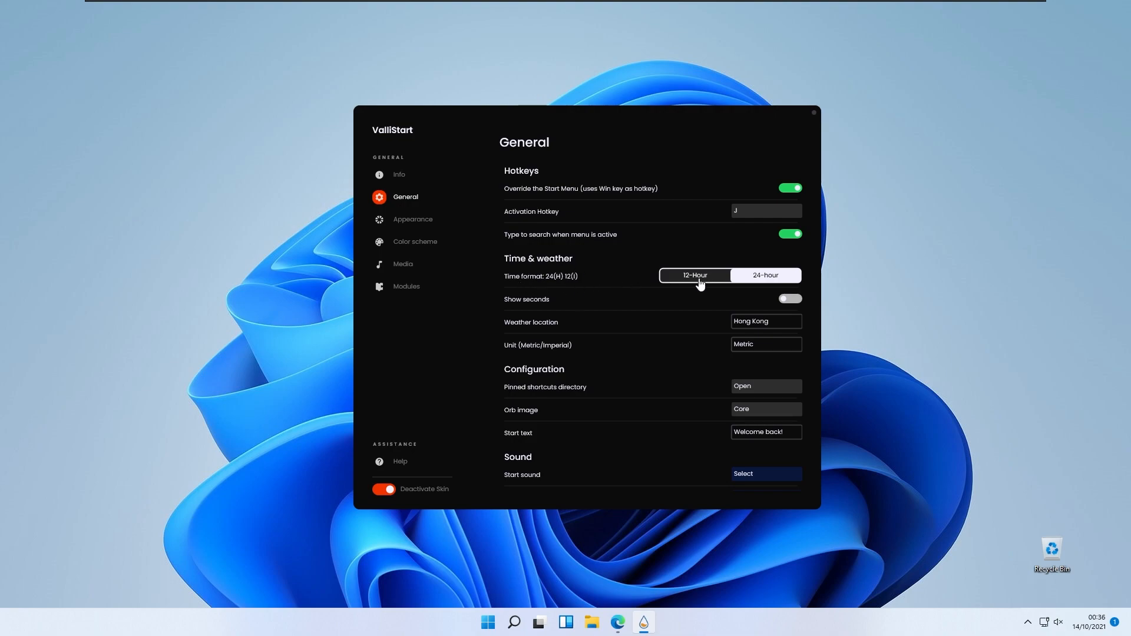
{"action": "mouse_move", "coordinate": [546, 303]}
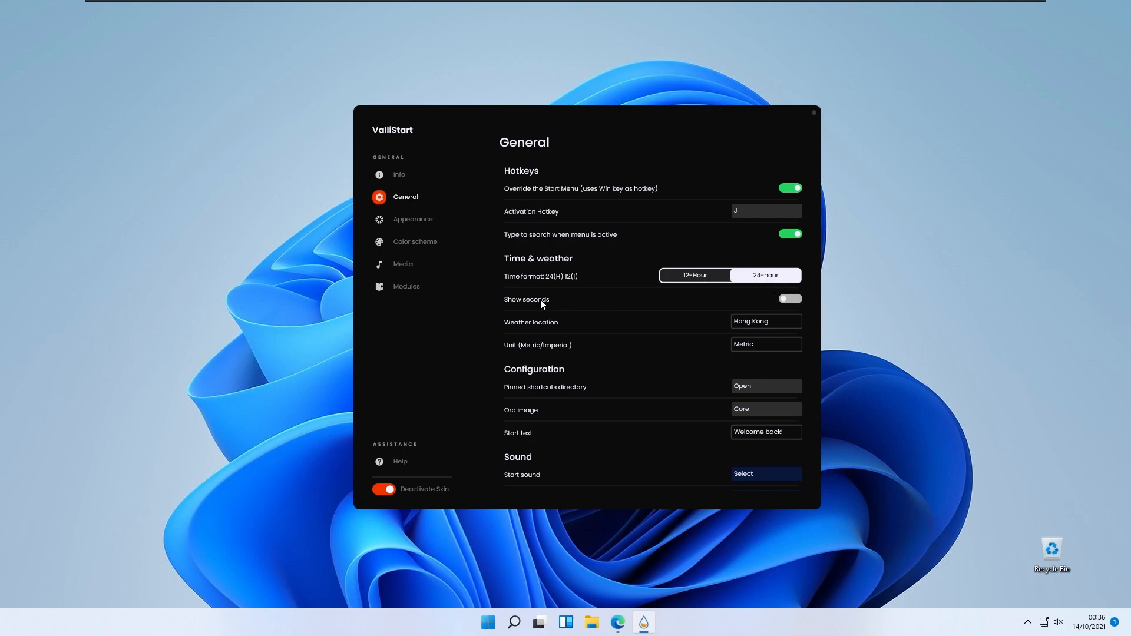
{"action": "mouse_move", "coordinate": [804, 301]}
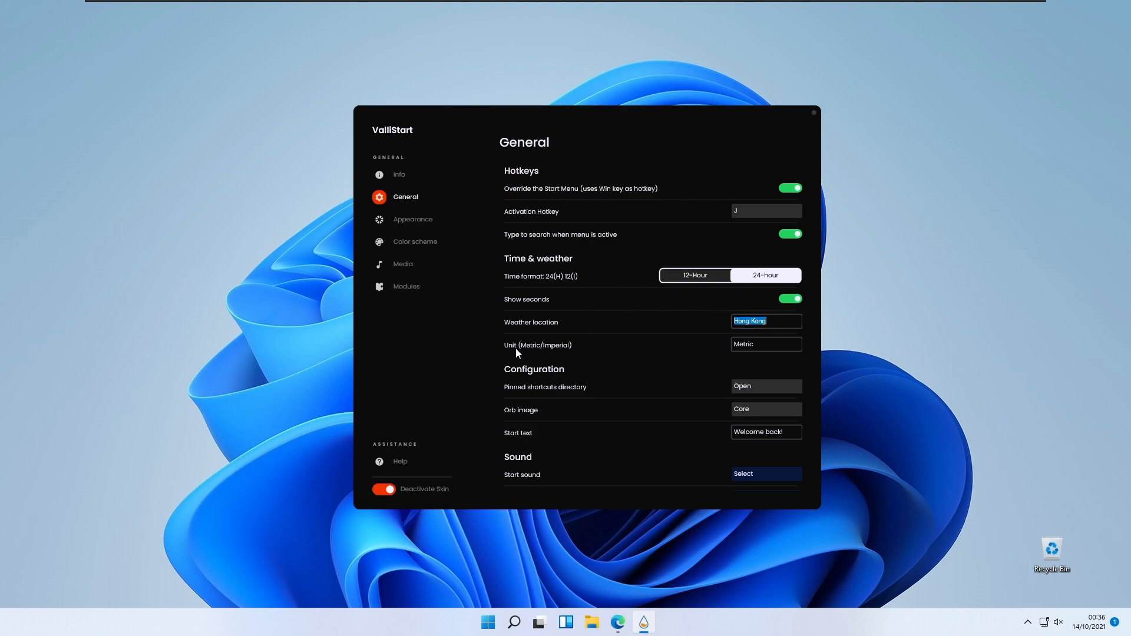
{"action": "mouse_move", "coordinate": [615, 366]}
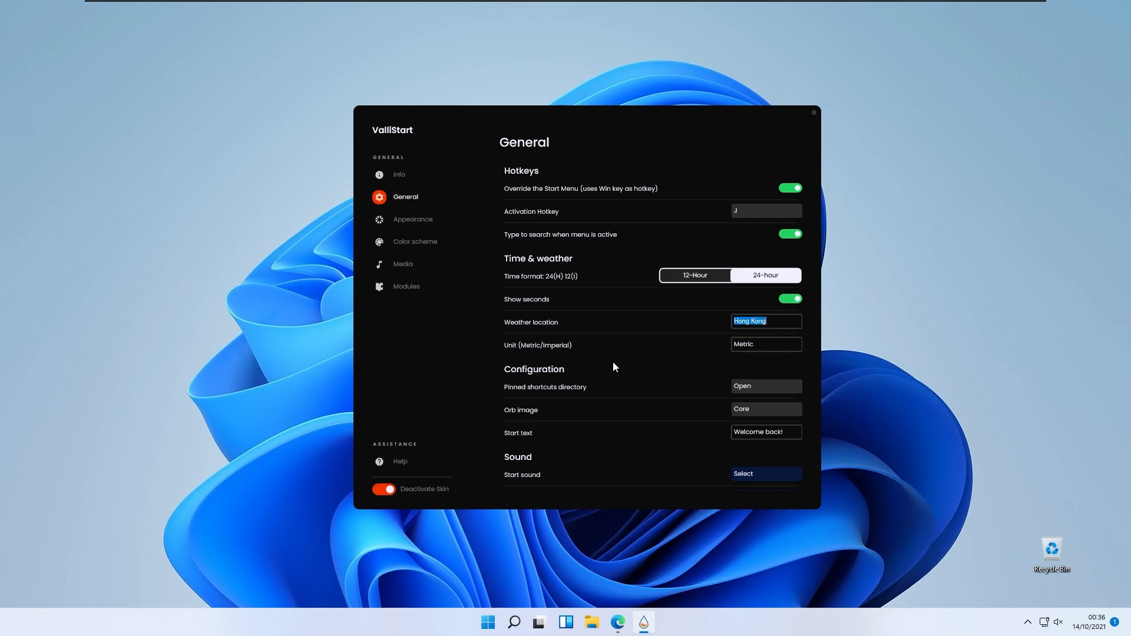
{"action": "scroll", "scroll_direction": "down", "scroll_amount": 3}
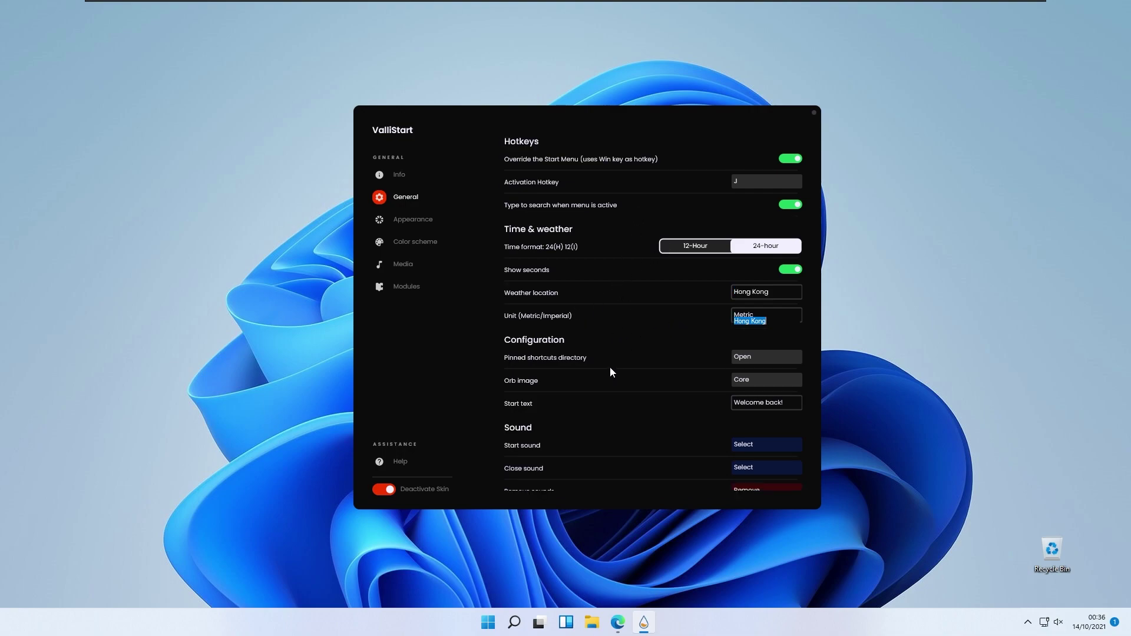
{"action": "mouse_move", "coordinate": [549, 367]}
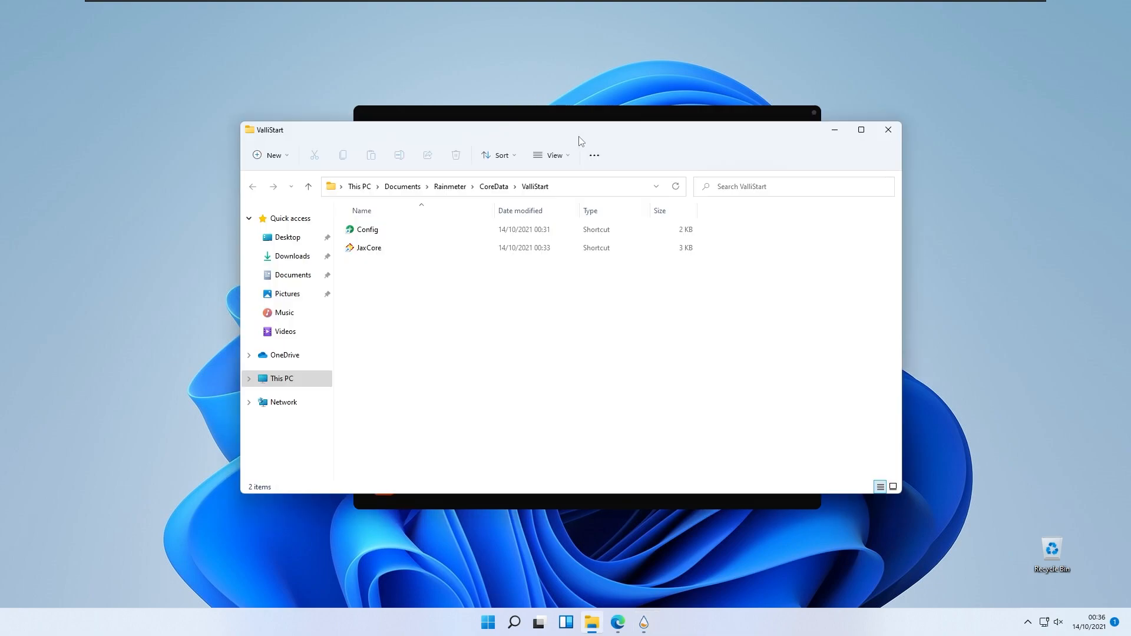
{"action": "mouse_move", "coordinate": [639, 140]}
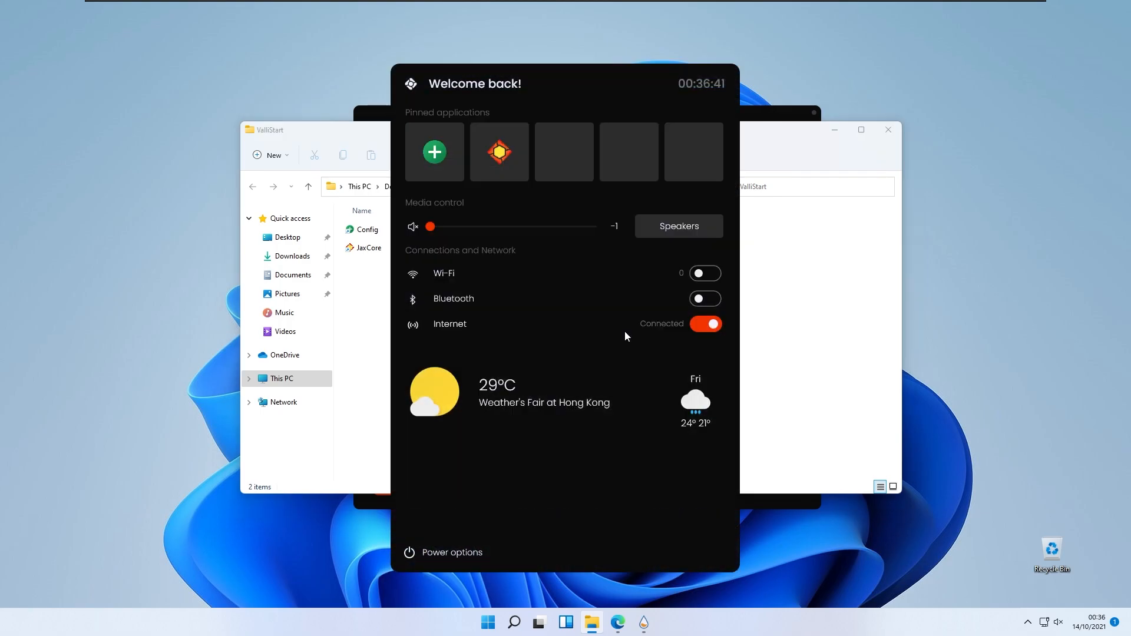
{"action": "mouse_move", "coordinate": [457, 119]}
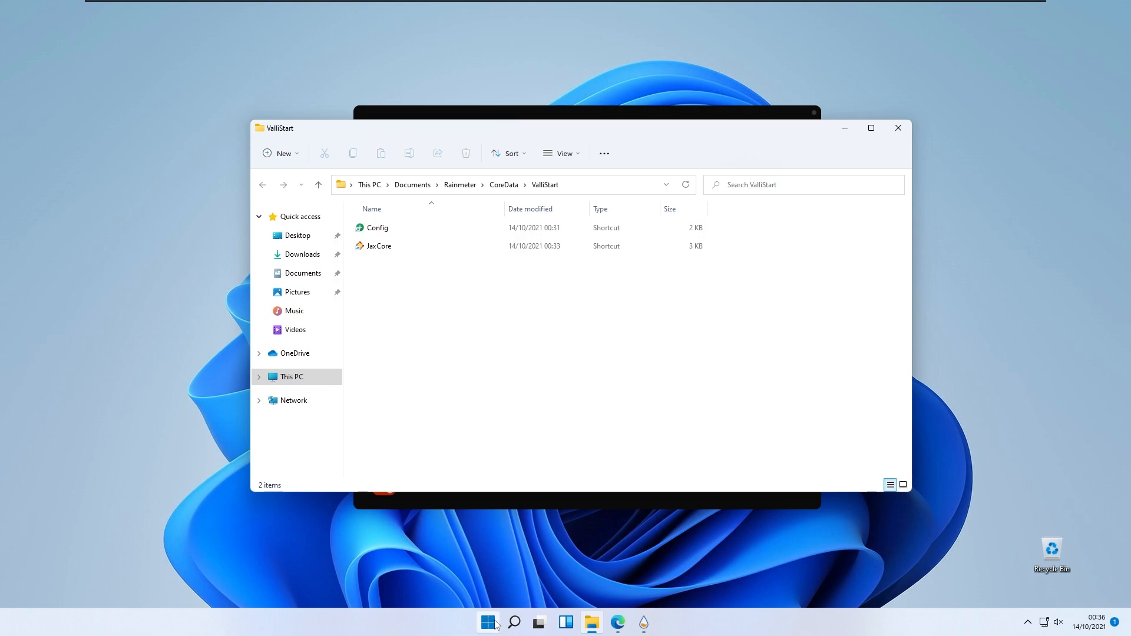
Browse the Windows Start menu's app list and show more options for Microsoft Edge.
{"action": "left_click", "coordinate": [487, 622]}
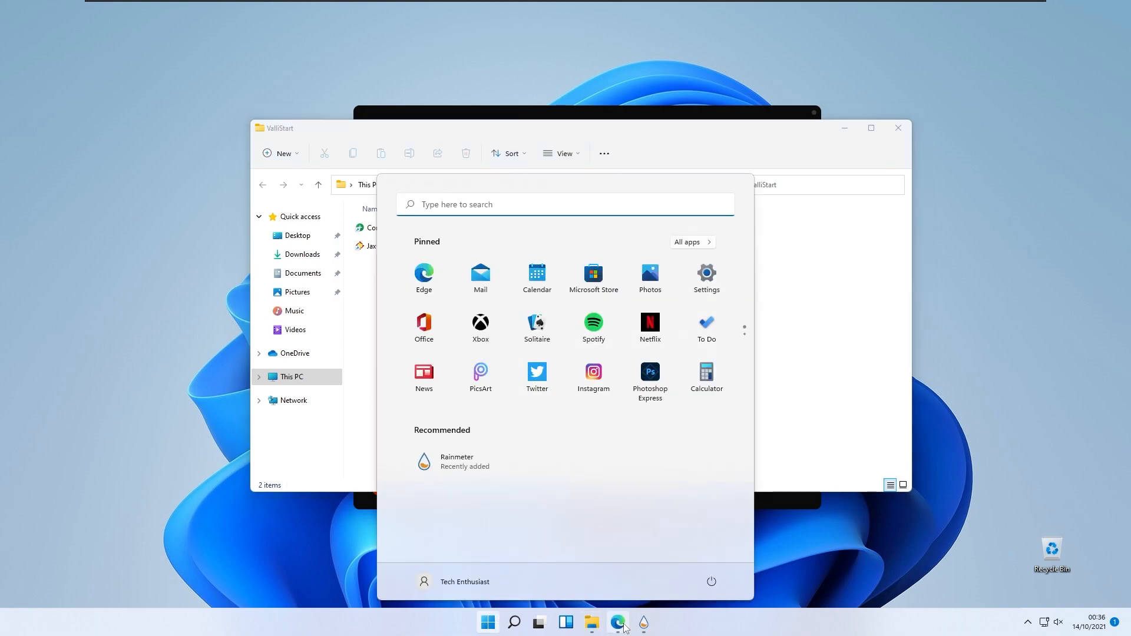
{"action": "right_click", "coordinate": [617, 622]}
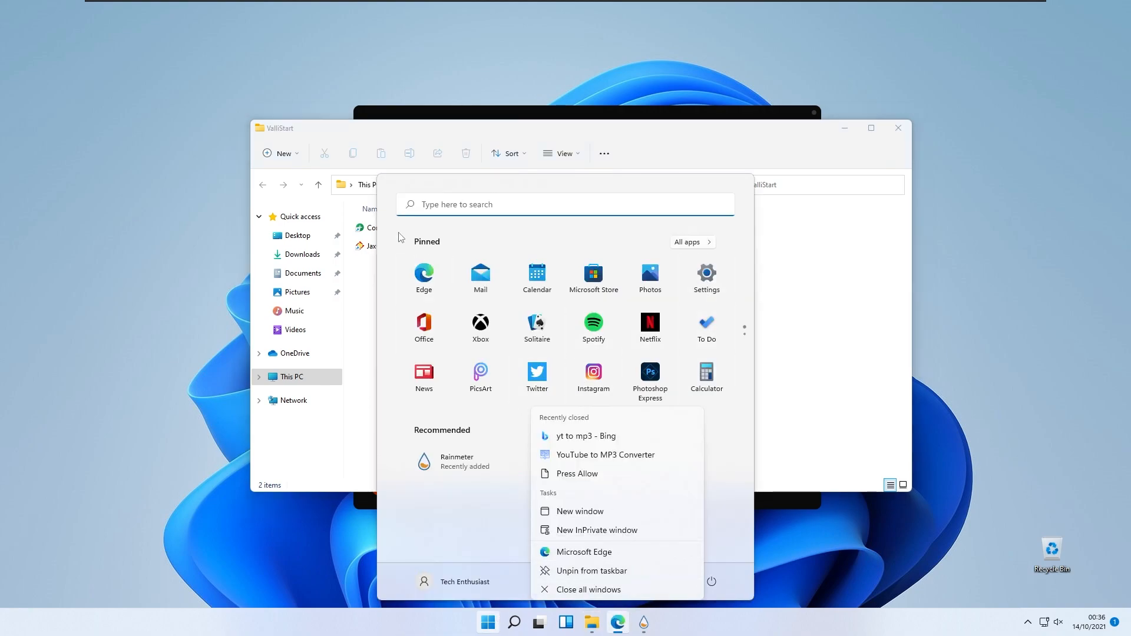
{"action": "left_click", "coordinate": [487, 622]}
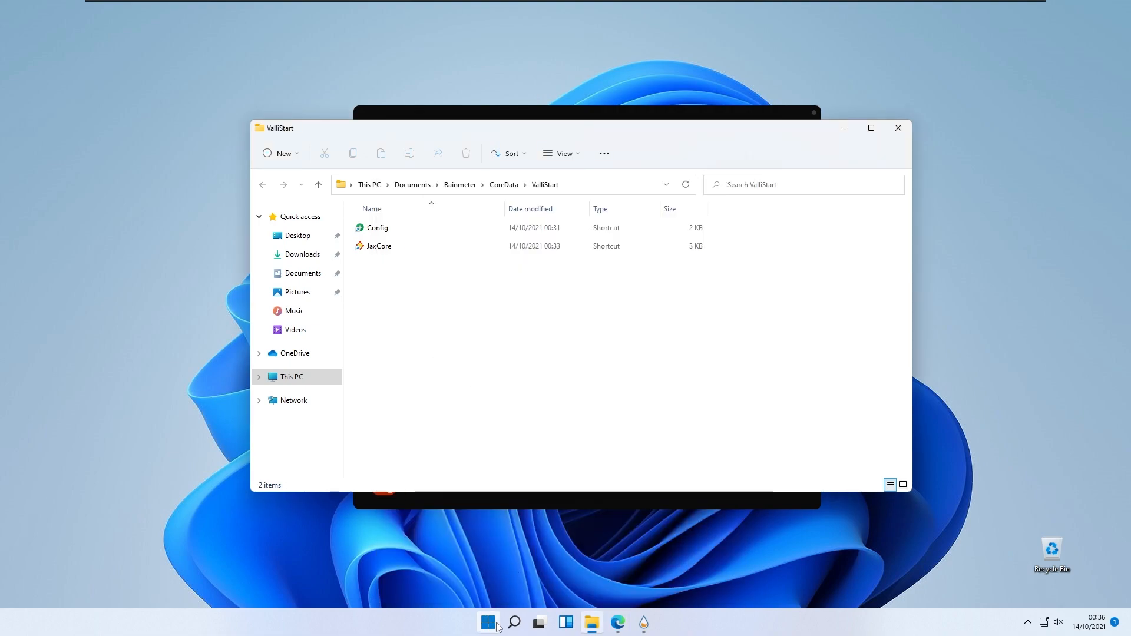
{"action": "left_click", "coordinate": [486, 622]}
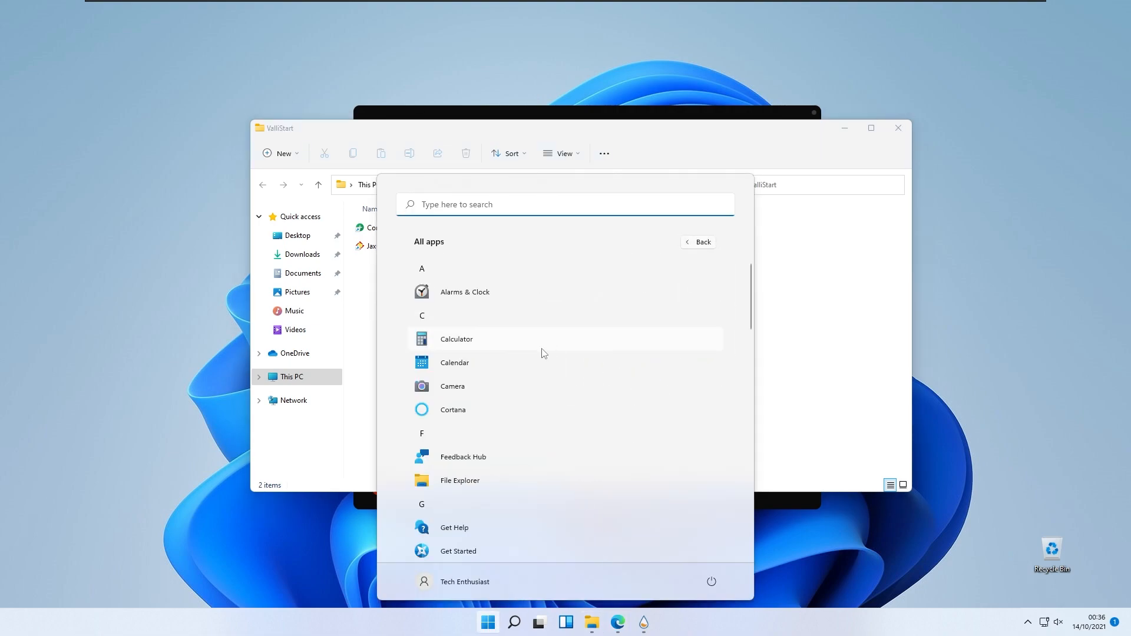
{"action": "scroll", "scroll_direction": "down", "scroll_amount": 3}
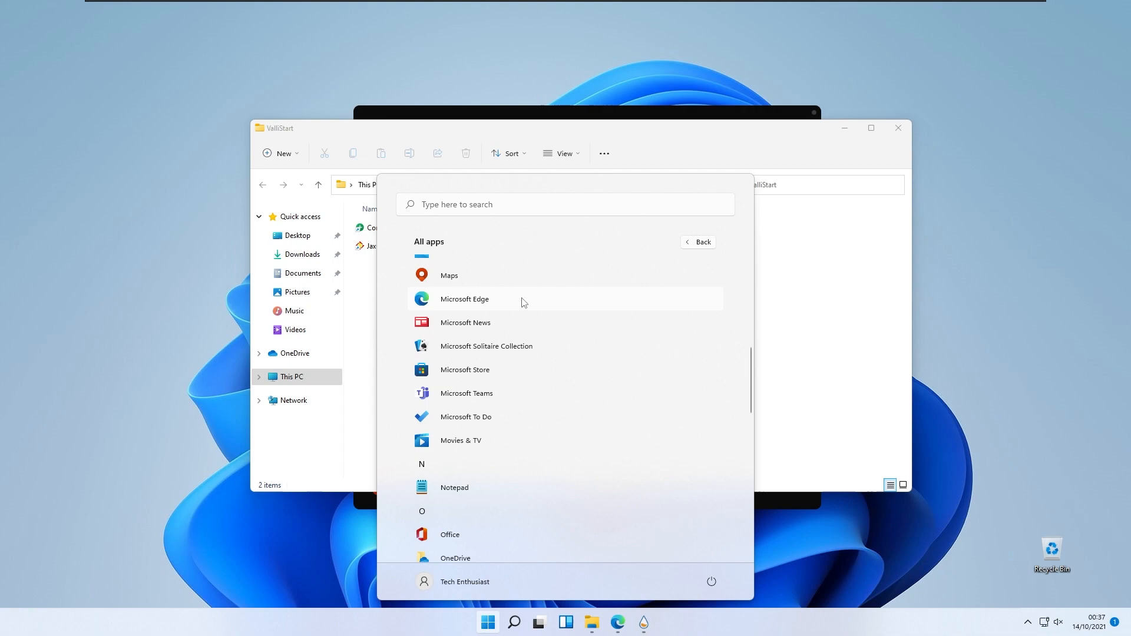
{"action": "right_click", "coordinate": [464, 299]}
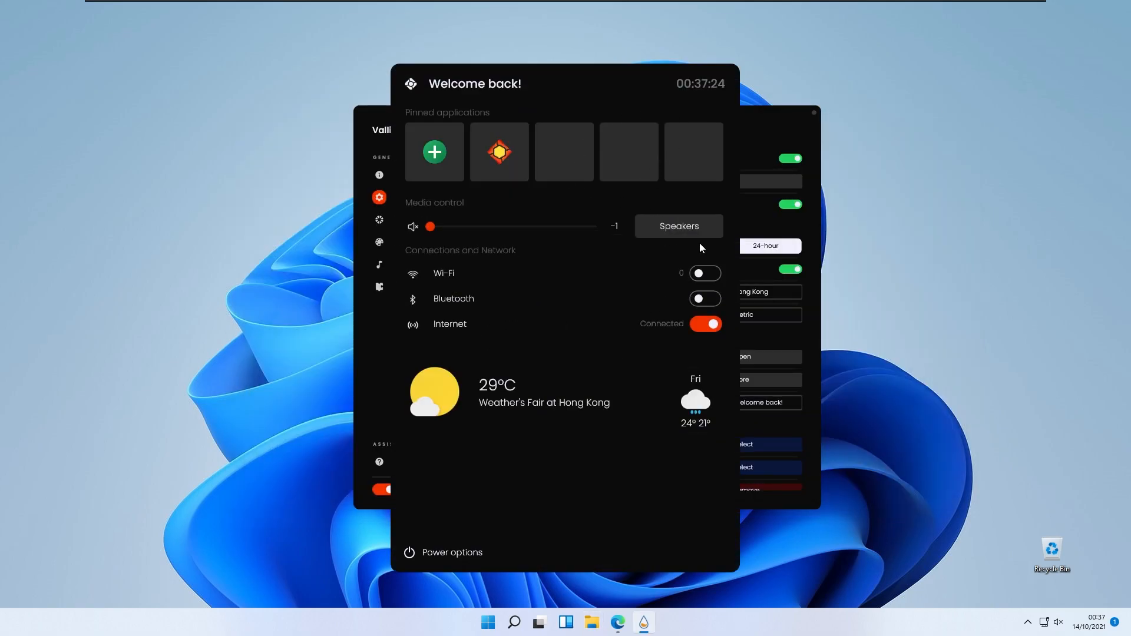
{"action": "mouse_move", "coordinate": [625, 182]}
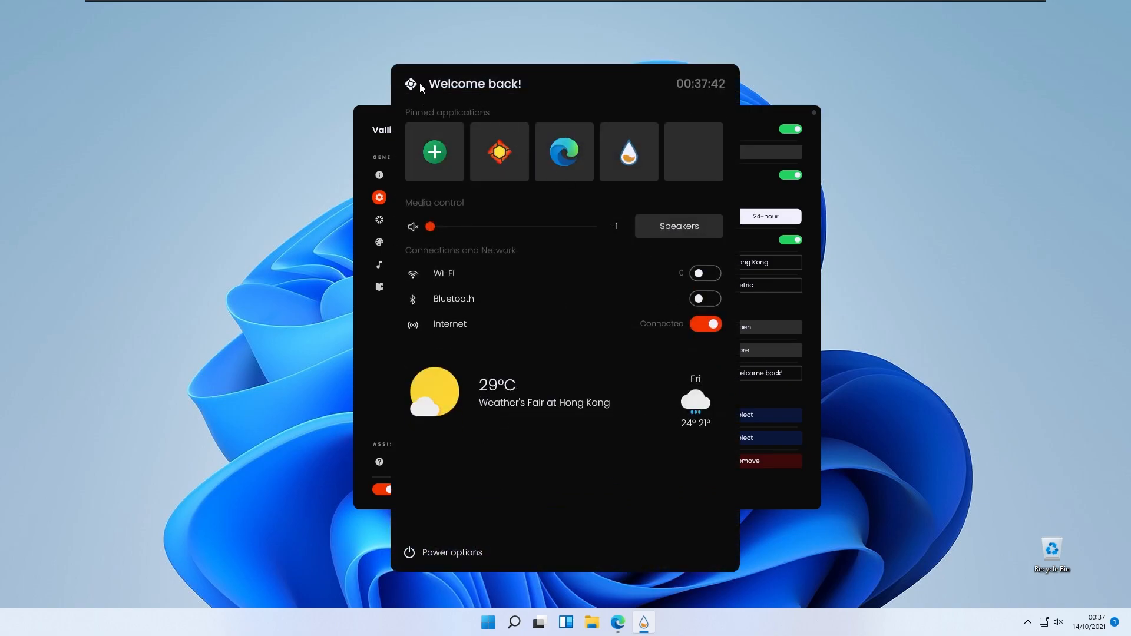
{"action": "mouse_move", "coordinate": [527, 98]}
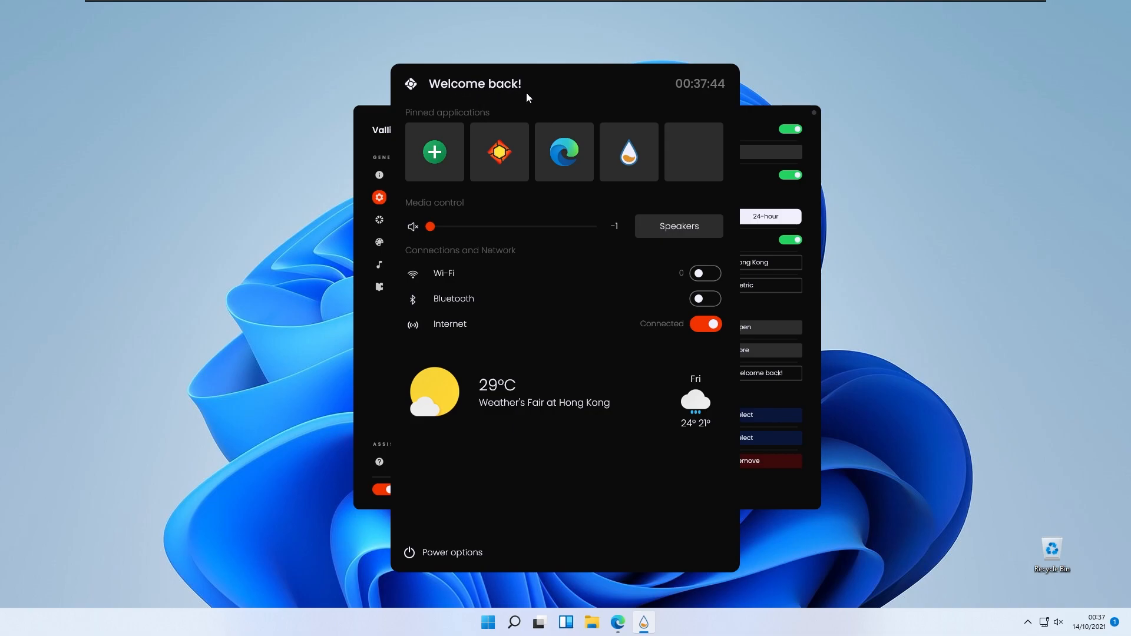
{"action": "mouse_move", "coordinate": [752, 130]}
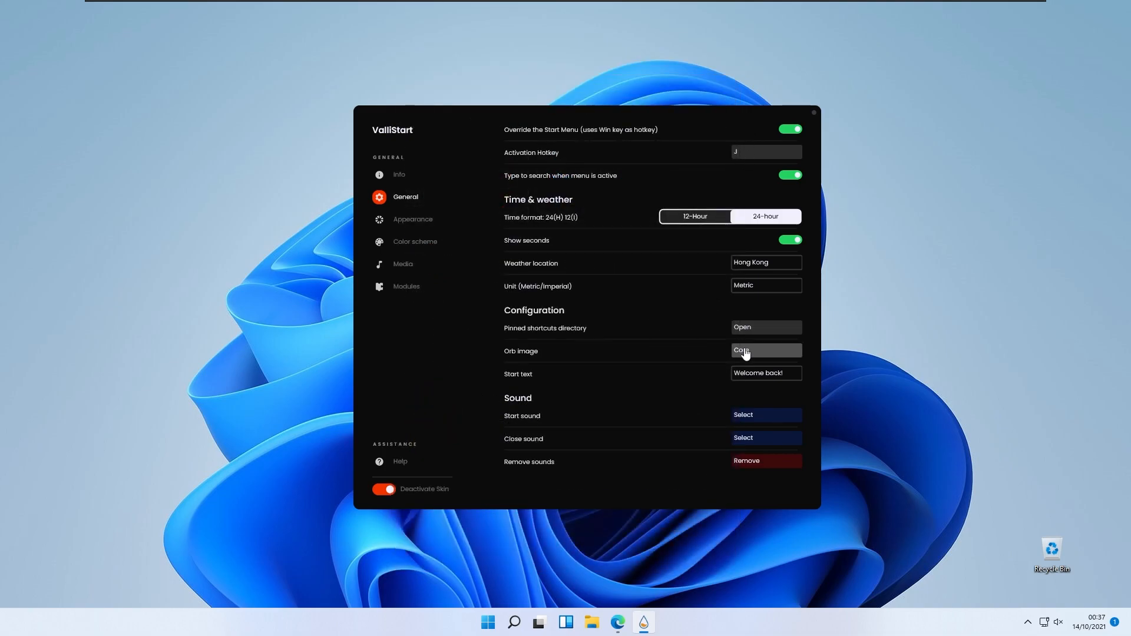
Pick the Win11 Windows logo as ValliStart's orb image and close the orb picker.
{"action": "left_click", "coordinate": [766, 350]}
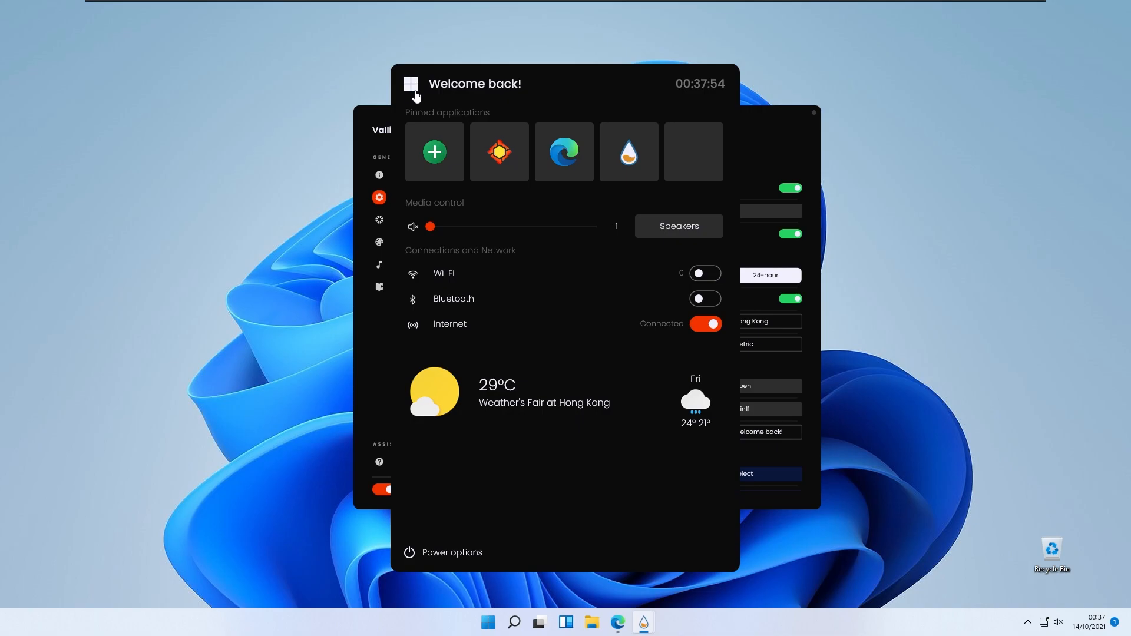
{"action": "mouse_move", "coordinate": [424, 97]}
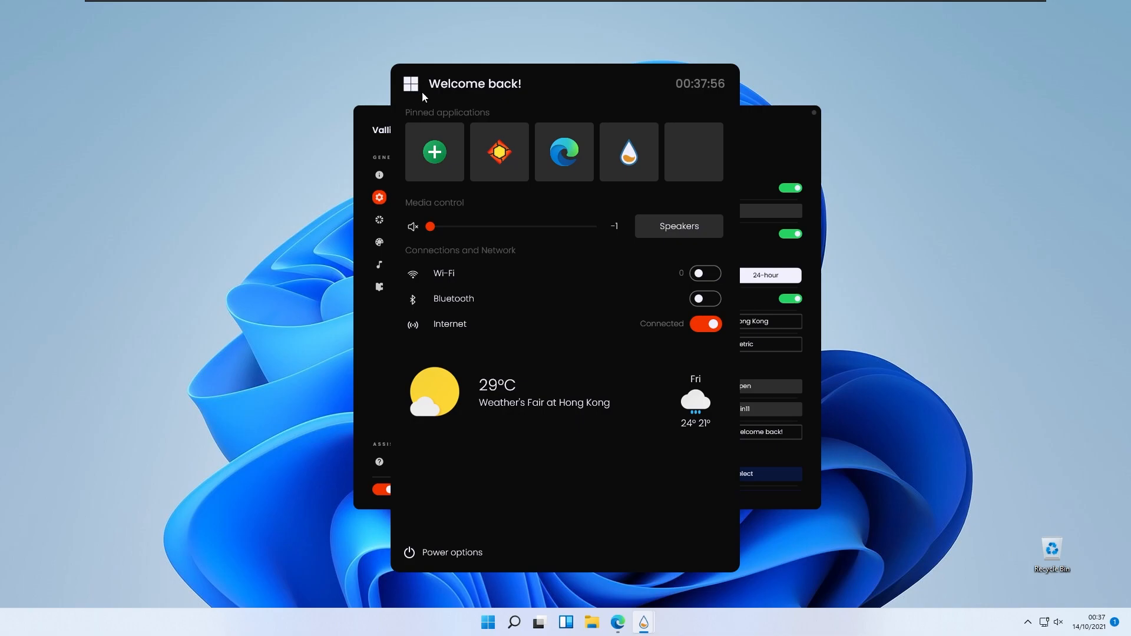
{"action": "mouse_move", "coordinate": [750, 146]}
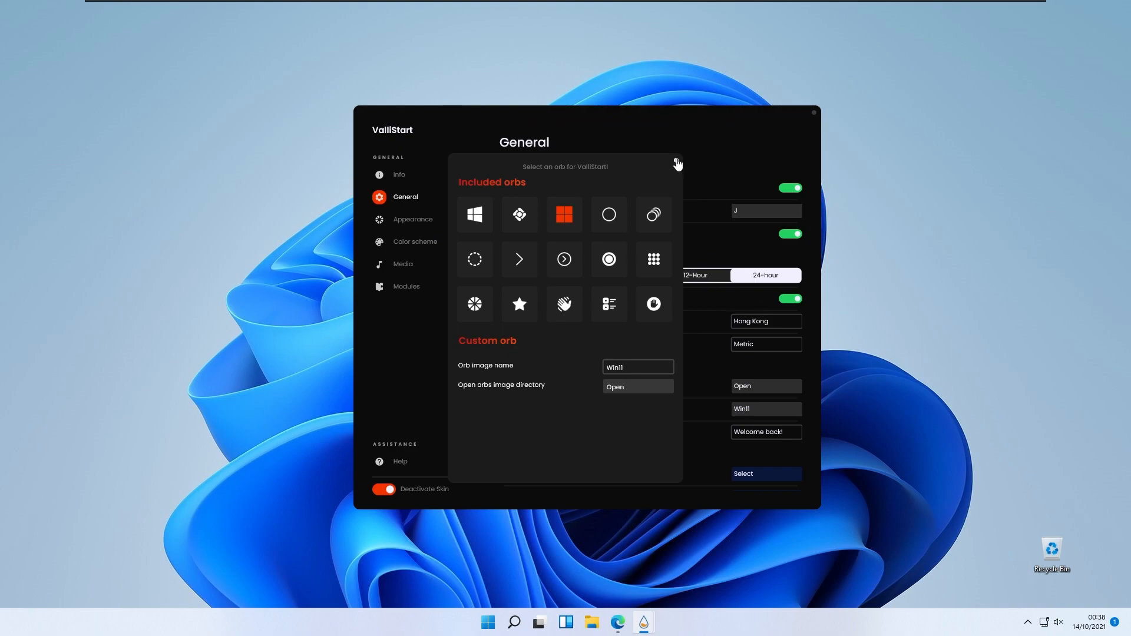
{"action": "left_click", "coordinate": [678, 163]}
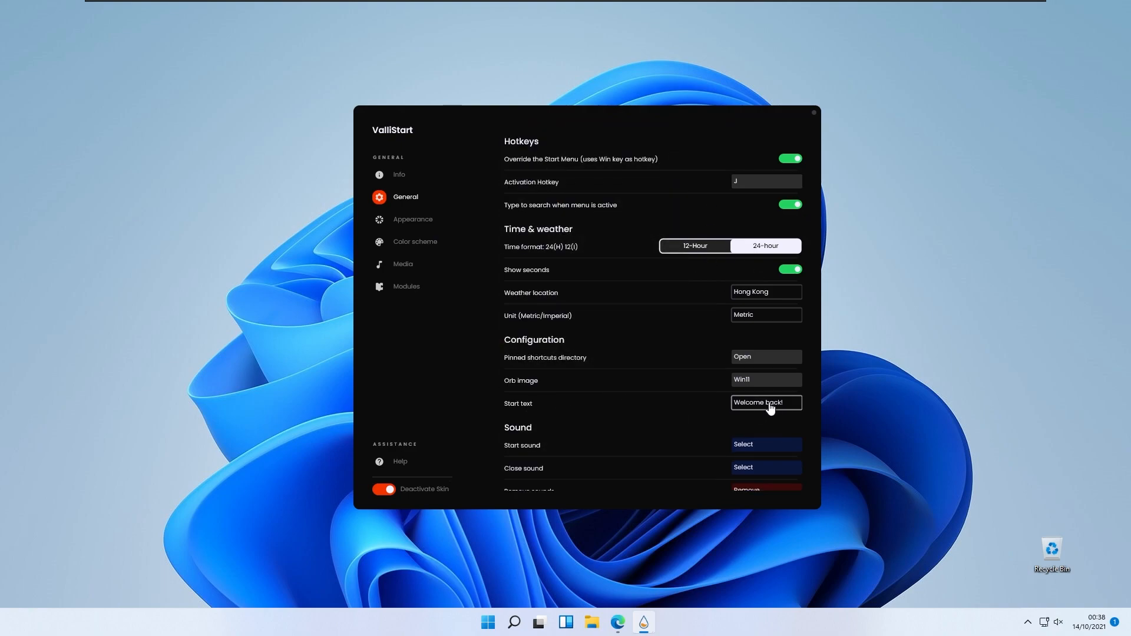
{"action": "double_click", "coordinate": [766, 402]}
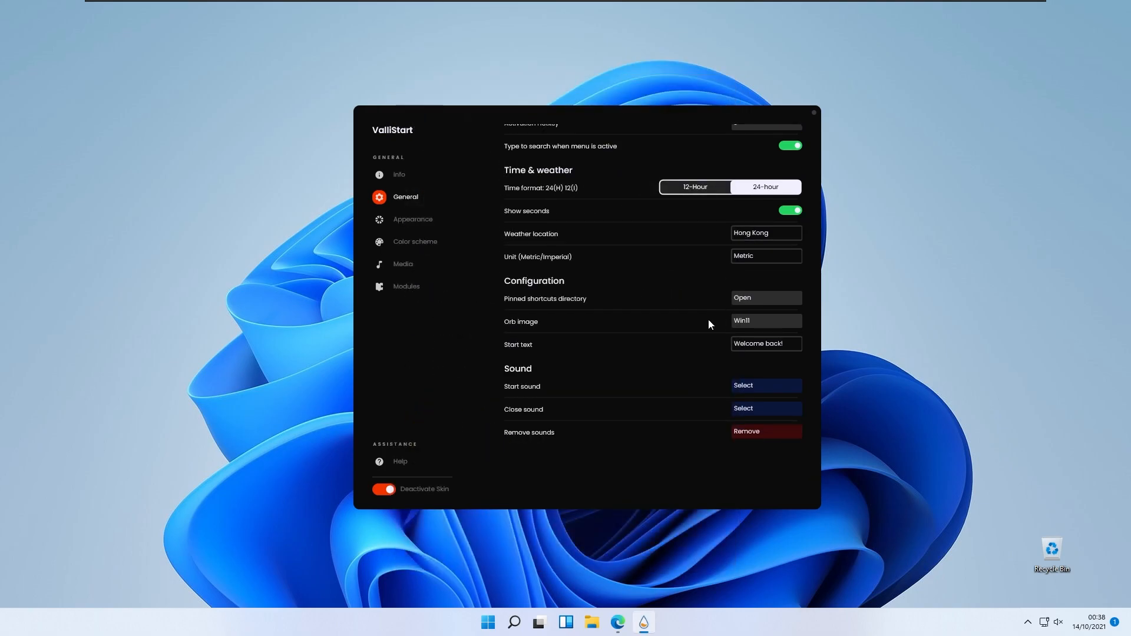
{"action": "scroll", "scroll_direction": "down", "scroll_amount": 3}
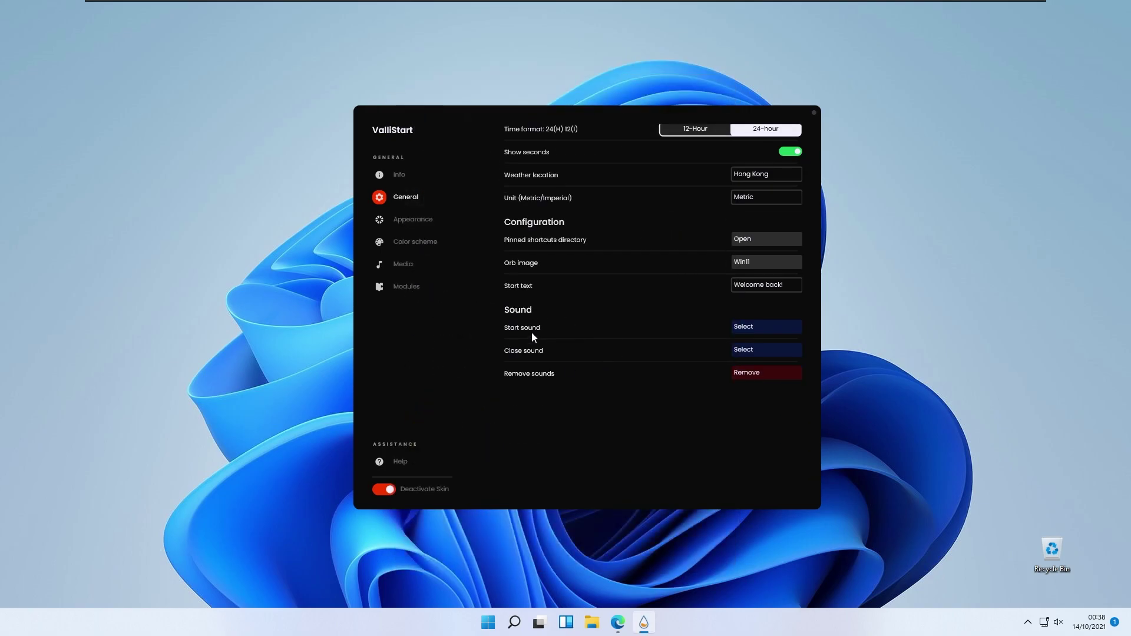
{"action": "mouse_move", "coordinate": [751, 340]}
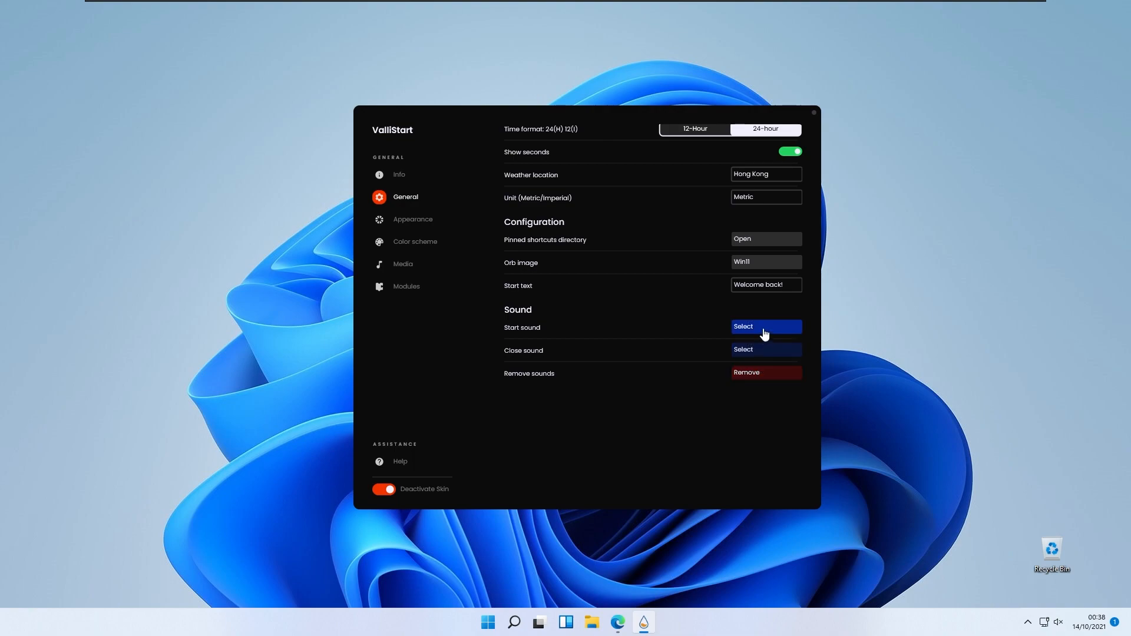
{"action": "mouse_move", "coordinate": [433, 225]}
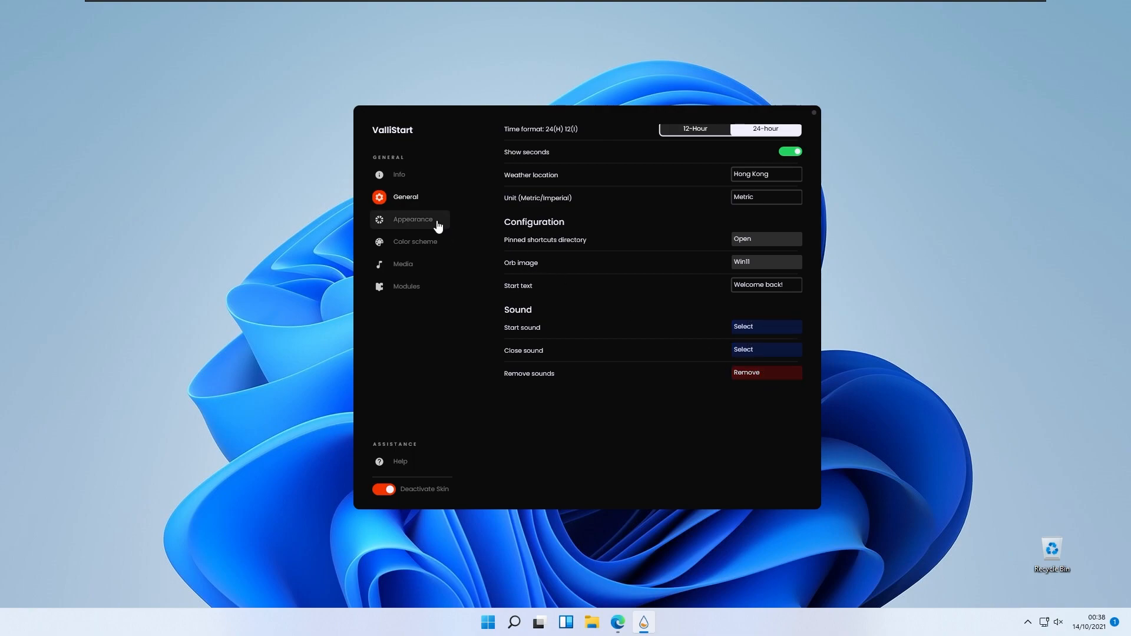
Open ValliStart's Appearance settings and replace the corner roundness value with 30.
{"action": "left_click", "coordinate": [413, 219]}
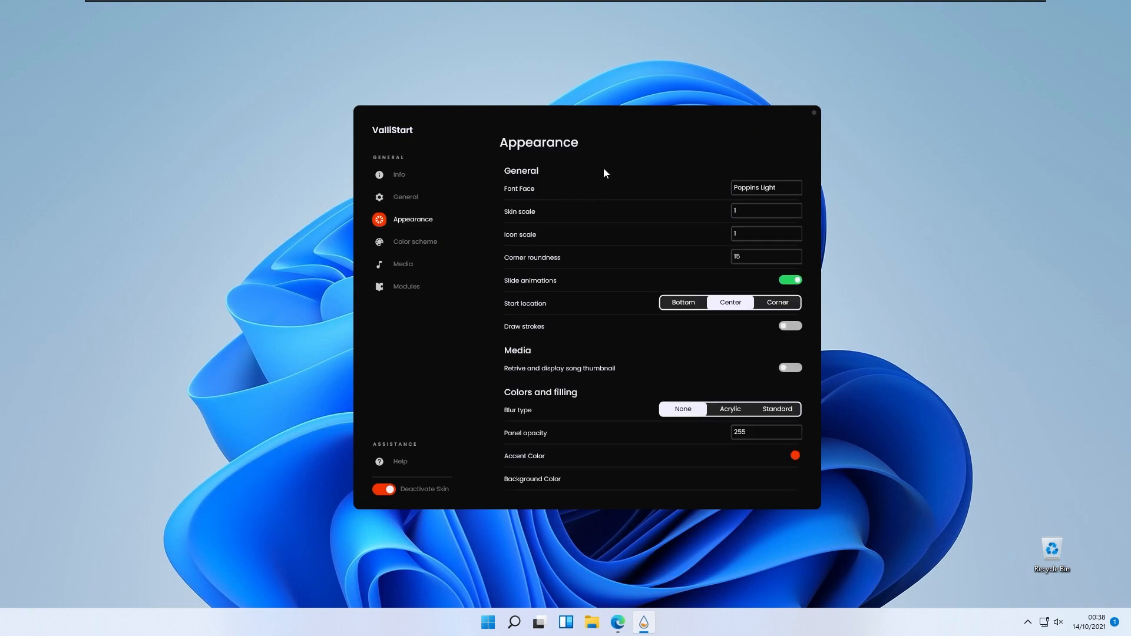
{"action": "mouse_move", "coordinate": [606, 278]}
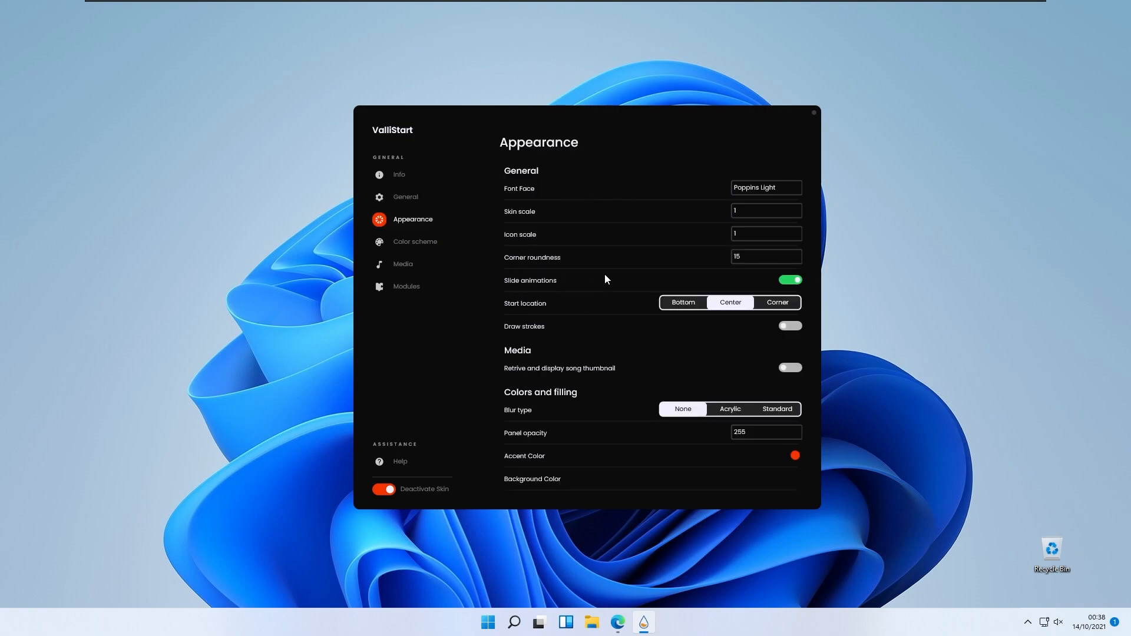
{"action": "mouse_move", "coordinate": [579, 321]}
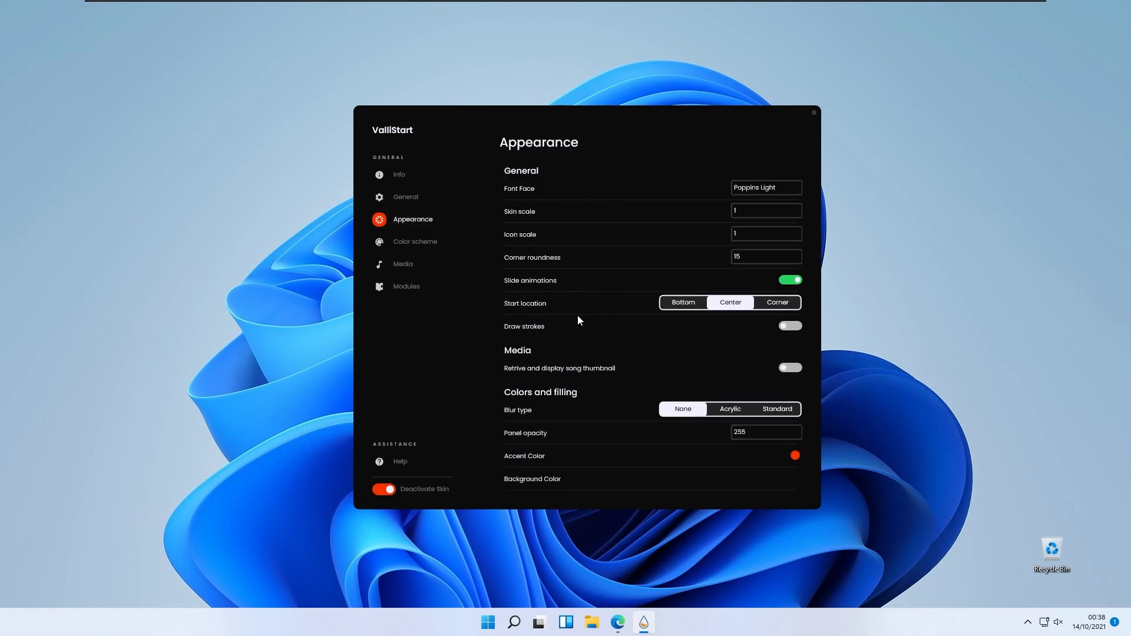
{"action": "mouse_move", "coordinate": [544, 192]}
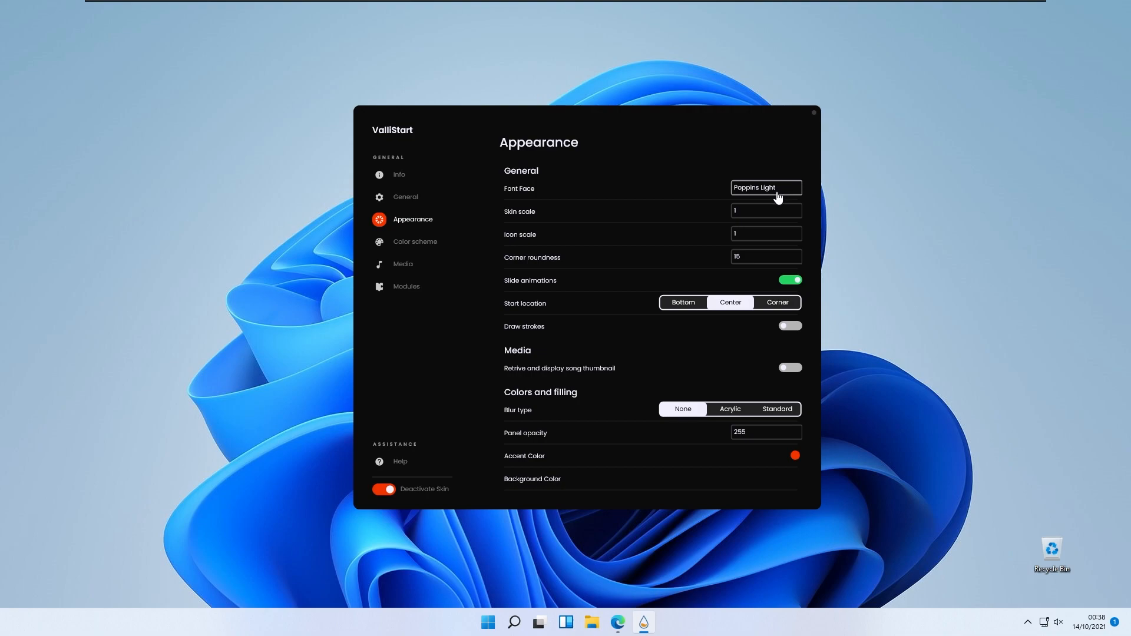
{"action": "mouse_move", "coordinate": [618, 210]}
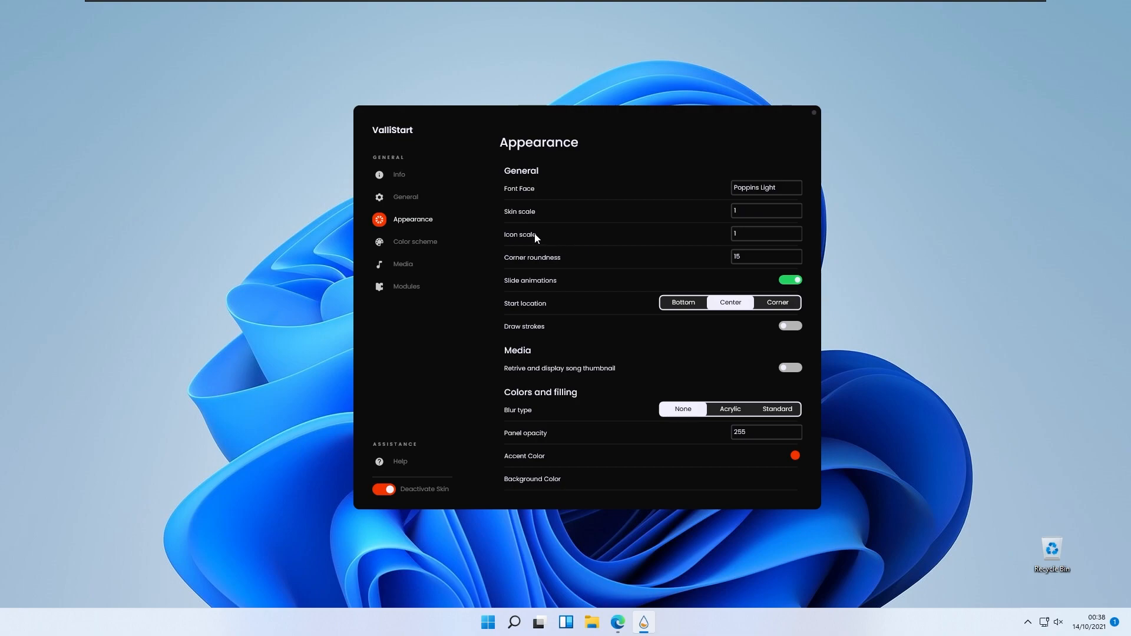
{"action": "mouse_move", "coordinate": [540, 263]}
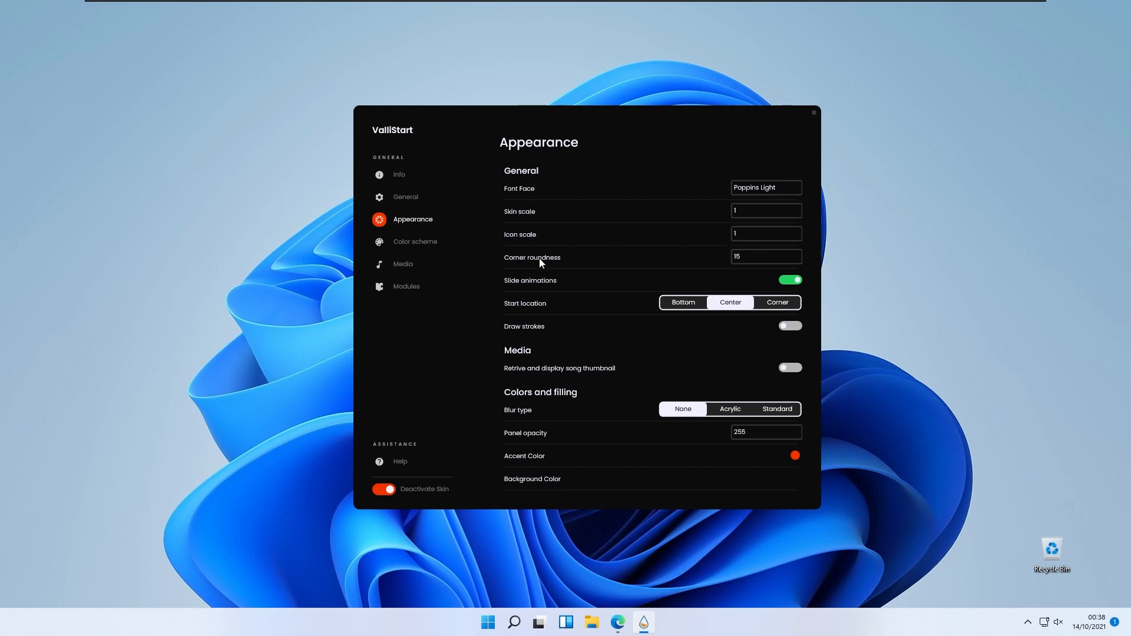
{"action": "left_click", "coordinate": [766, 257]}
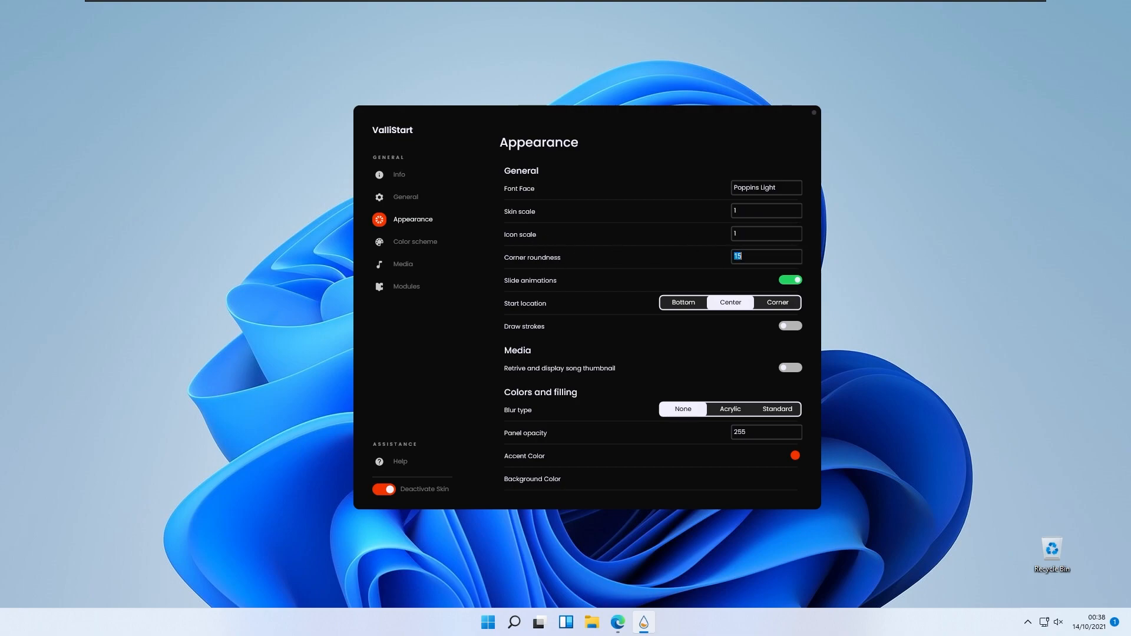
{"action": "type", "text": "30"}
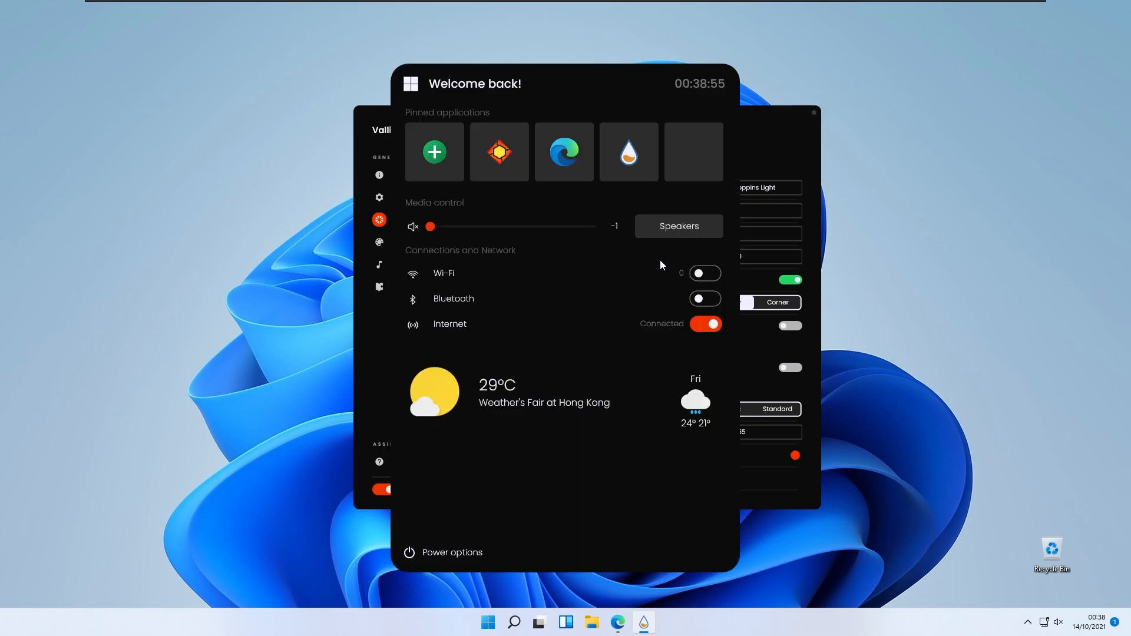
{"action": "mouse_move", "coordinate": [775, 140]}
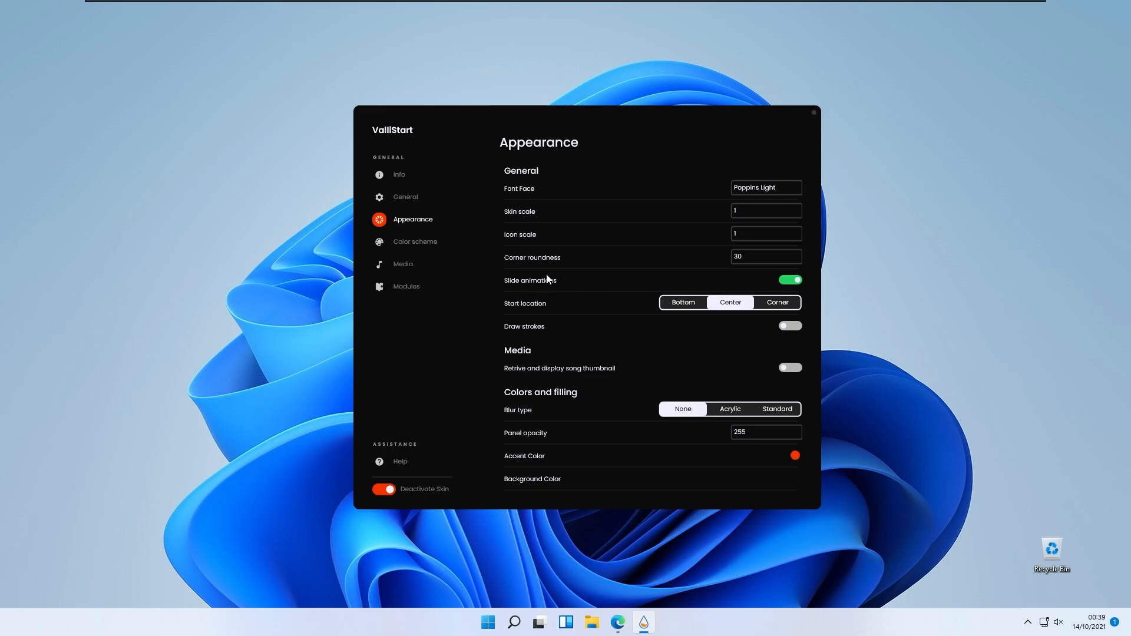
{"action": "mouse_move", "coordinate": [545, 286]}
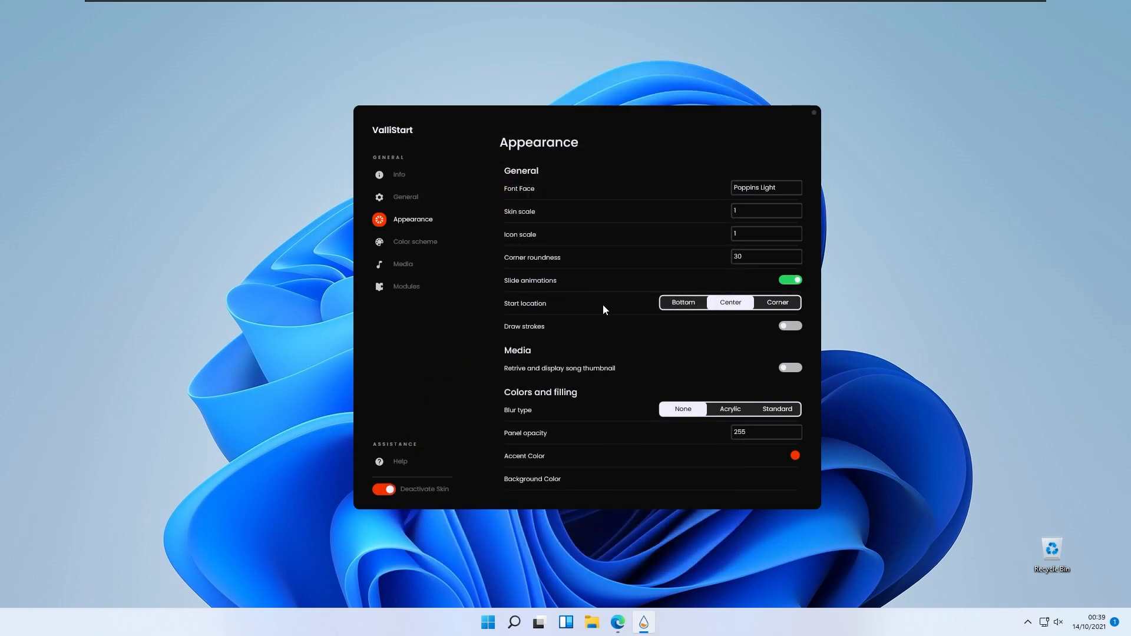
{"action": "mouse_move", "coordinate": [620, 302]}
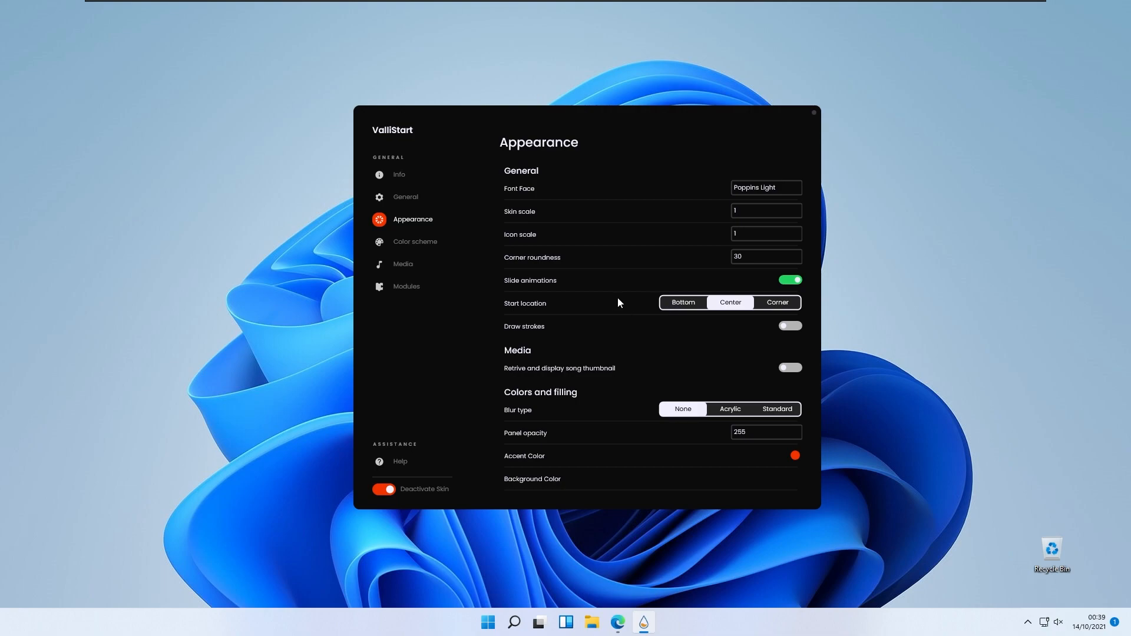
{"action": "mouse_move", "coordinate": [648, 315]}
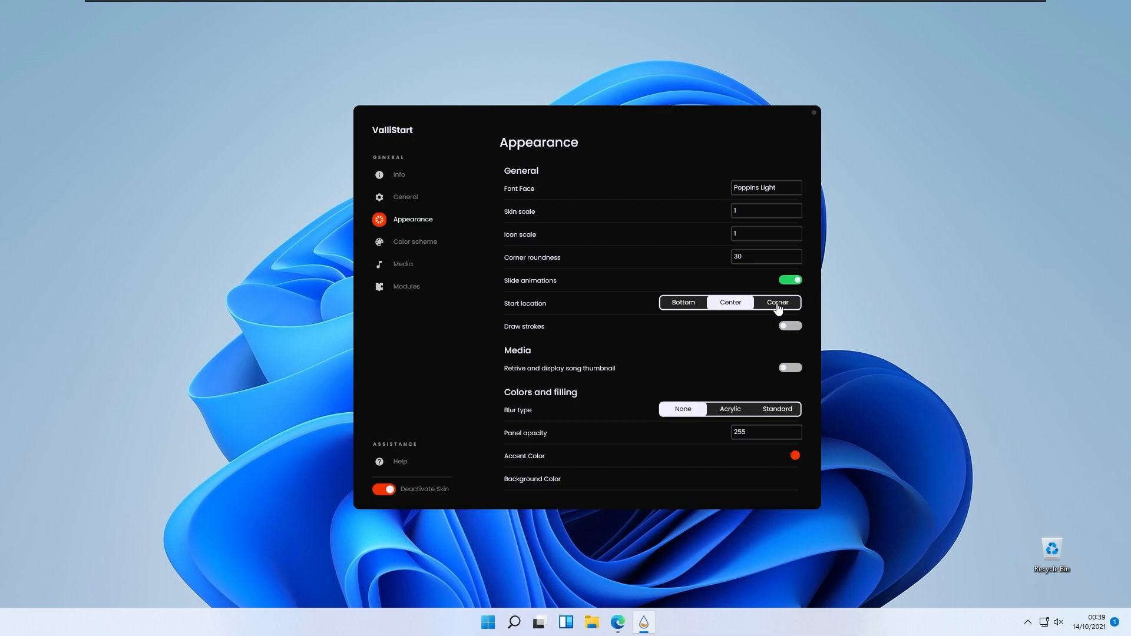
{"action": "mouse_move", "coordinate": [570, 307]}
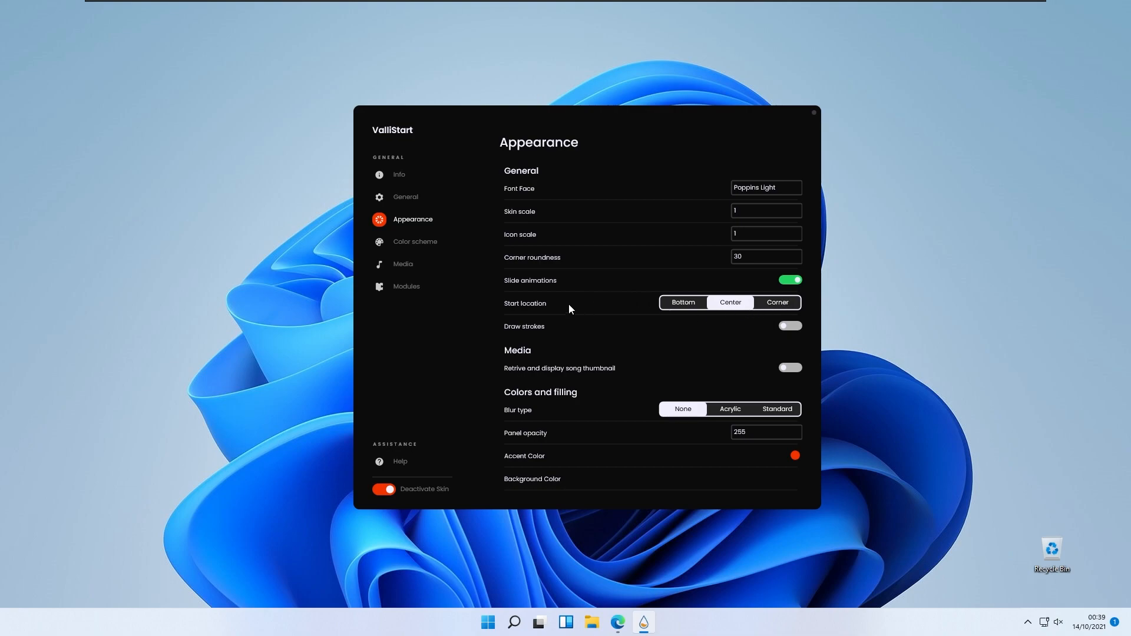
{"action": "mouse_move", "coordinate": [517, 337]}
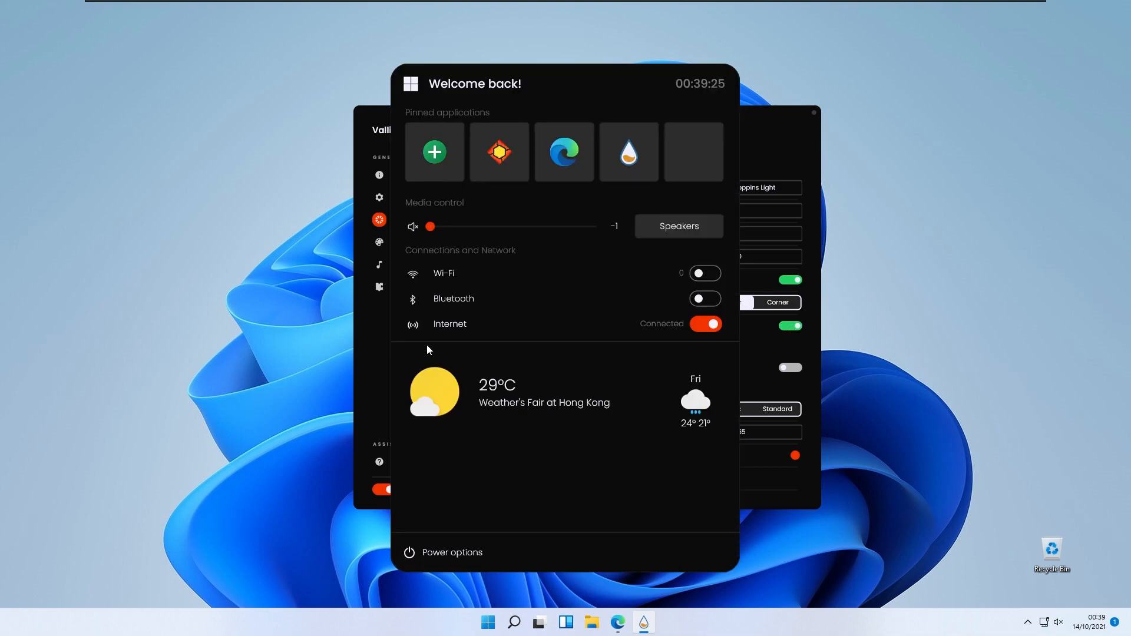
{"action": "mouse_move", "coordinate": [443, 534]}
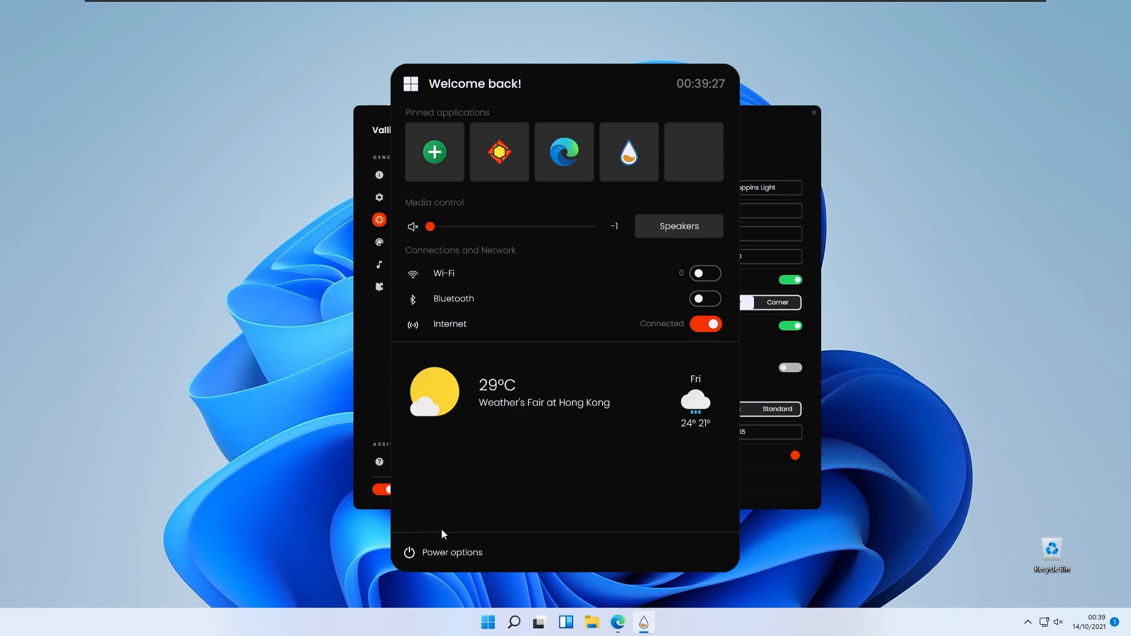
{"action": "mouse_move", "coordinate": [530, 345]}
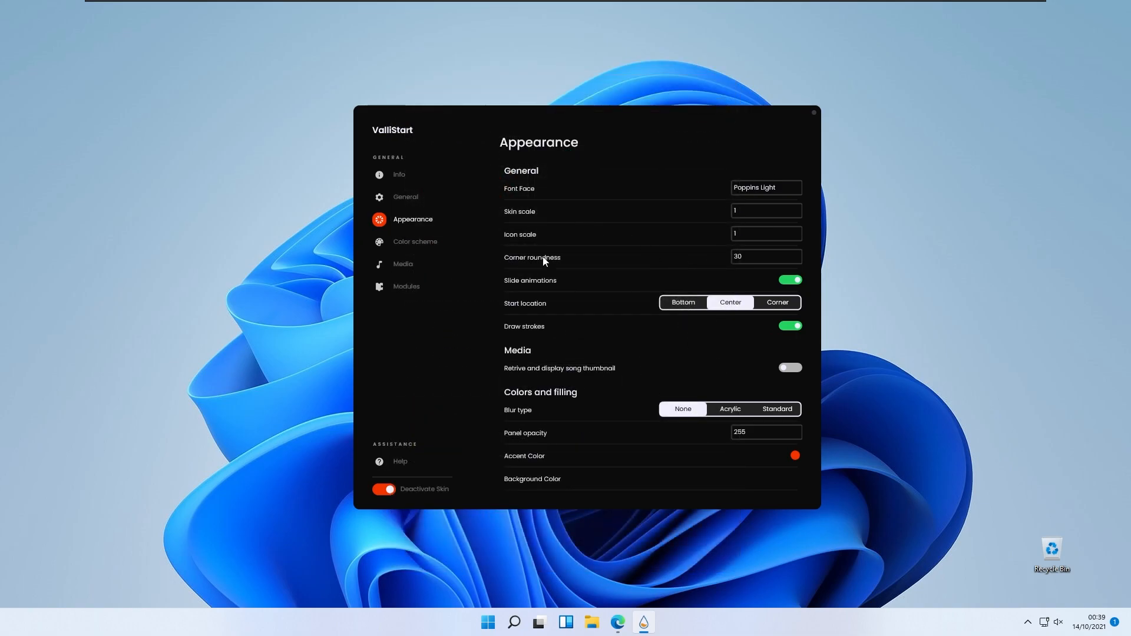
Switch on the 'Retrive and display song thumbnail' toggle on the Appearance page.
{"action": "left_click", "coordinate": [790, 368]}
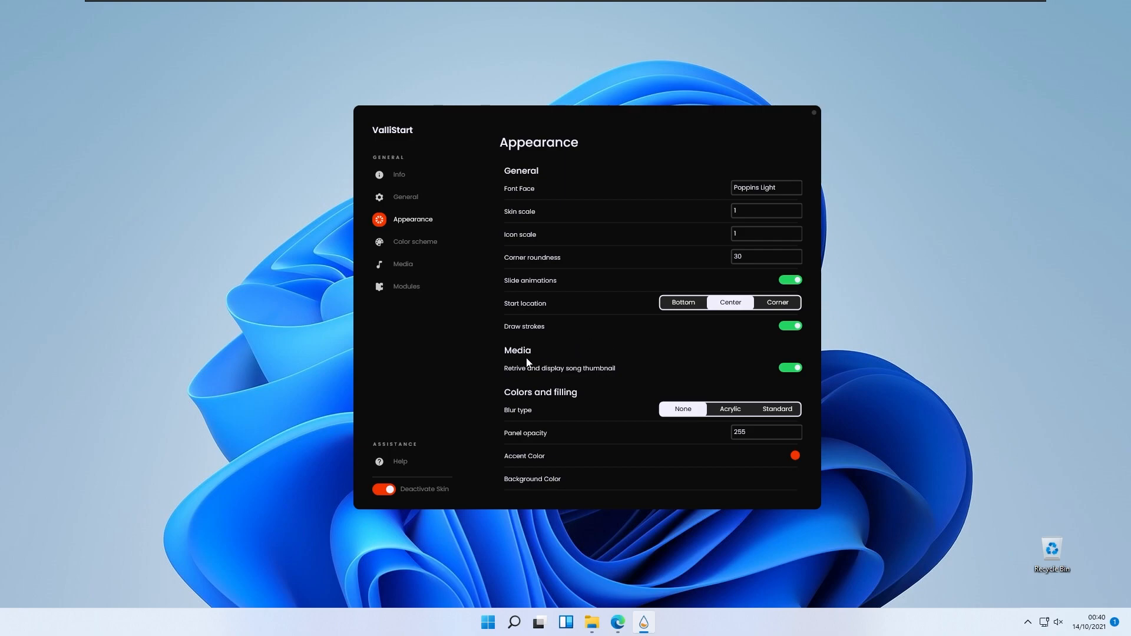
{"action": "mouse_move", "coordinate": [565, 379]}
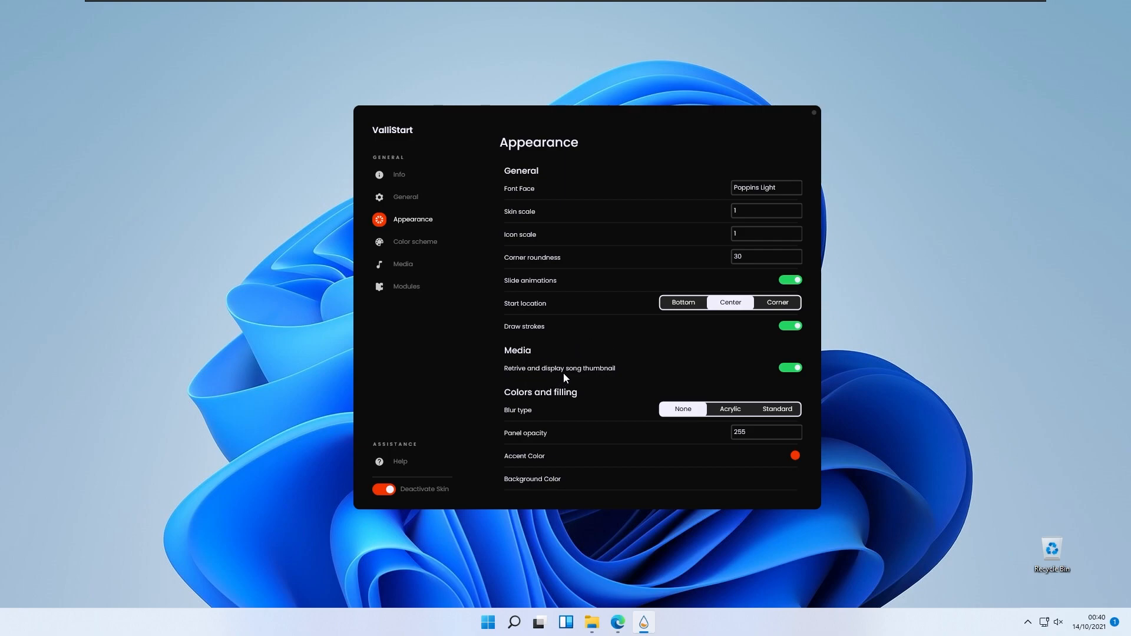
{"action": "mouse_move", "coordinate": [436, 137]}
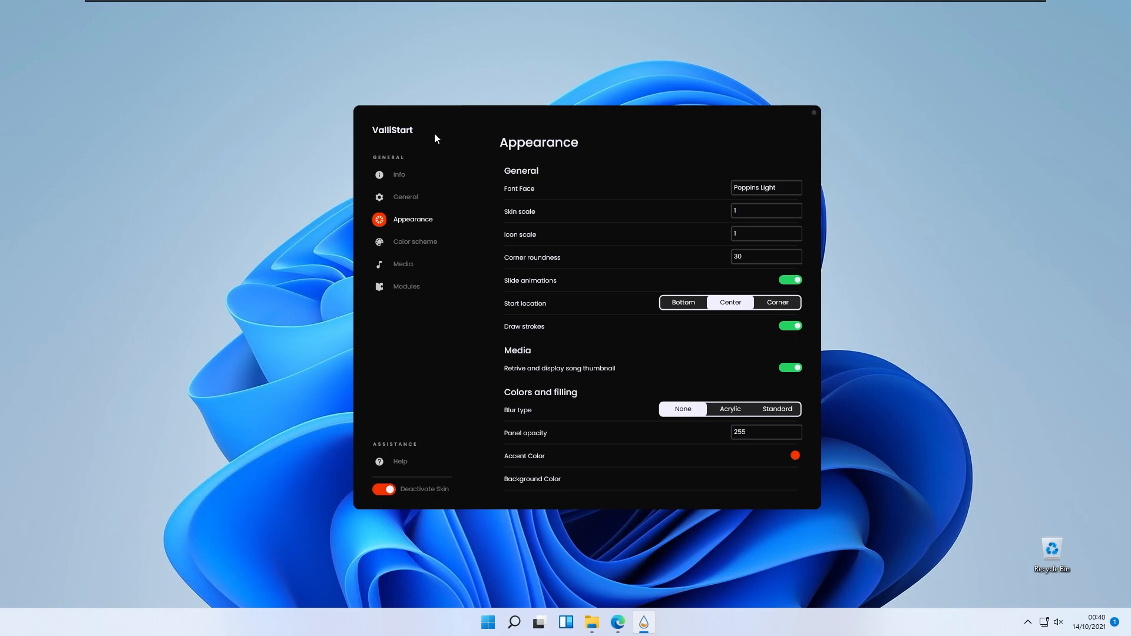
{"action": "mouse_move", "coordinate": [580, 375]}
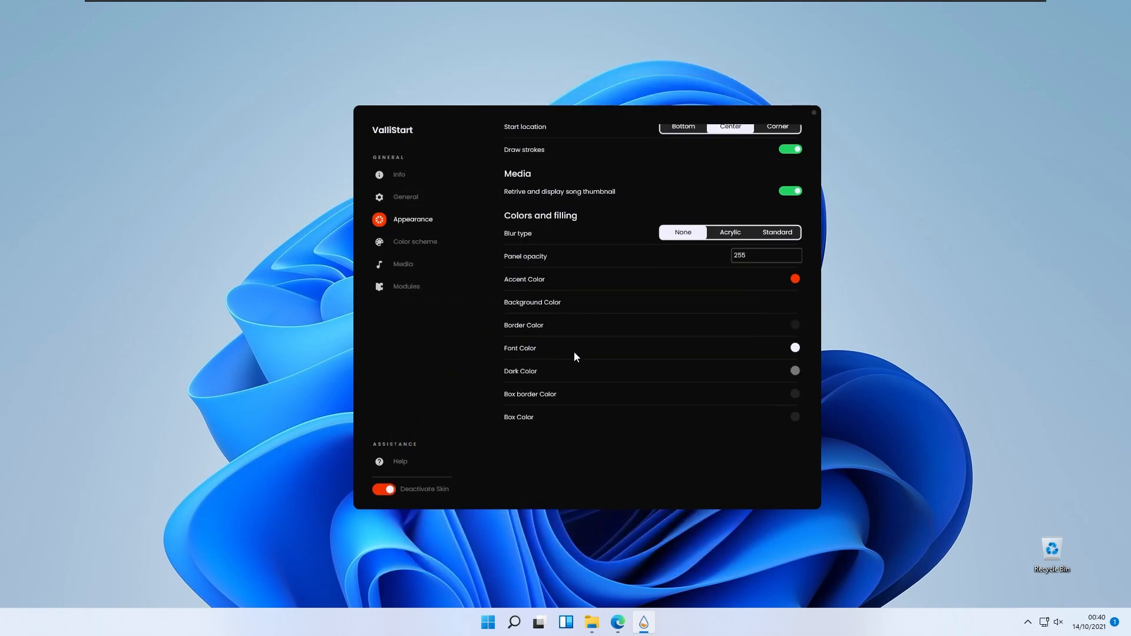
{"action": "mouse_move", "coordinate": [447, 241]}
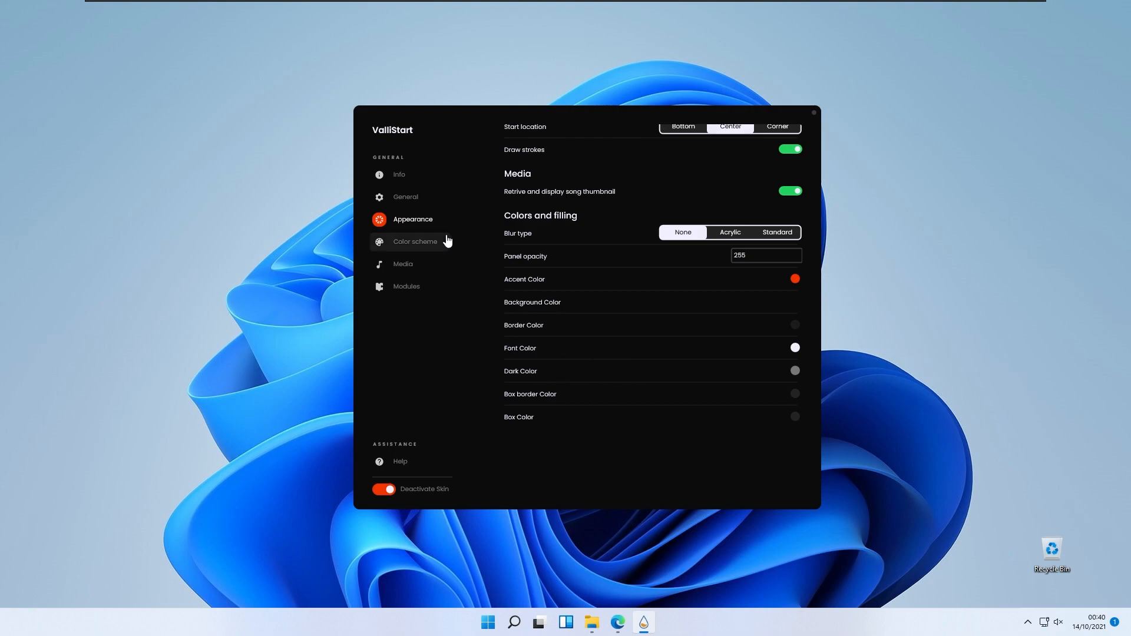
{"action": "mouse_move", "coordinate": [497, 253]}
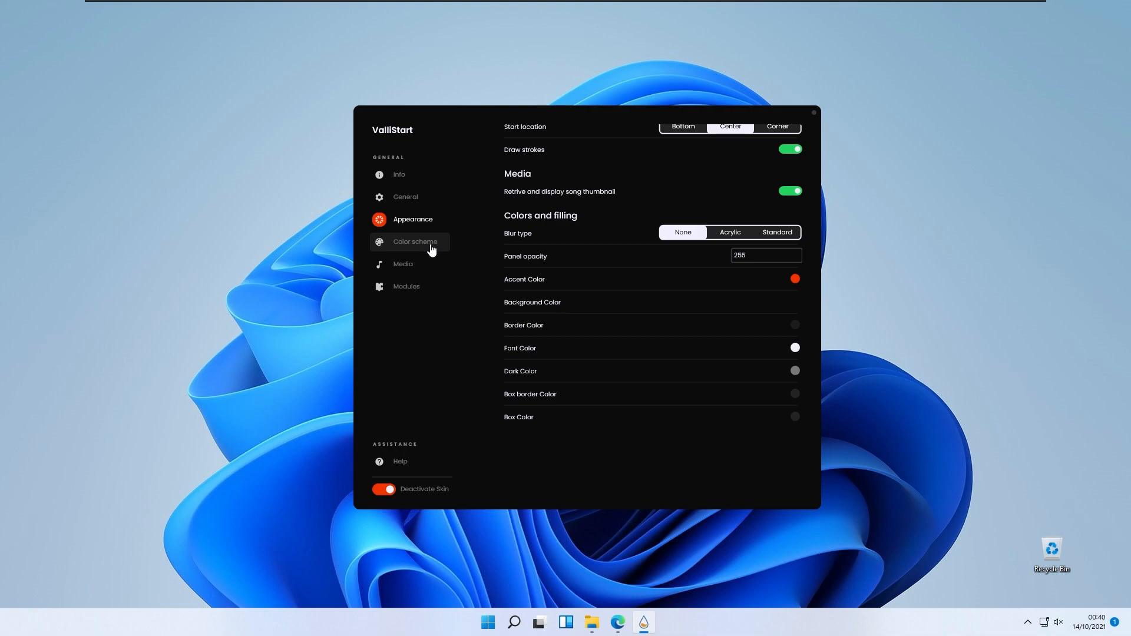
Apply the Blur color scheme to ValliStart from the Color scheme page.
{"action": "left_click", "coordinate": [414, 242]}
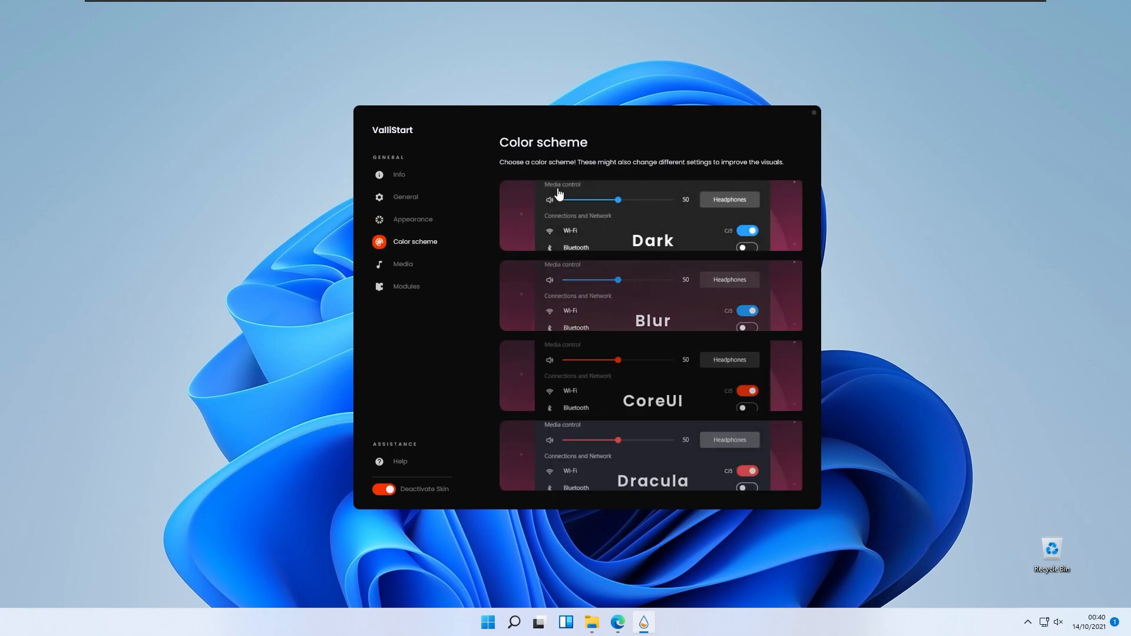
{"action": "scroll", "scroll_direction": "down", "scroll_amount": 3}
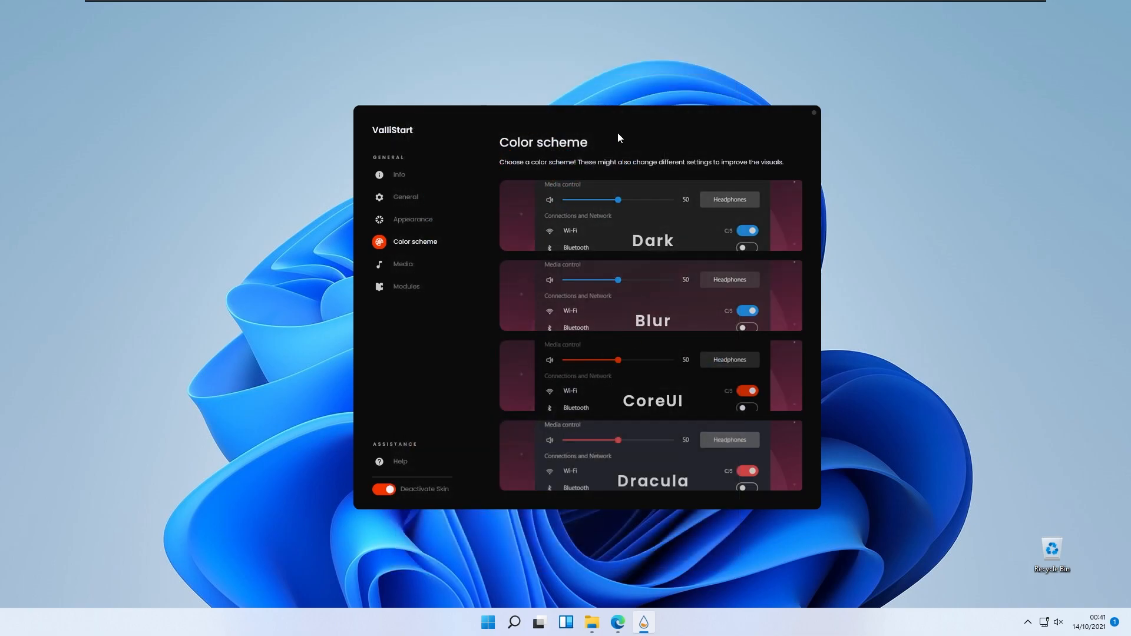
{"action": "left_click", "coordinate": [487, 622]}
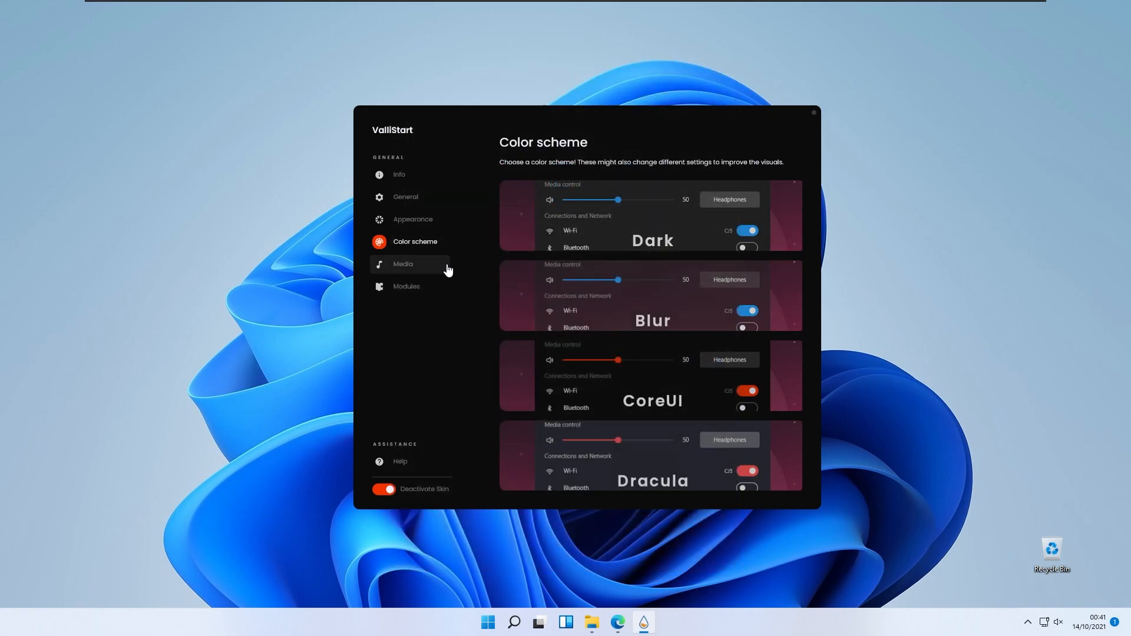
Review ValliStart's Media player cards, then bring up its Modules page.
{"action": "left_click", "coordinate": [402, 264]}
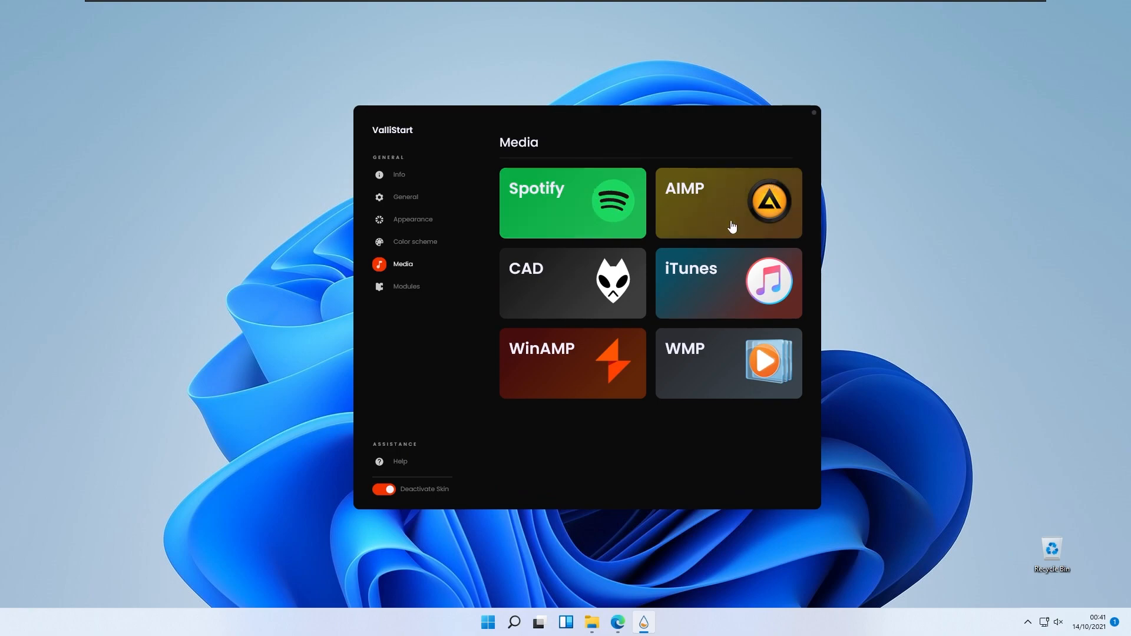
{"action": "mouse_move", "coordinate": [607, 204]}
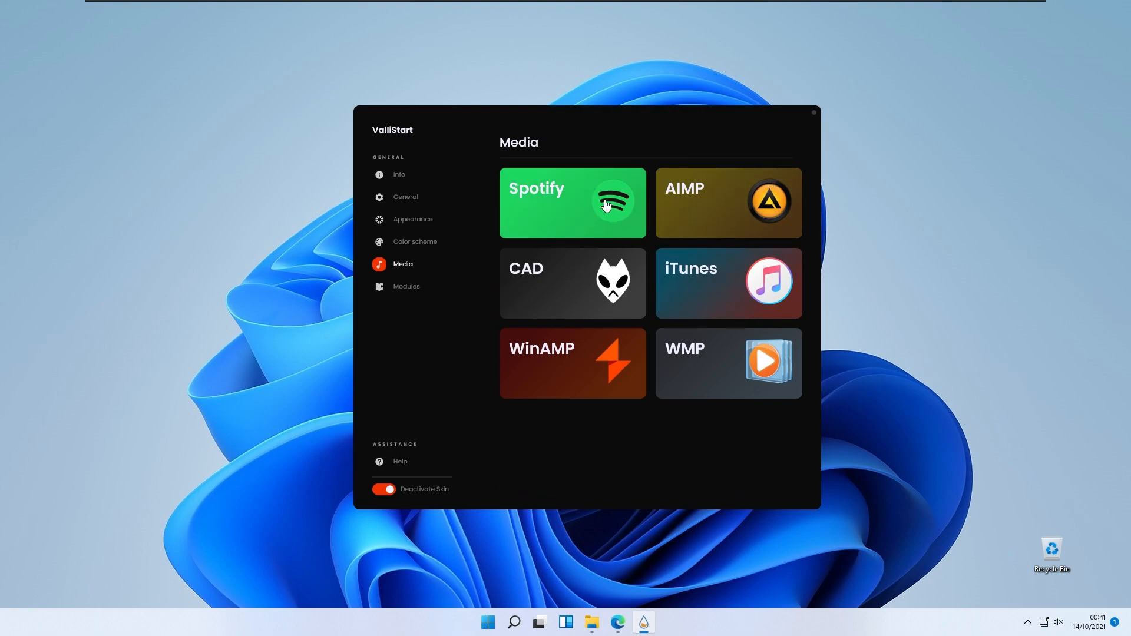
{"action": "mouse_move", "coordinate": [653, 210]}
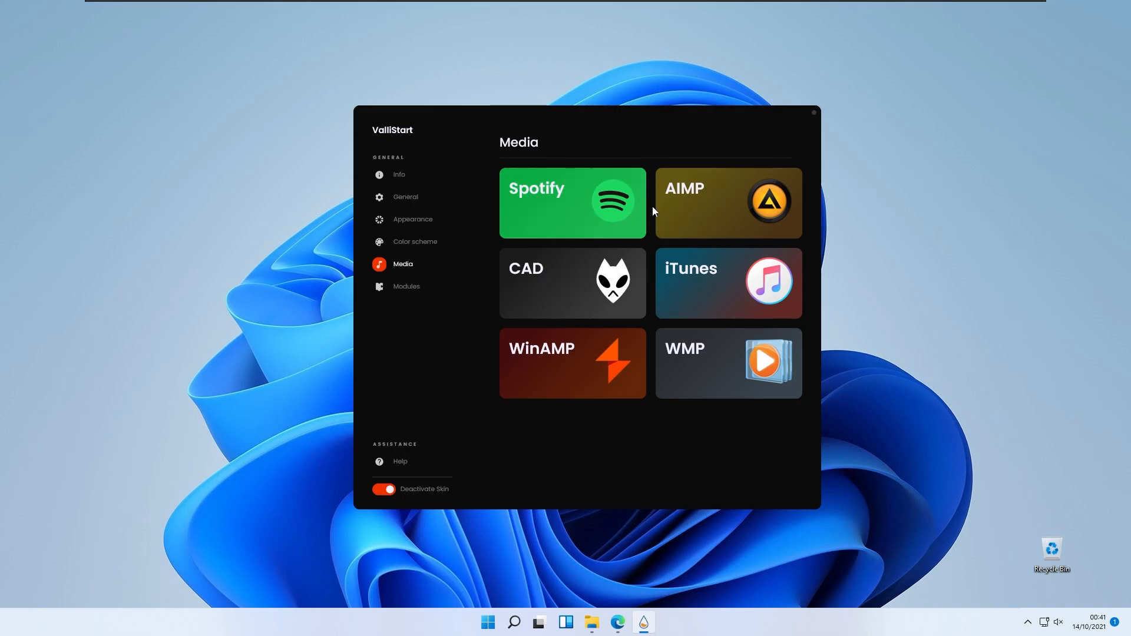
{"action": "left_click", "coordinate": [487, 622]}
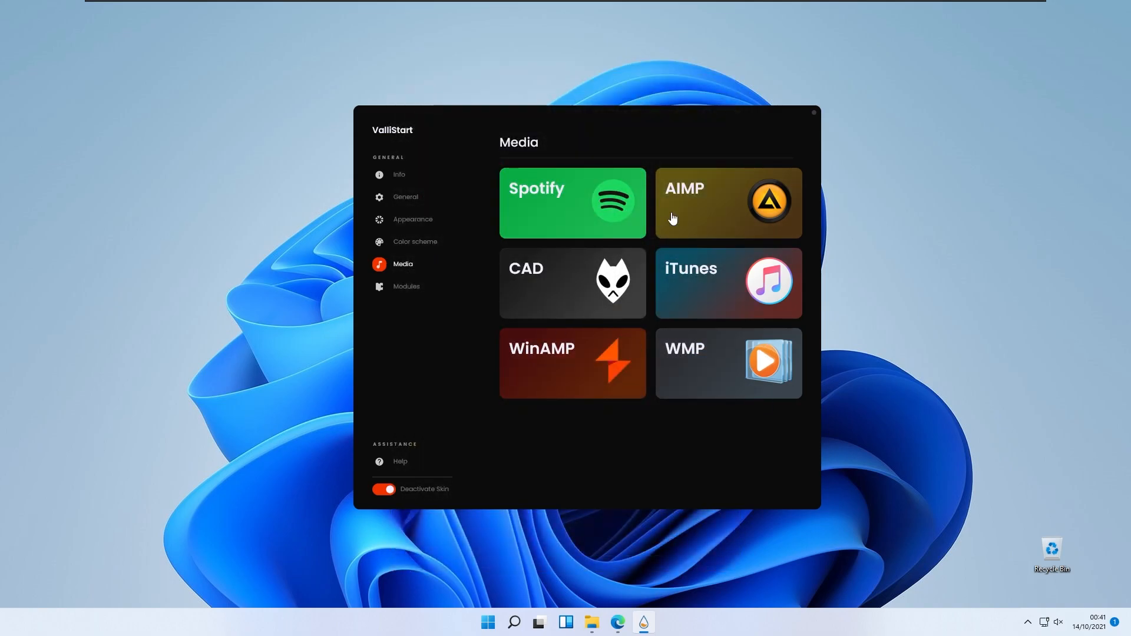
{"action": "left_click", "coordinate": [406, 286]}
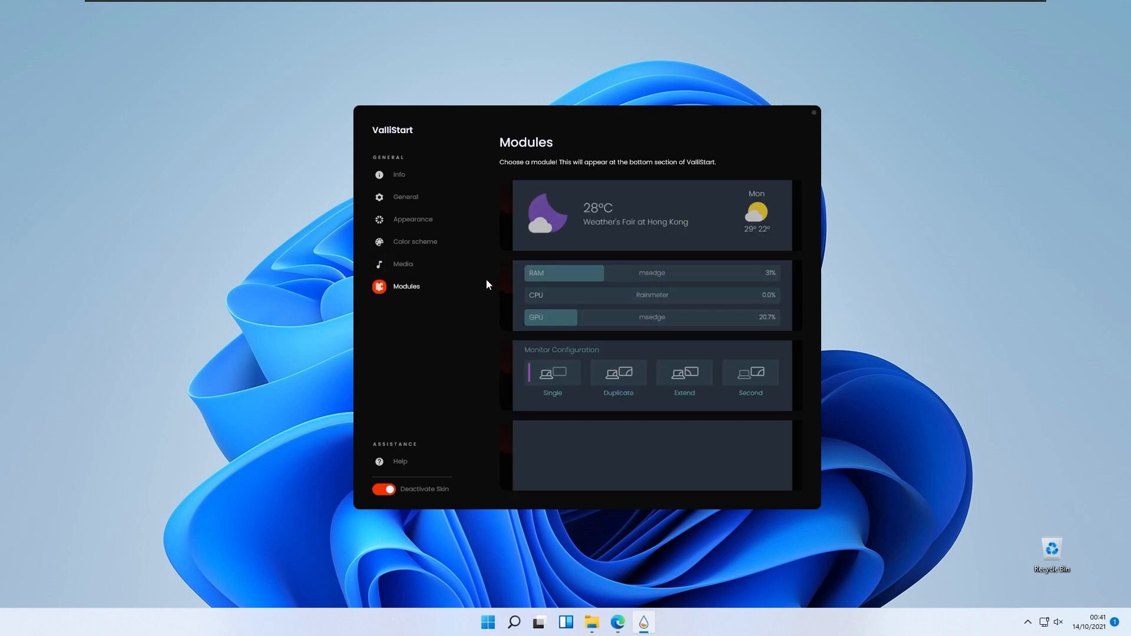
{"action": "mouse_move", "coordinate": [626, 280]}
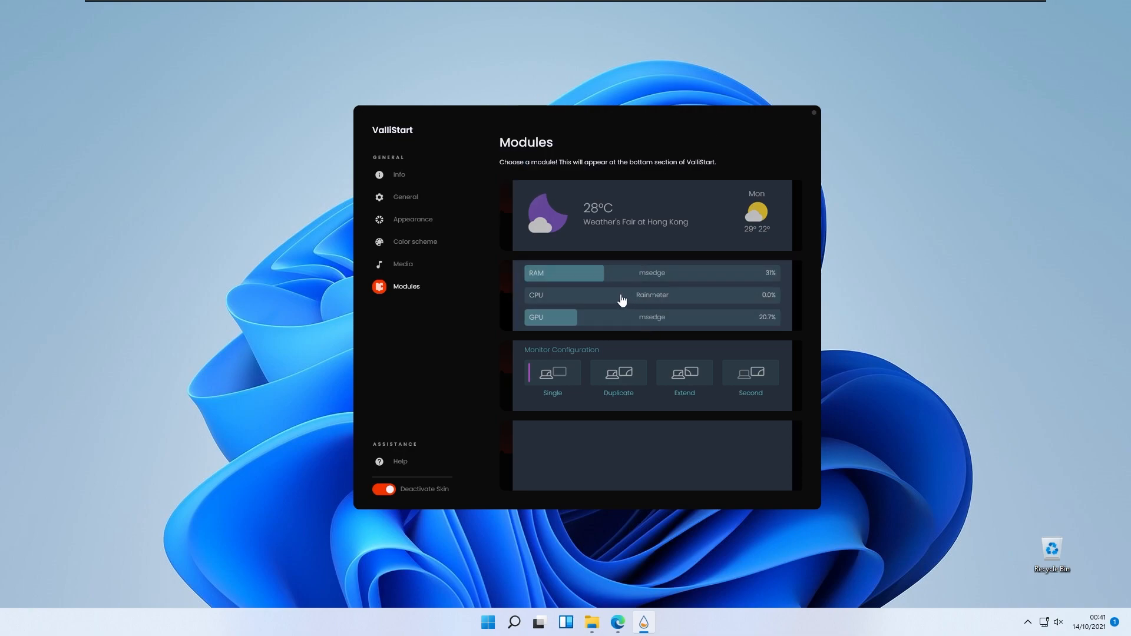
{"action": "mouse_move", "coordinate": [657, 302]}
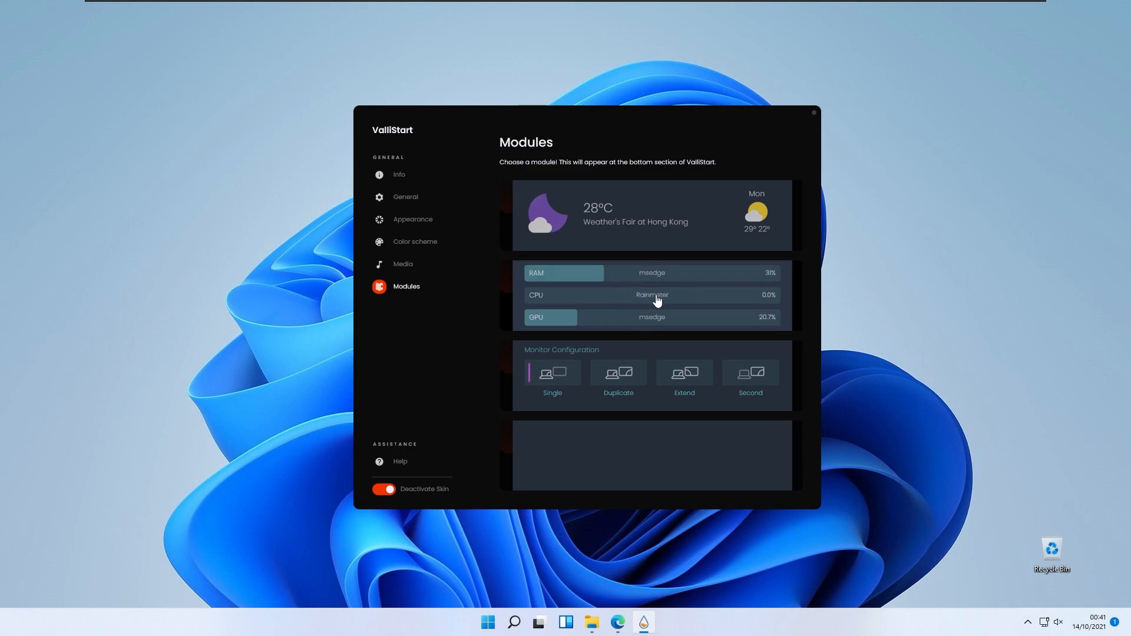
{"action": "mouse_move", "coordinate": [776, 282]}
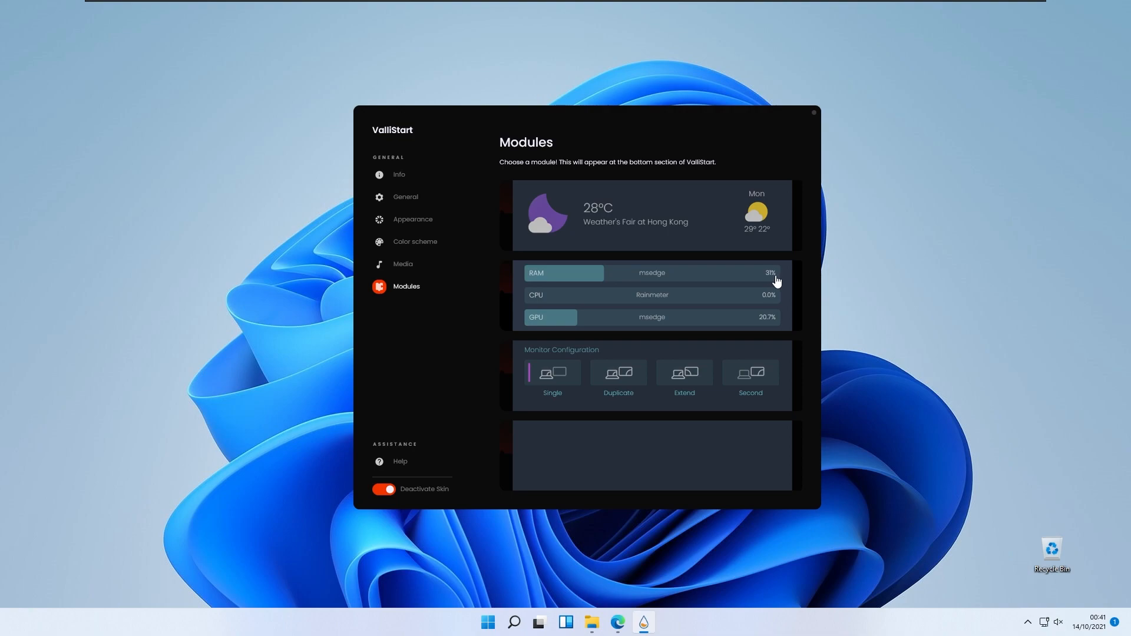
{"action": "mouse_move", "coordinate": [698, 284]}
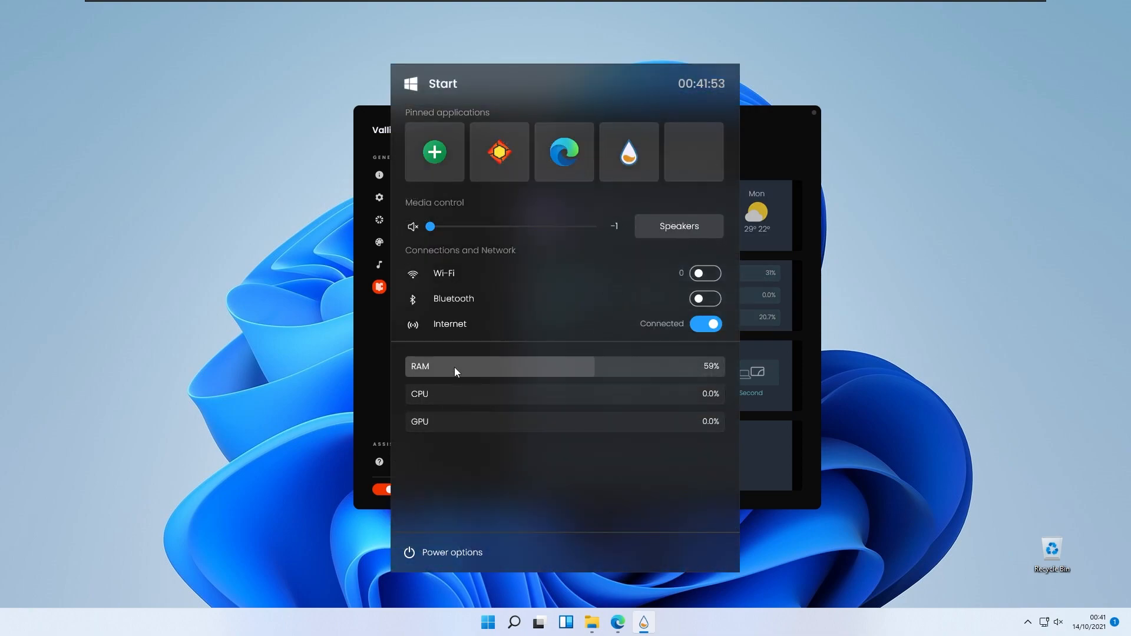
{"action": "mouse_move", "coordinate": [557, 413]}
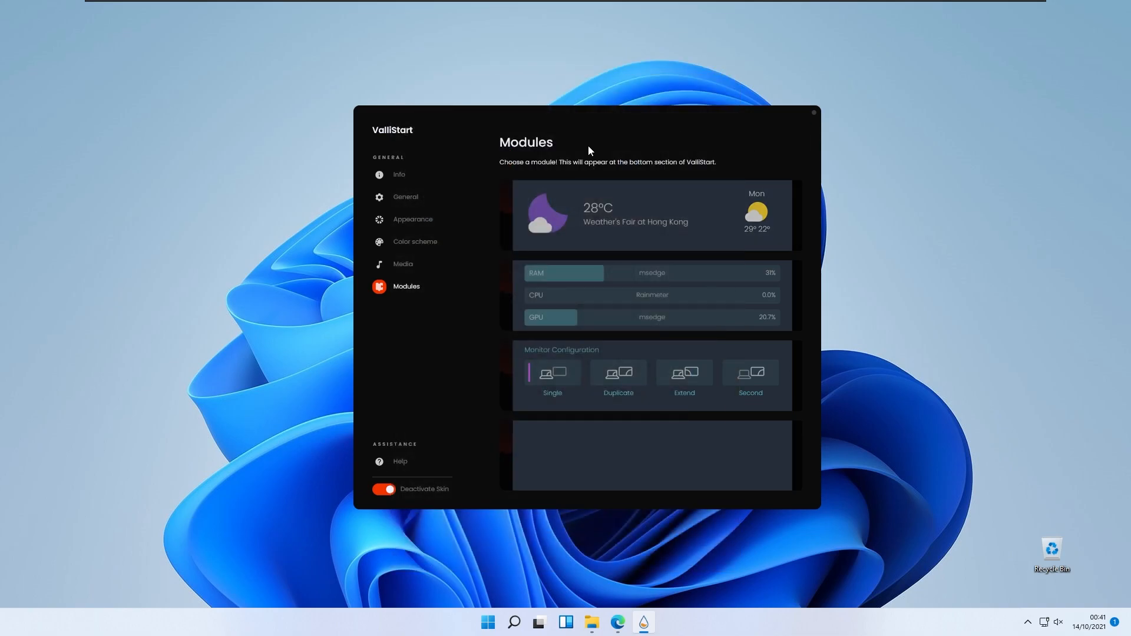
{"action": "mouse_move", "coordinate": [629, 202]}
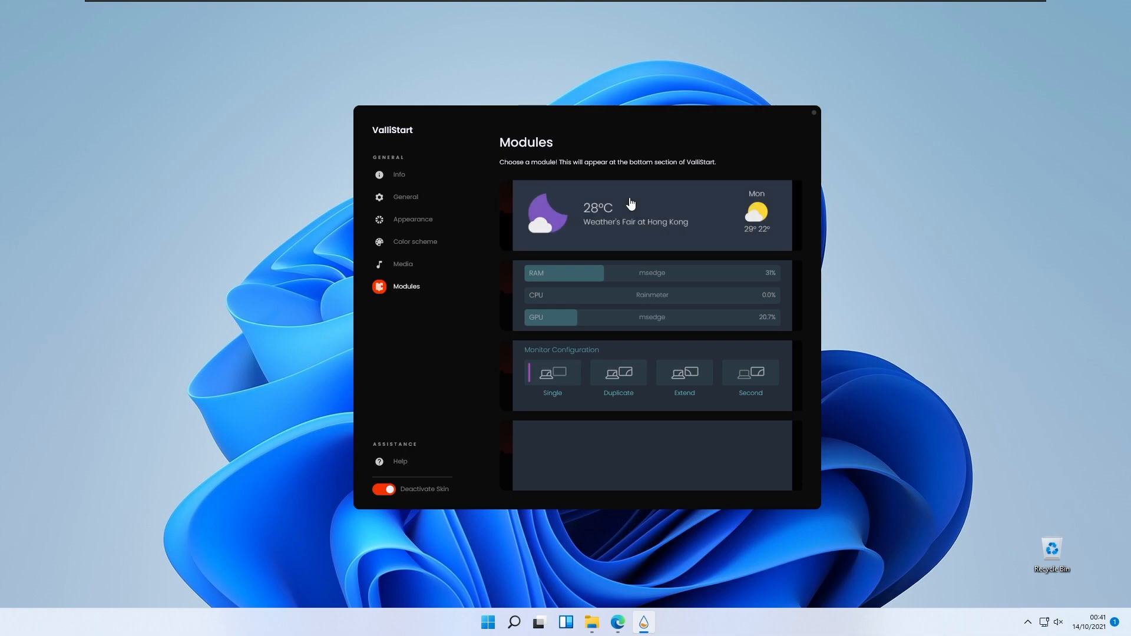
{"action": "mouse_move", "coordinate": [555, 182]}
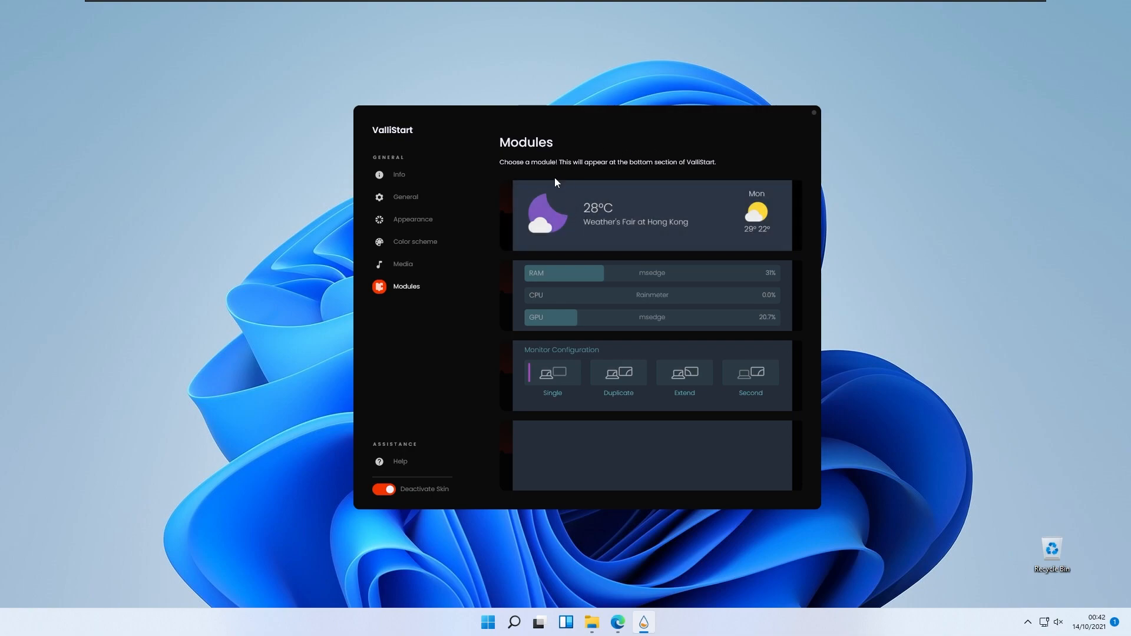
{"action": "mouse_move", "coordinate": [665, 155]}
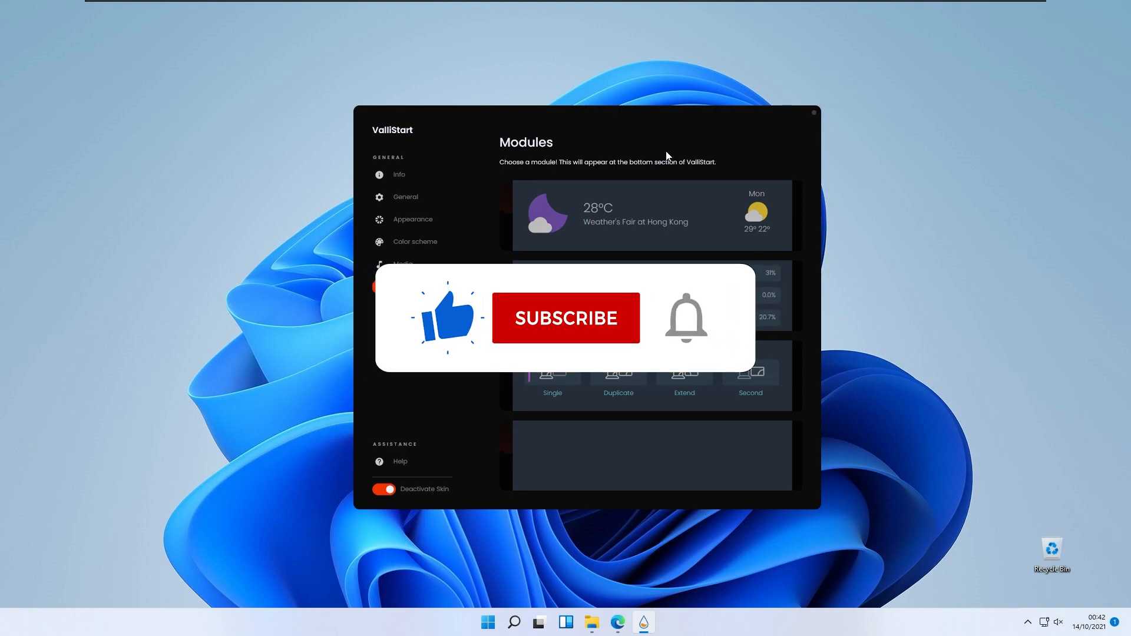
{"action": "left_click", "coordinate": [566, 317]}
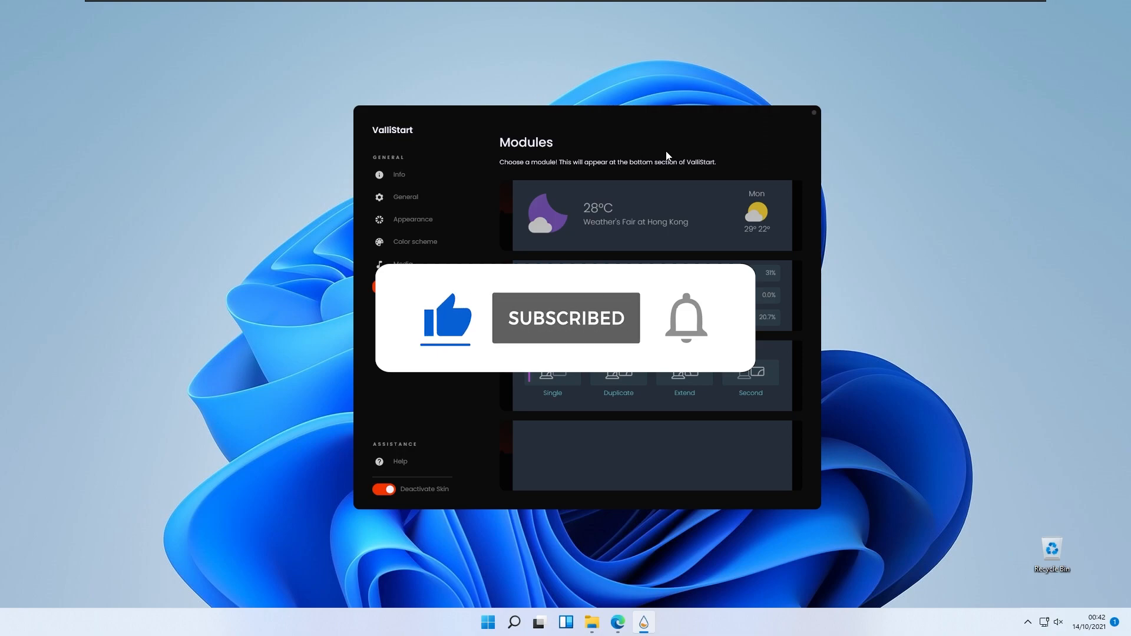